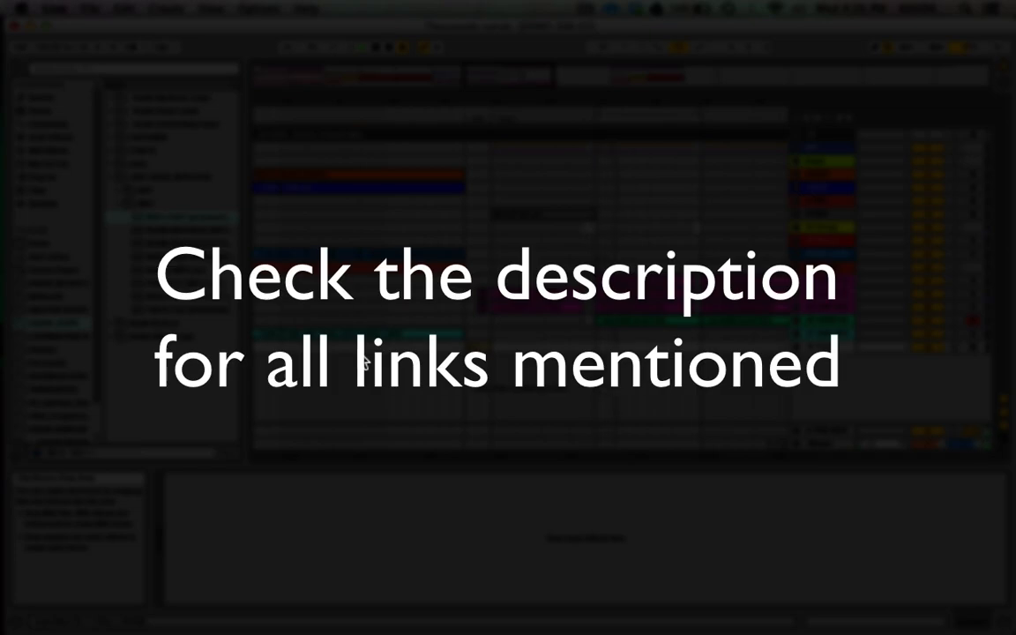
mouse_move(632, 325)
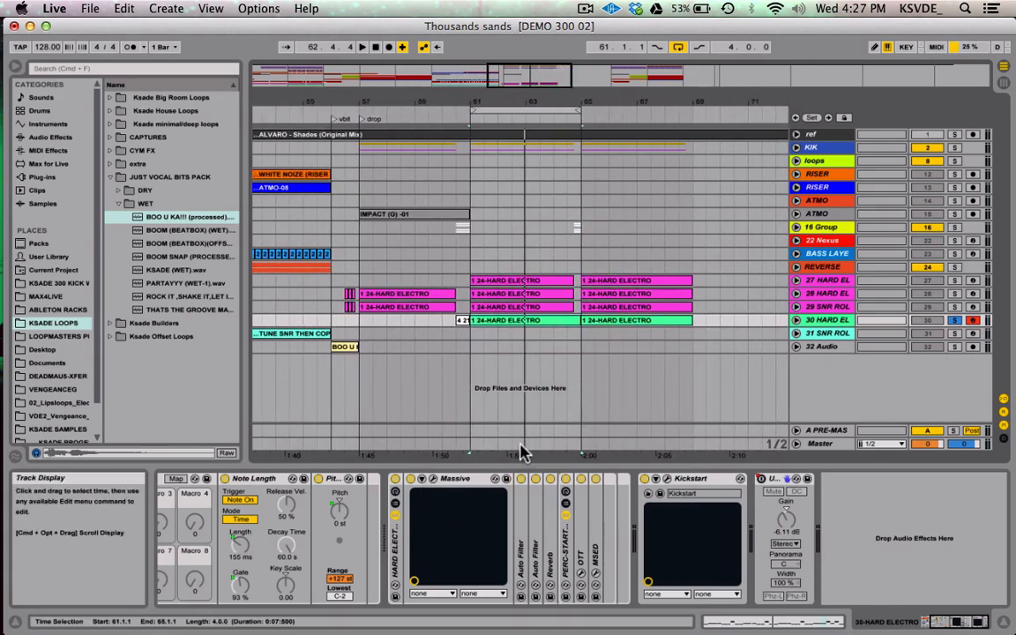
click(515, 319)
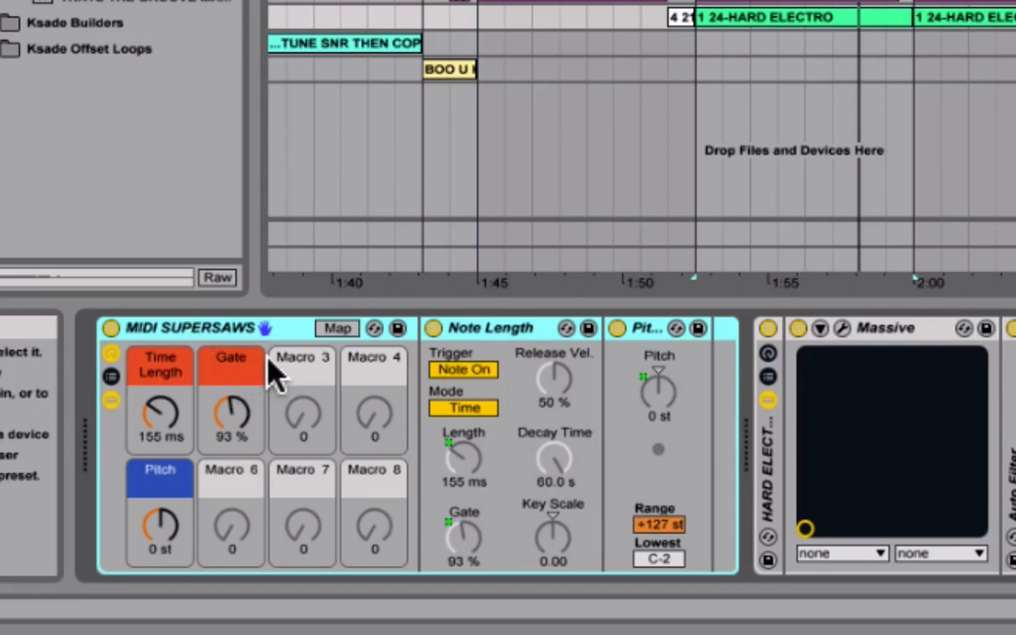
mouse_move(349, 379)
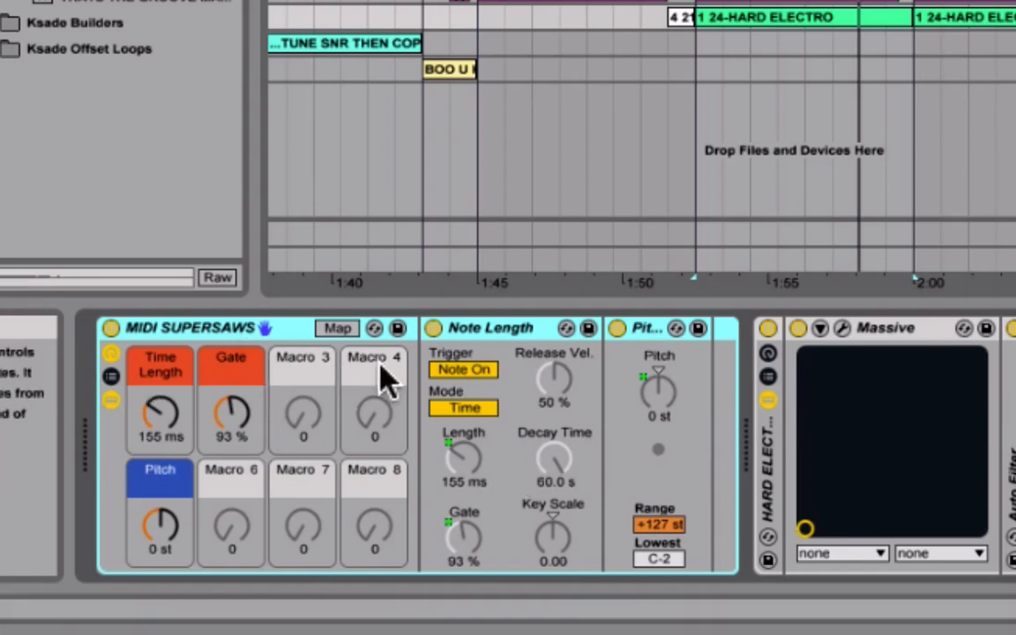
click(491, 329)
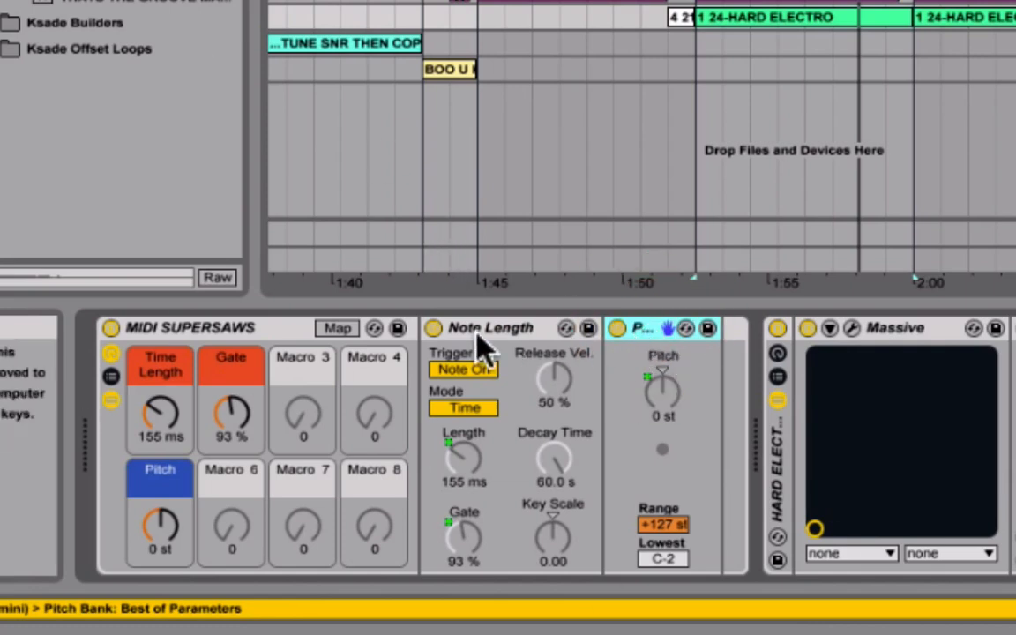
mouse_move(455, 413)
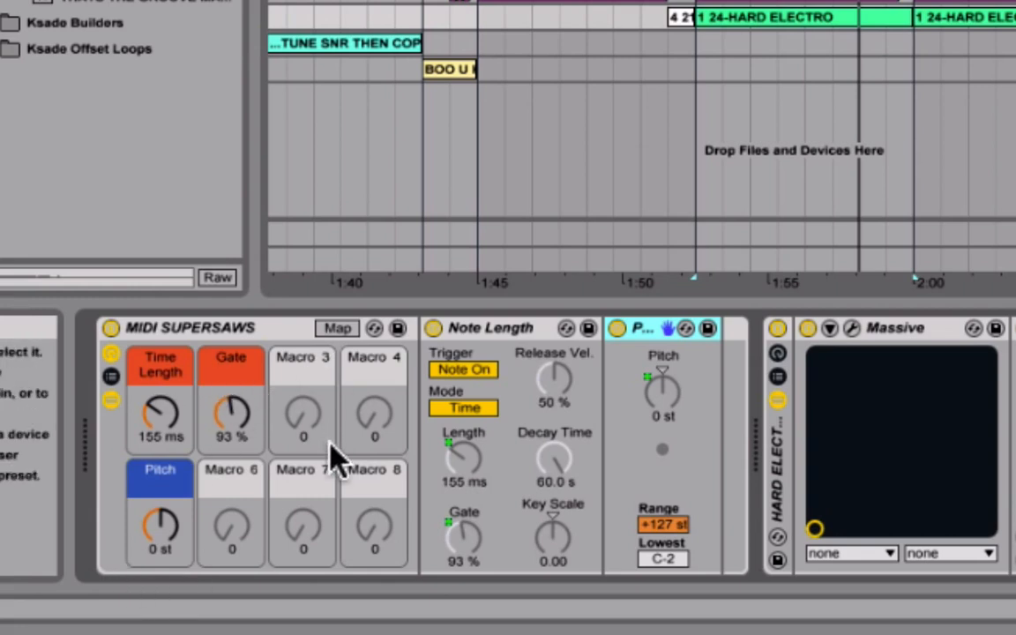
mouse_move(203, 493)
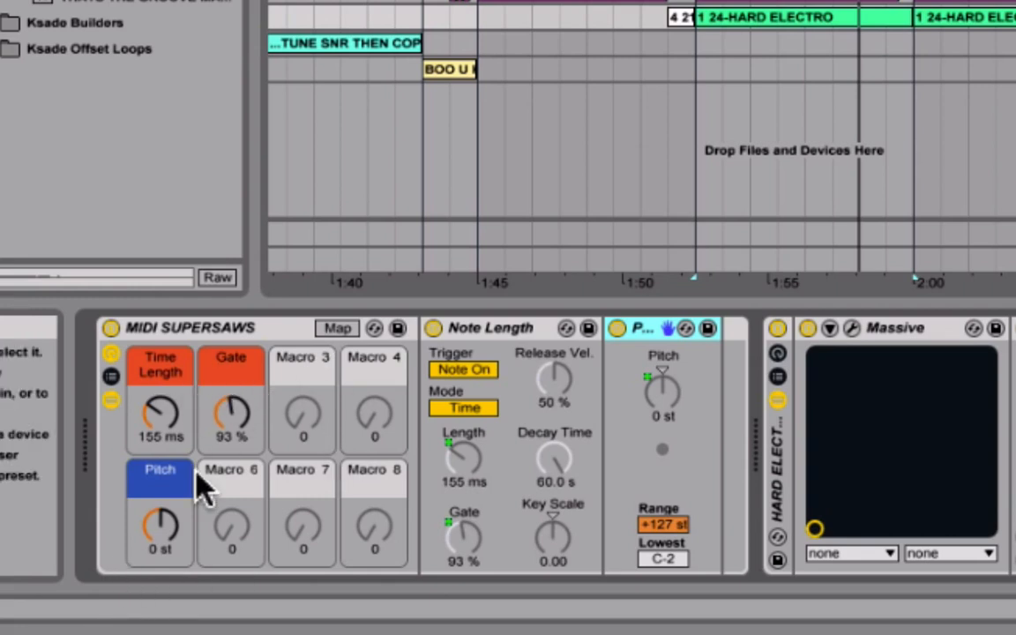
mouse_move(157, 533)
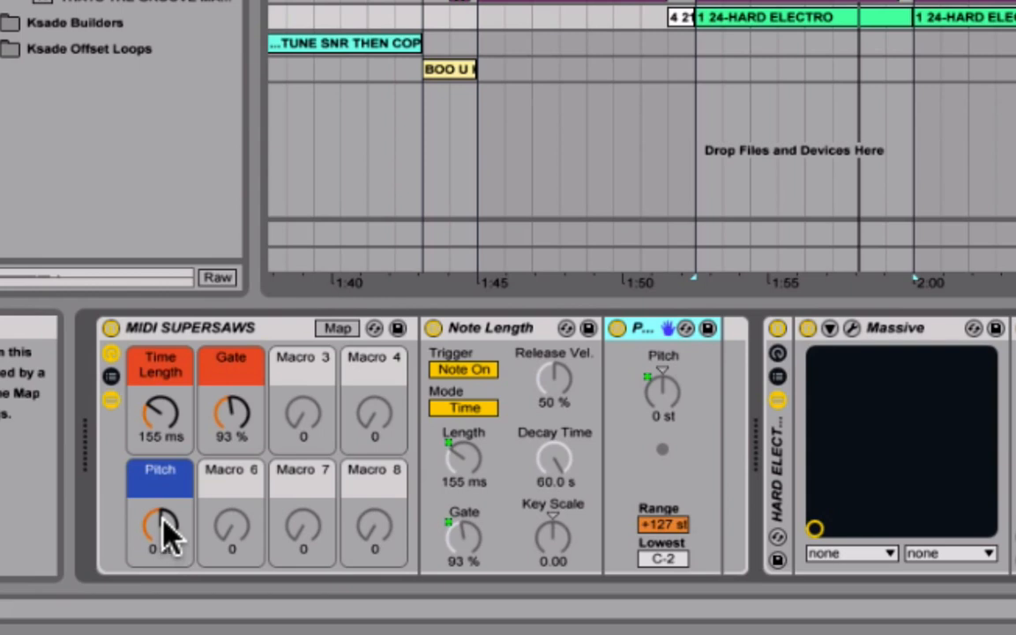
drag(159, 529, 159, 493)
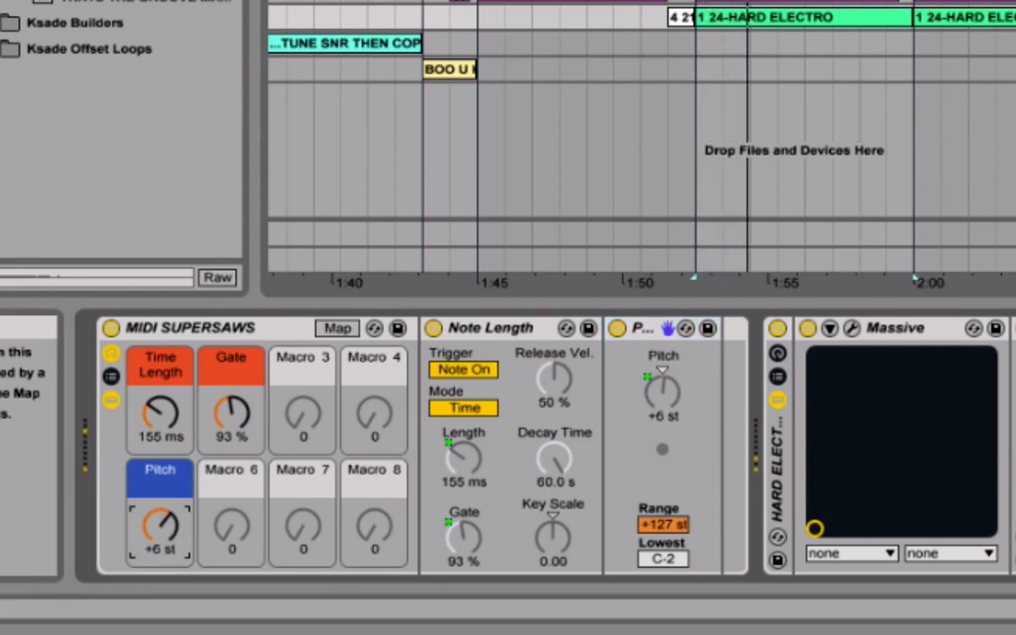
drag(161, 529, 161, 551)
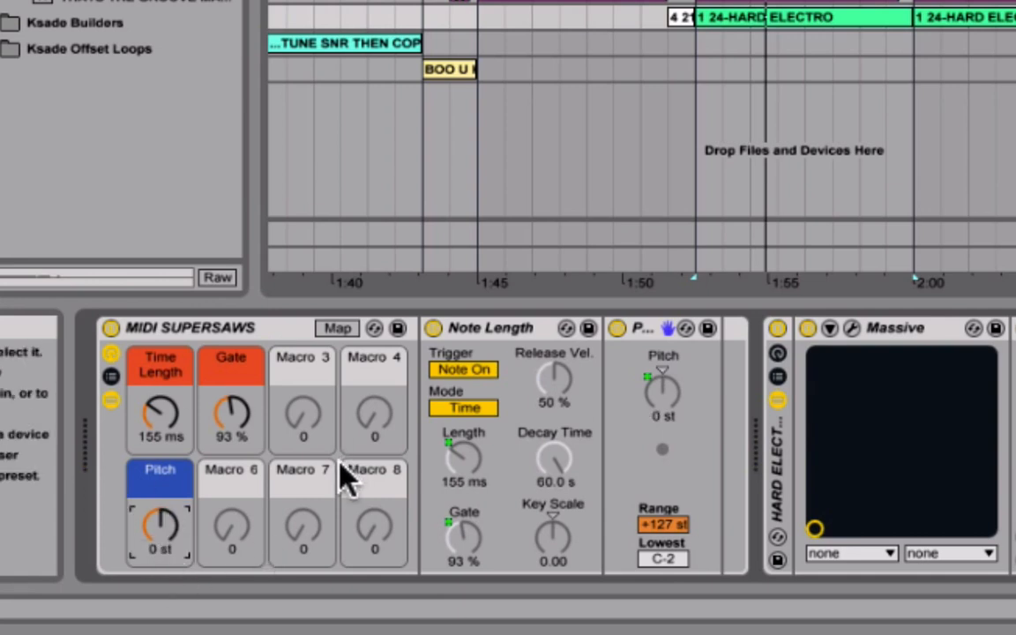
mouse_move(231, 388)
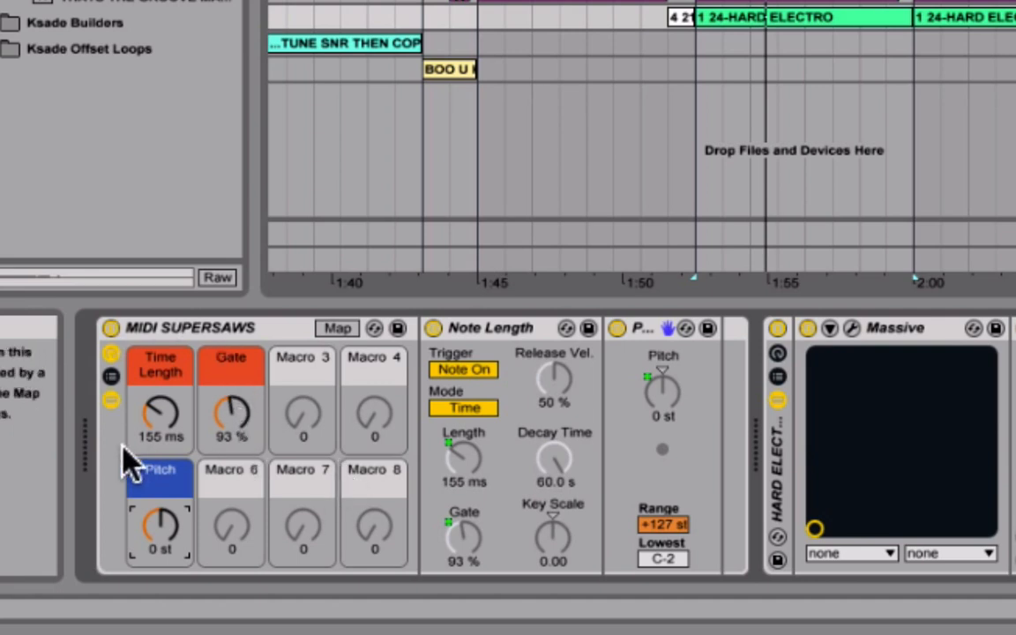
mouse_move(169, 410)
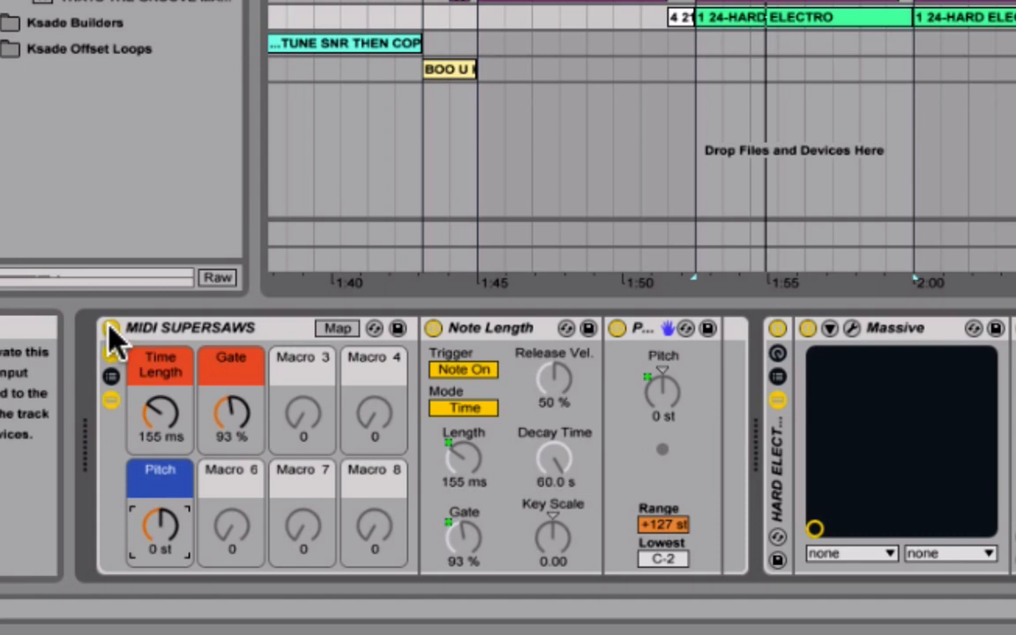
click(111, 330)
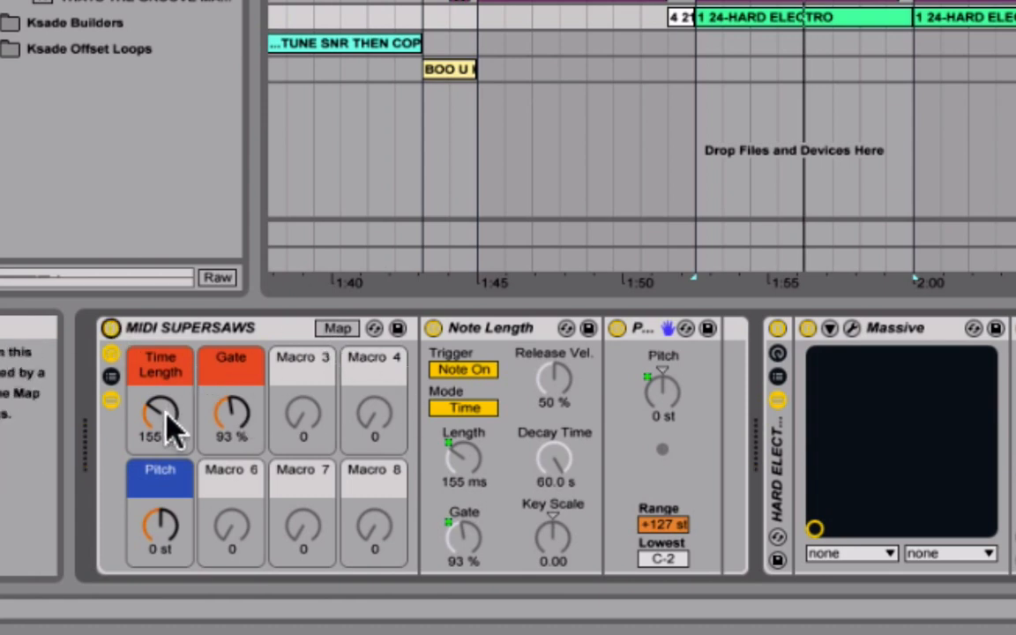
mouse_move(162, 433)
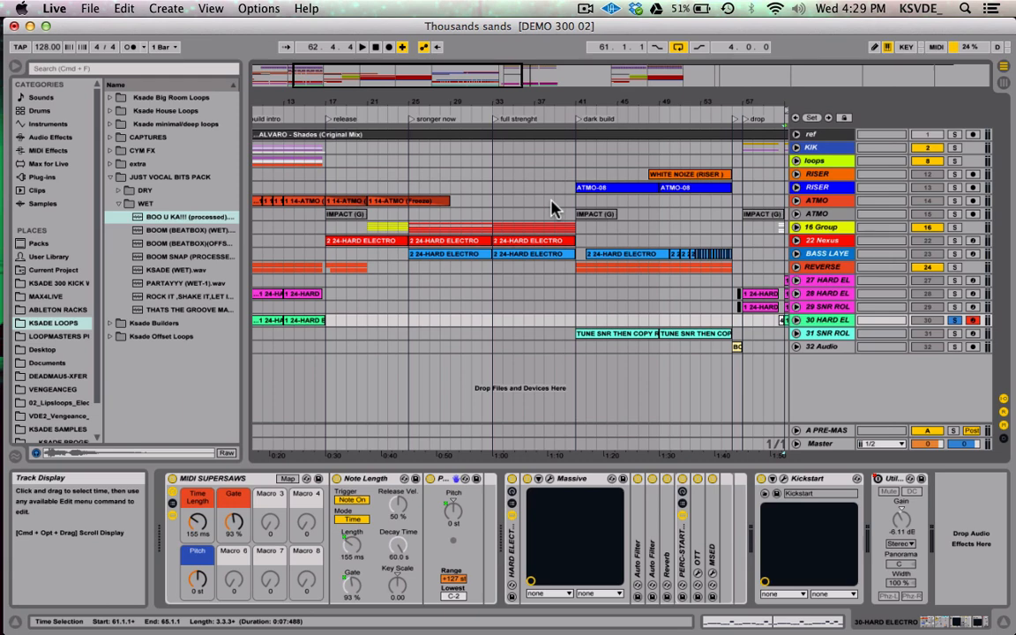
mouse_move(468, 219)
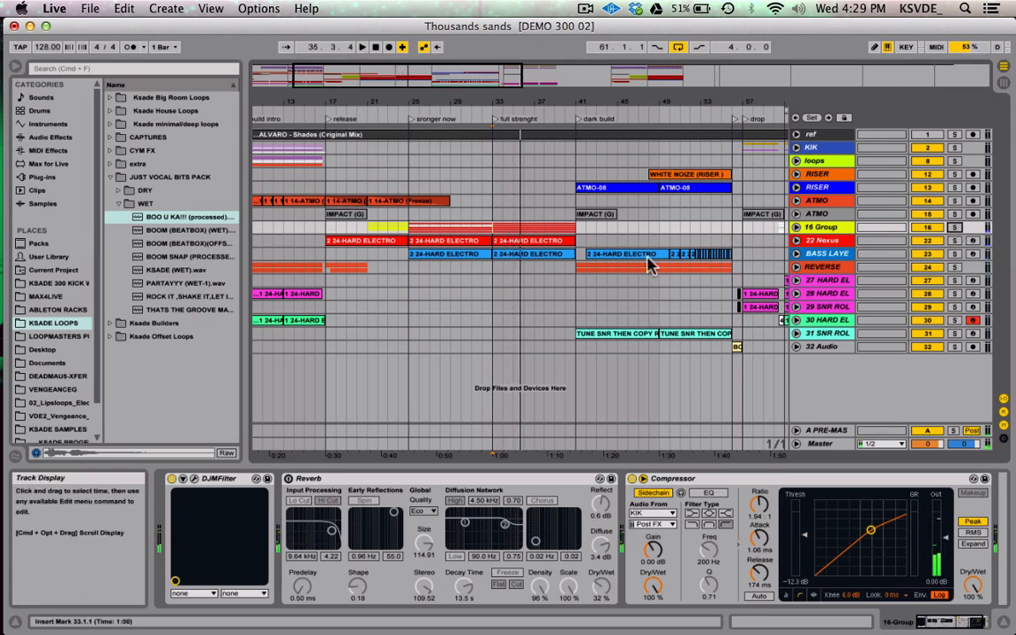
Show the group track's effects and bring up Massive's plugin window for the hard electro lead.
click(797, 225)
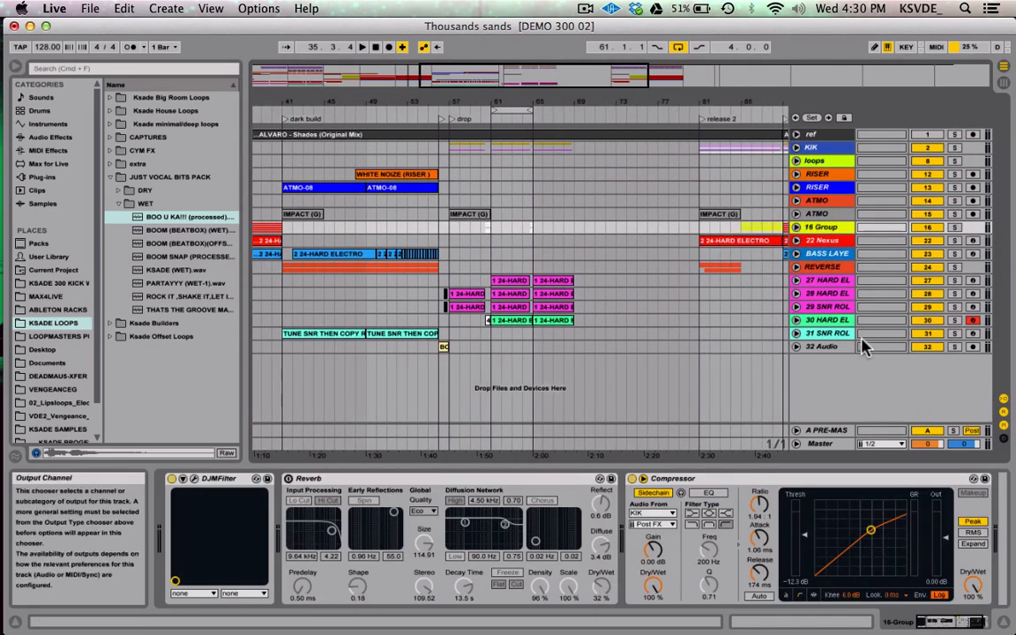
click(826, 317)
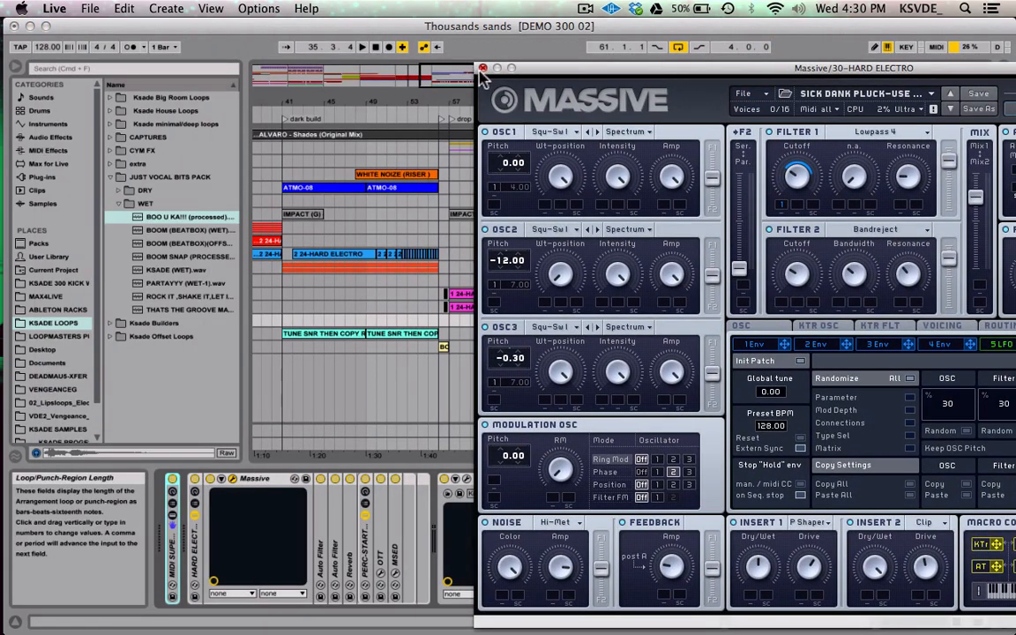
click(480, 67)
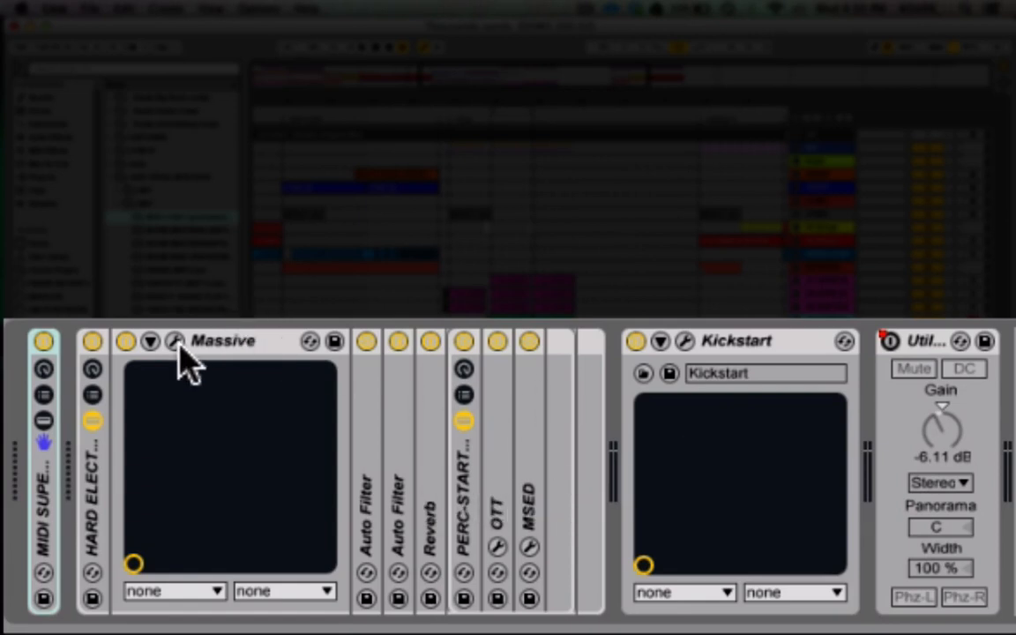
click(173, 340)
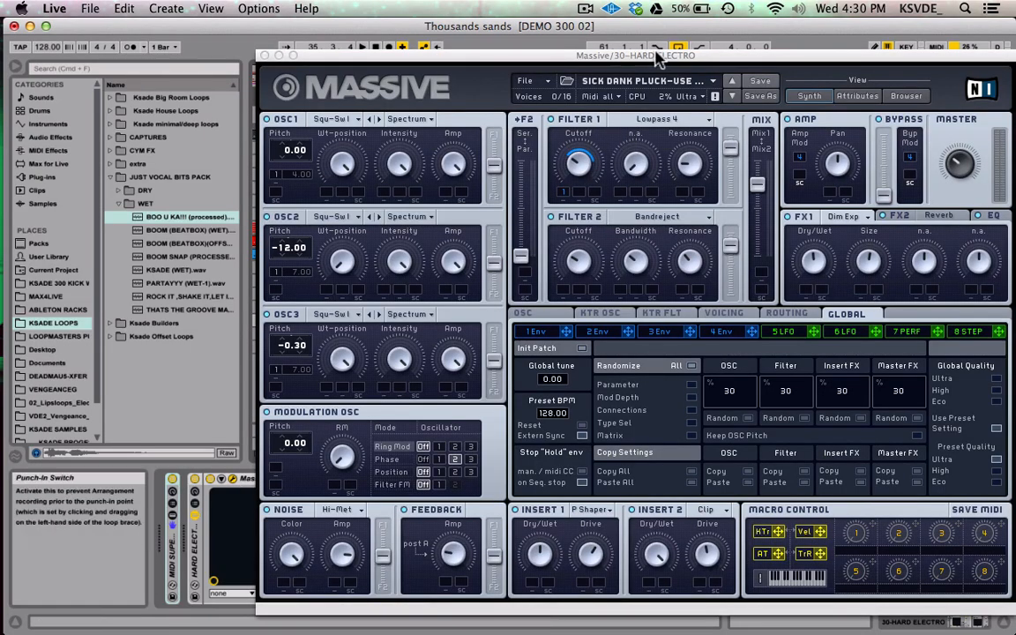
drag(635, 55, 504, 39)
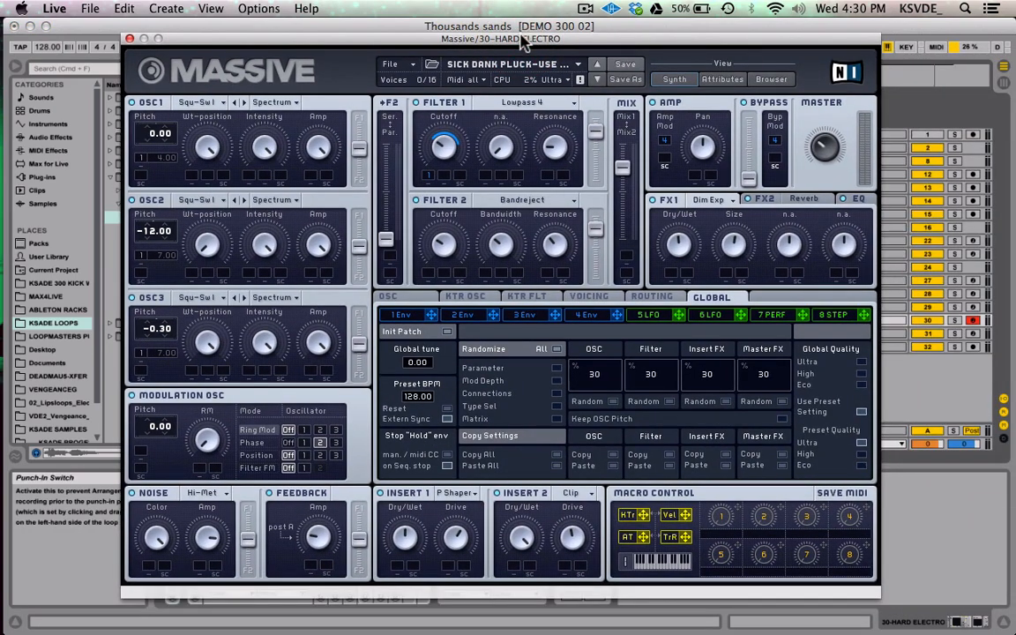
mouse_move(467, 78)
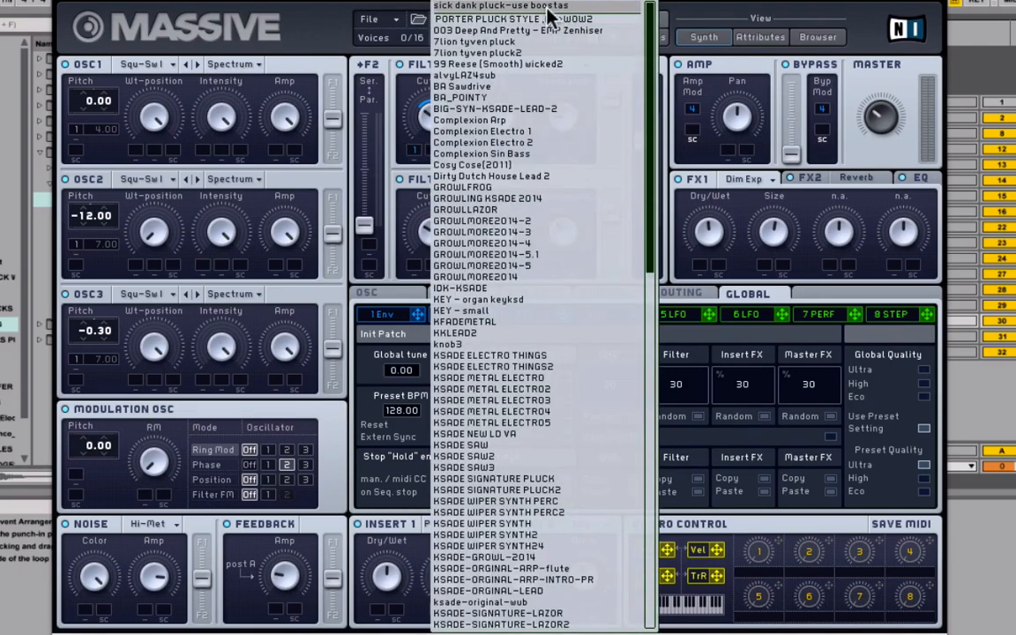
click(491, 7)
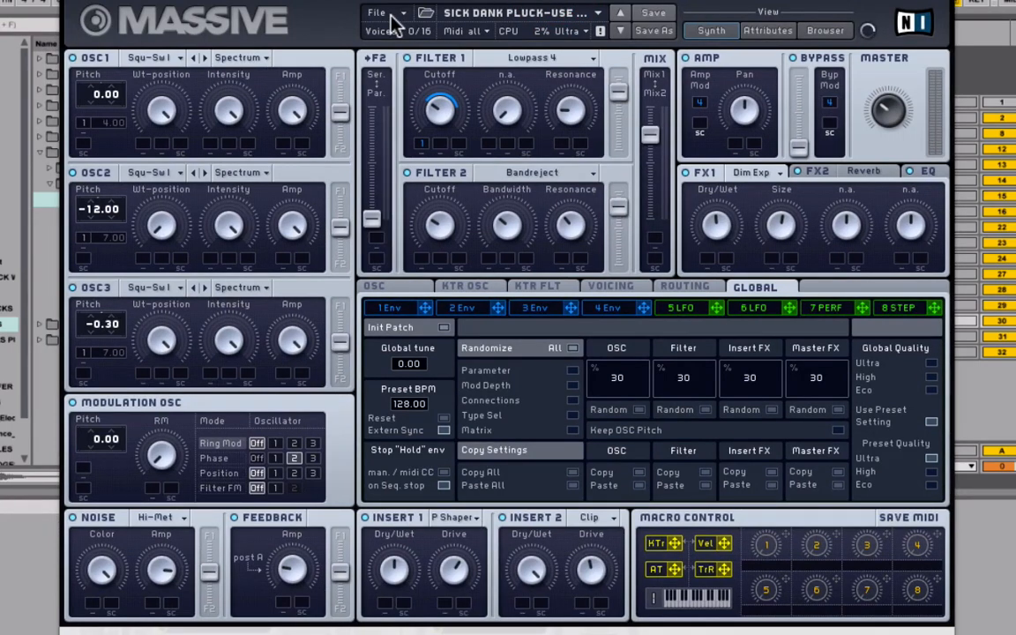
click(374, 13)
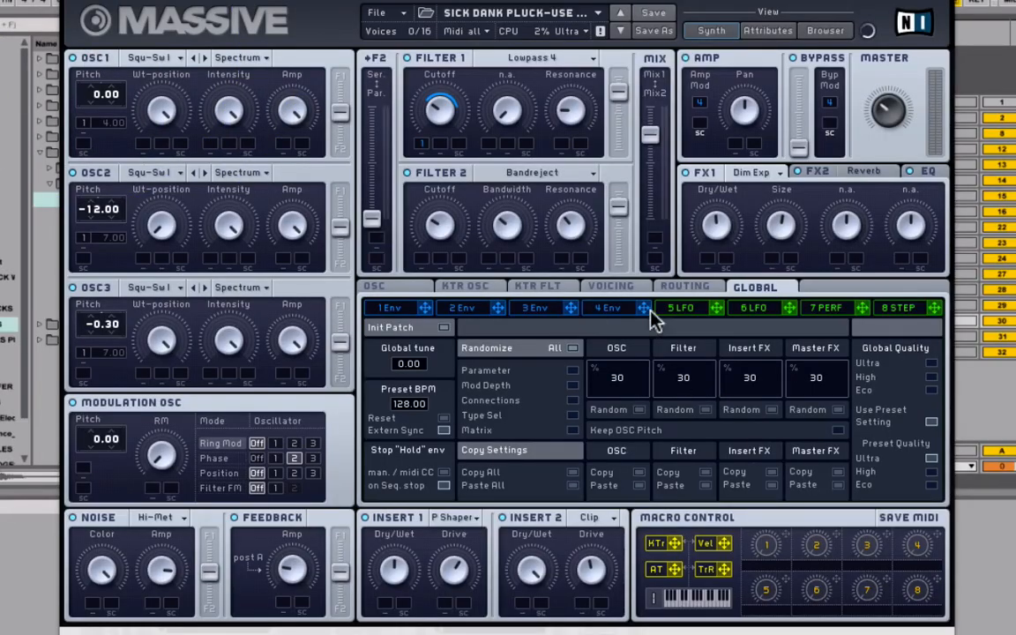
Show Massive's Voicing page with Unisono 2, pitch spread about 0.20 and panning near Mono.
click(613, 286)
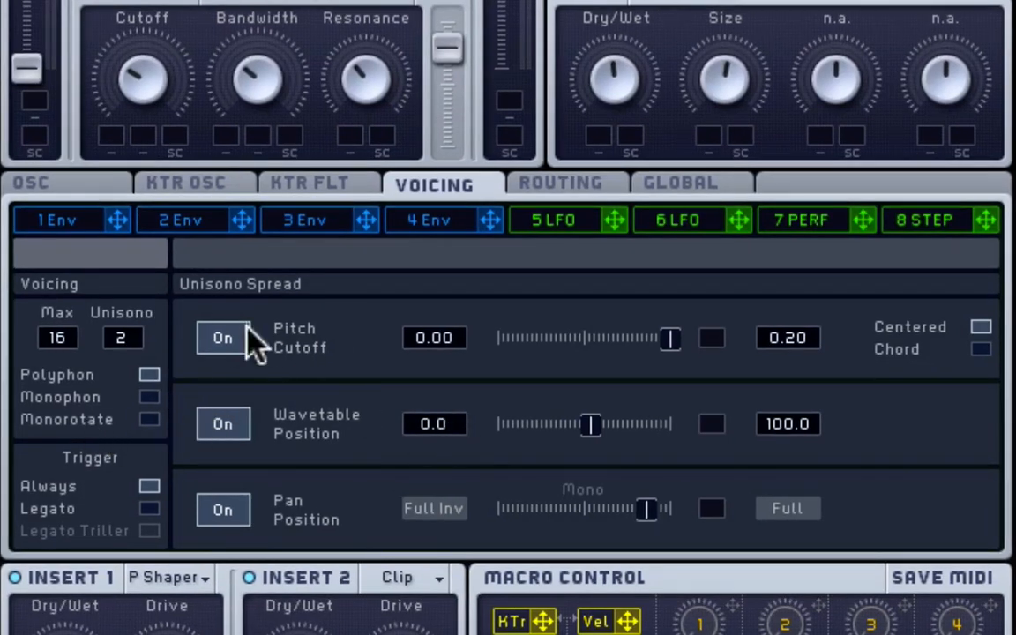
mouse_move(280, 413)
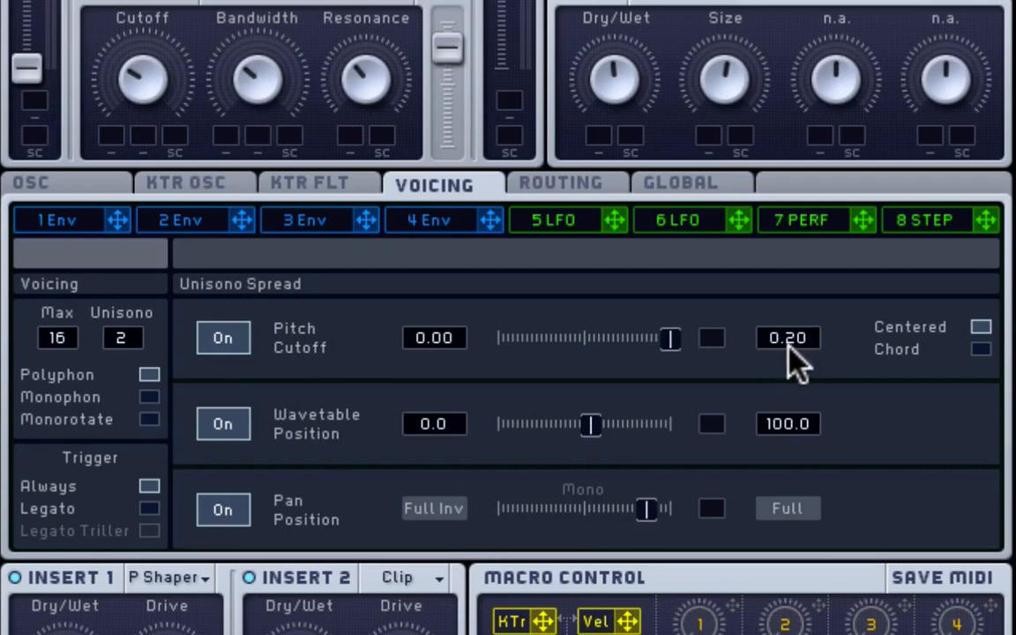
mouse_move(843, 406)
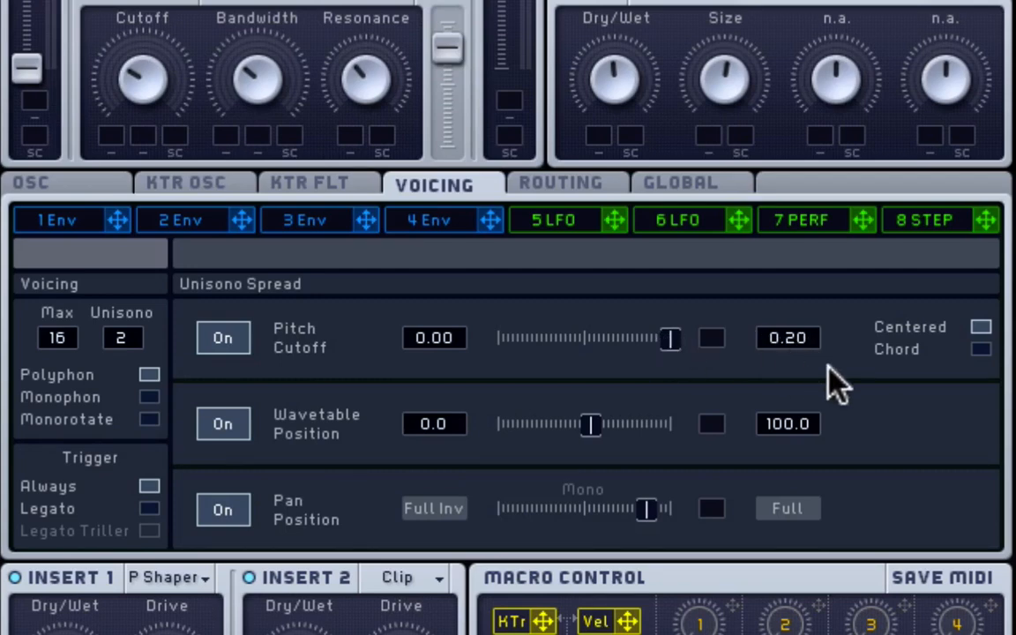
mouse_move(520, 365)
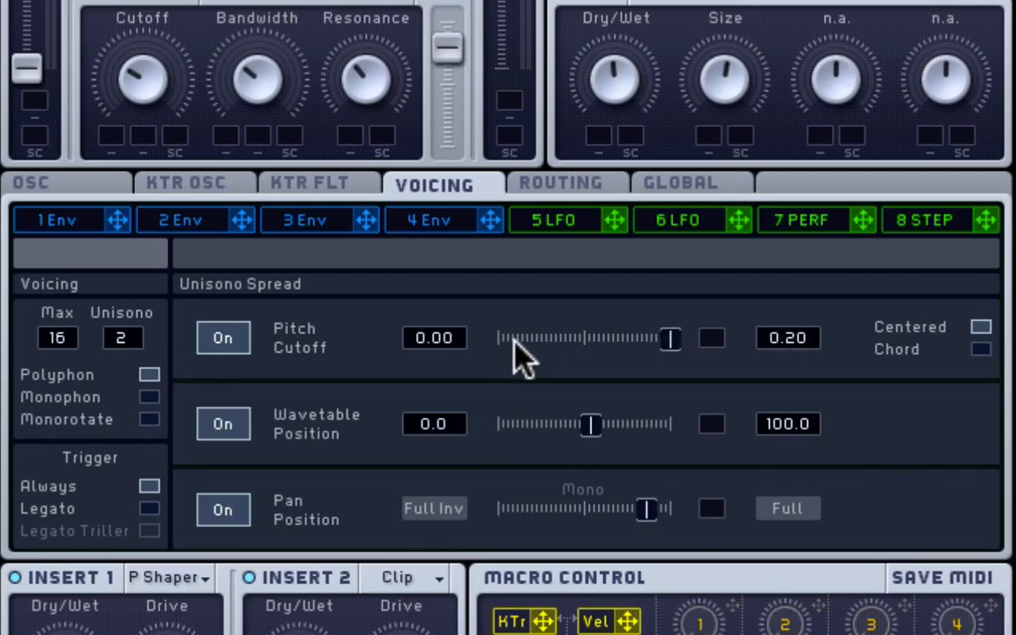
mouse_move(774, 399)
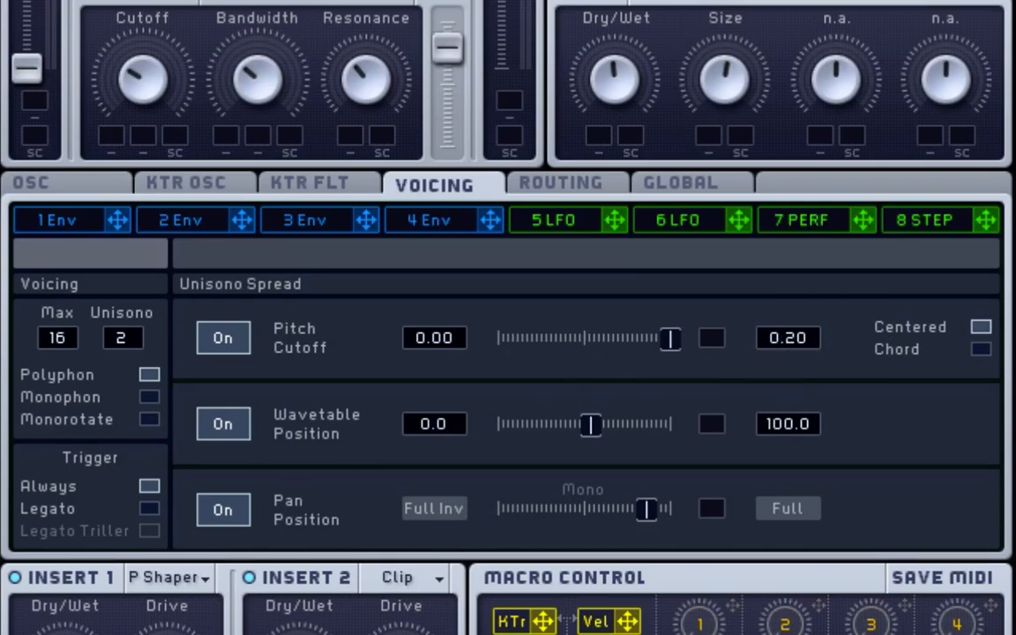
mouse_move(614, 415)
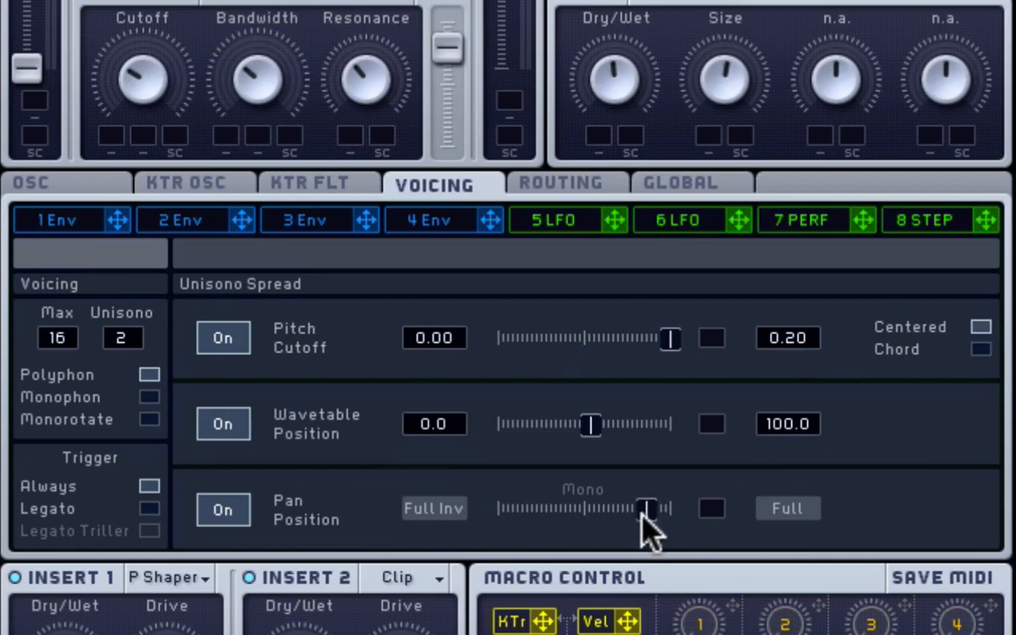
mouse_move(662, 544)
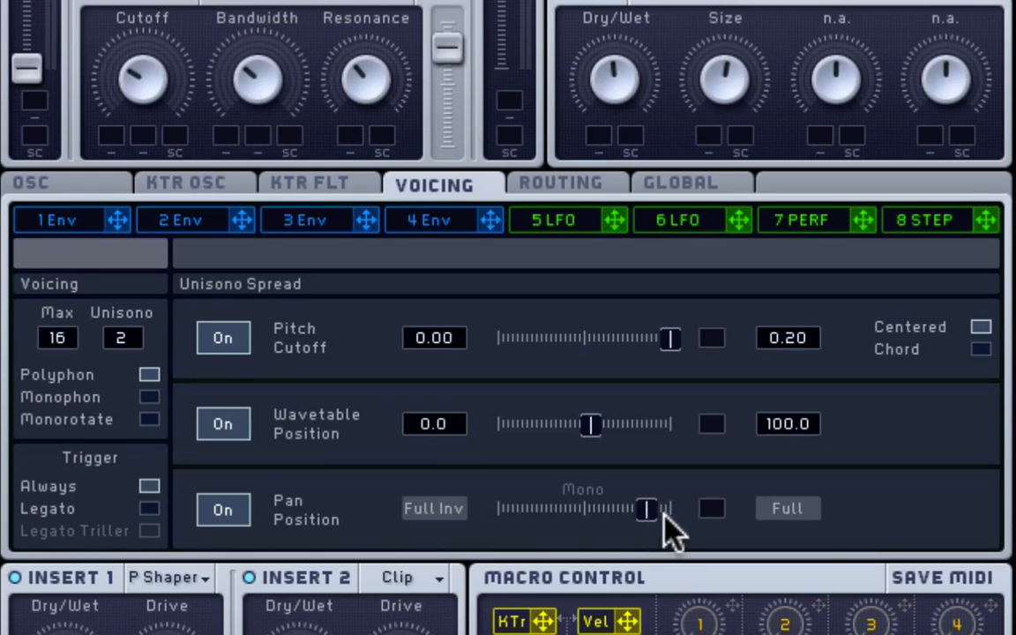
mouse_move(385, 228)
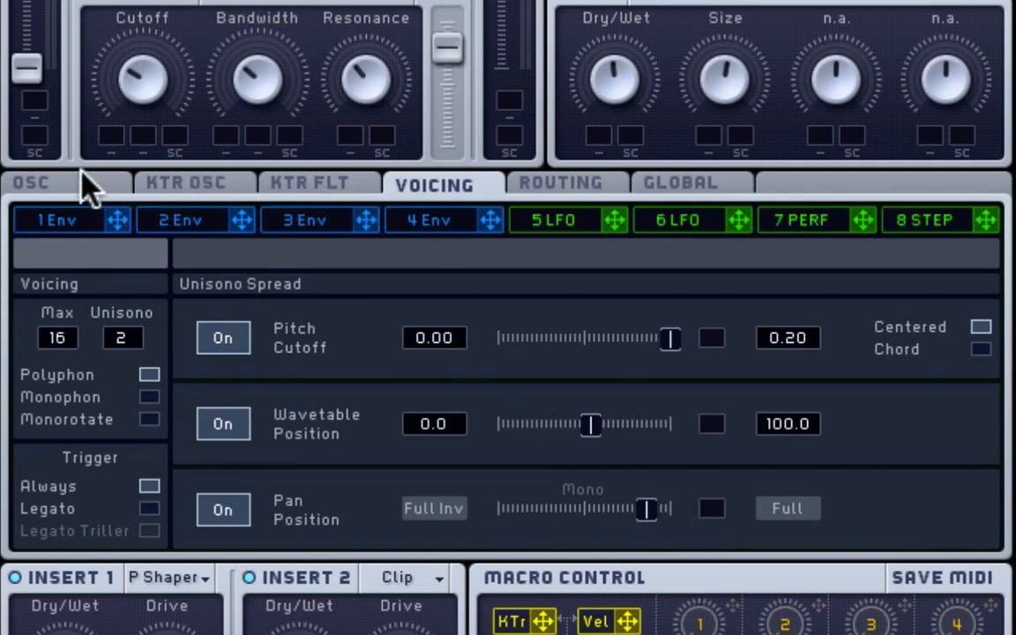
View the OSC settings, then Massive's Routing page showing oscillators through both filters to effects.
click(26, 185)
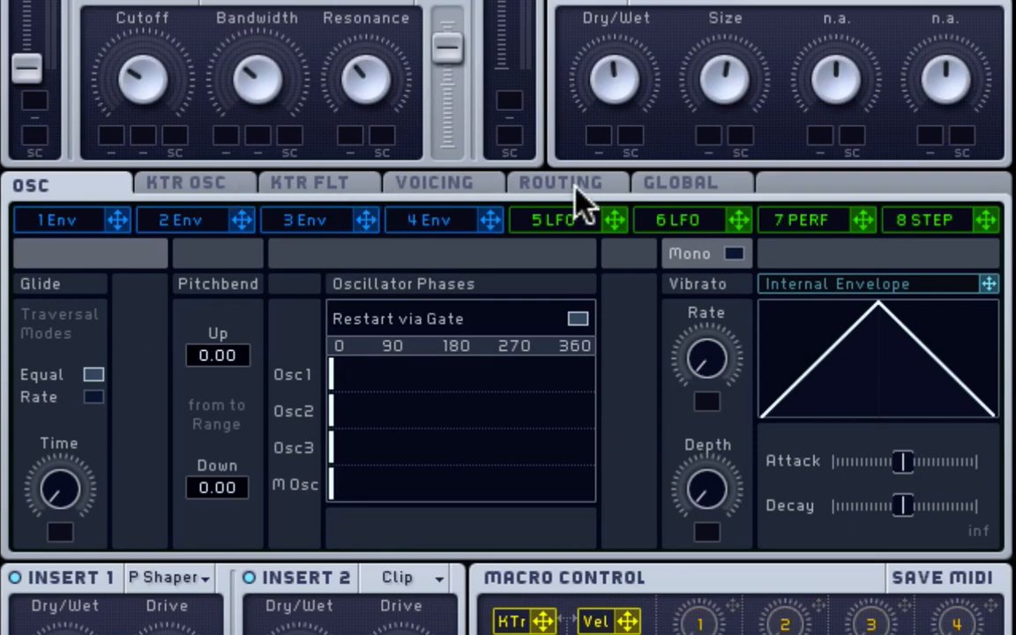
click(561, 182)
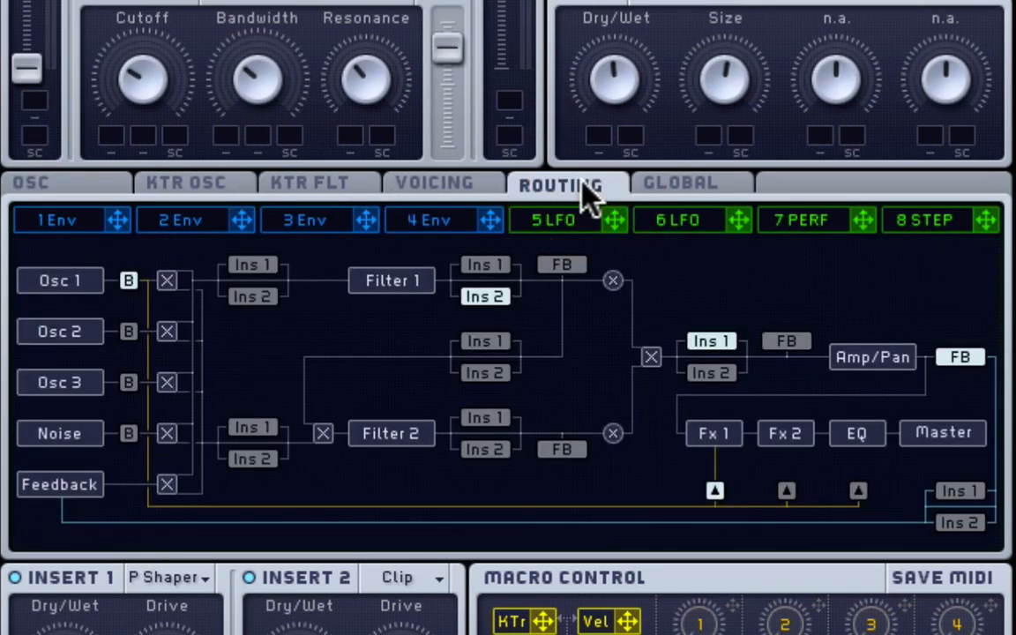
mouse_move(483, 300)
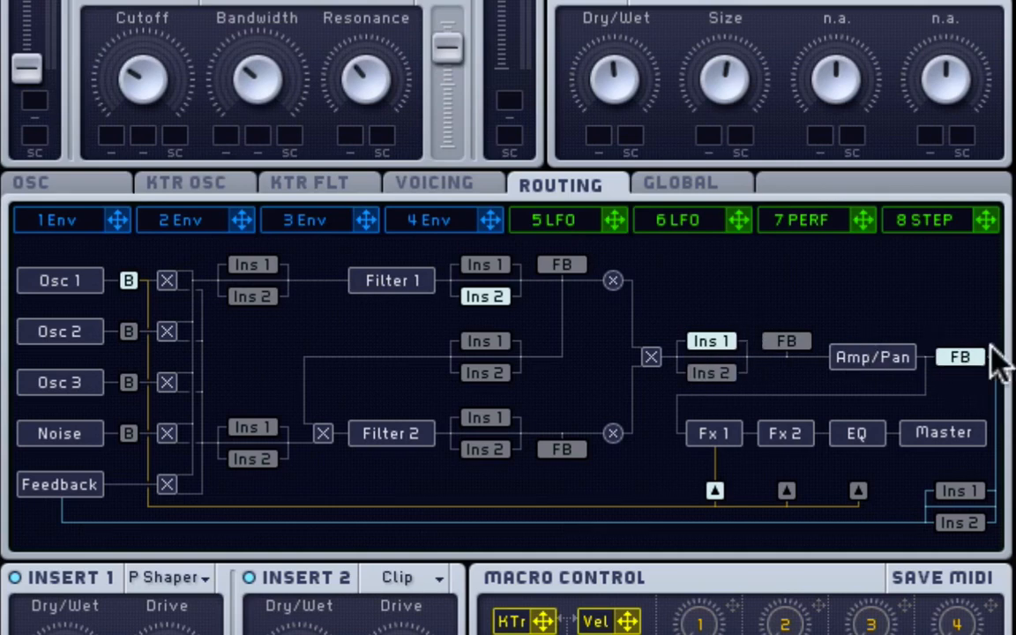
mouse_move(745, 303)
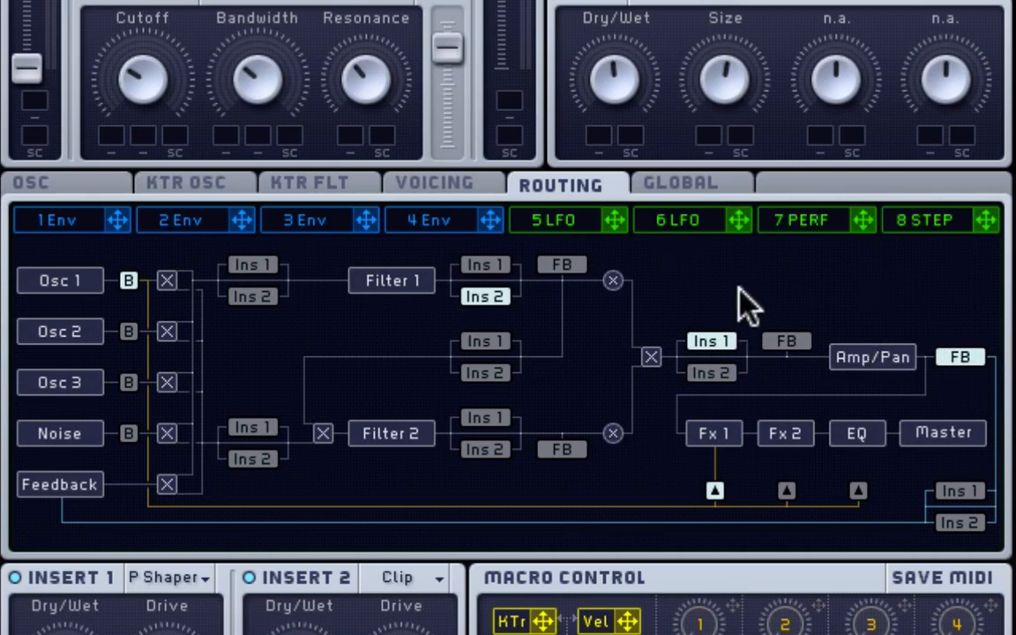
mouse_move(652, 309)
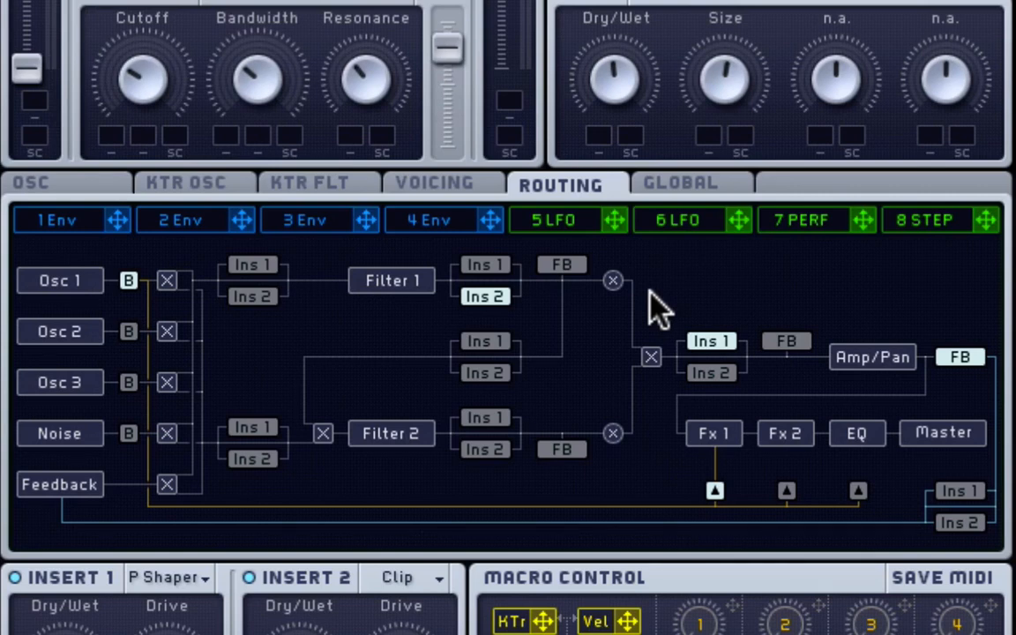
mouse_move(319, 164)
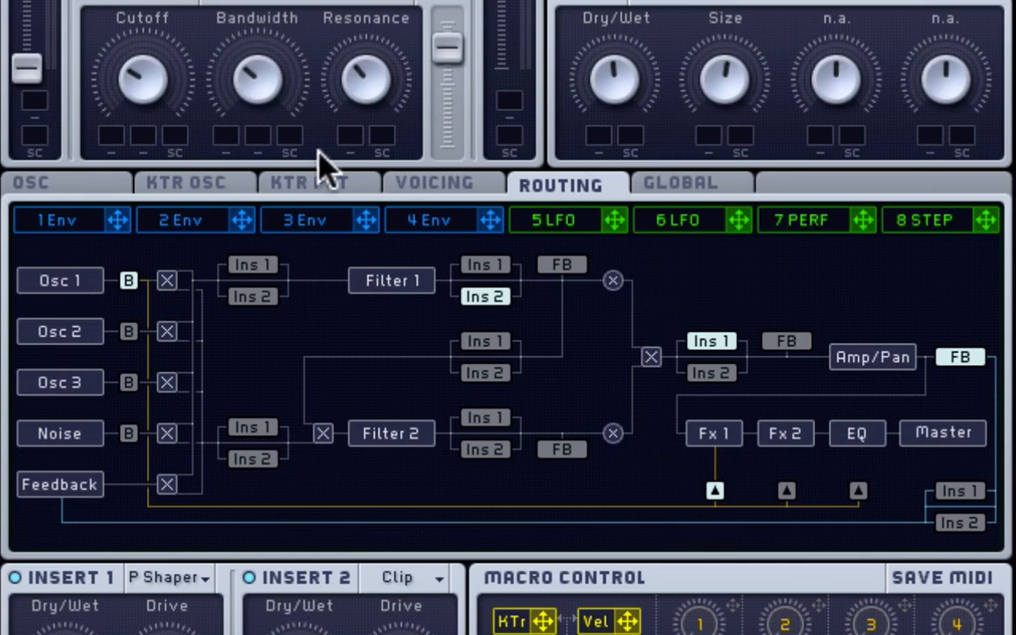
mouse_move(88, 191)
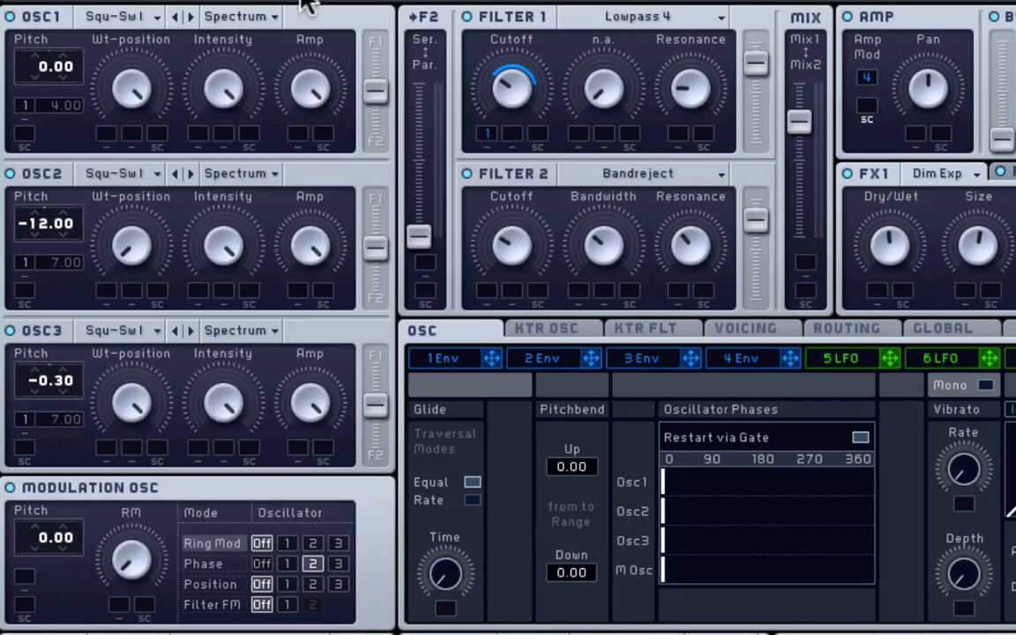
mouse_move(353, 115)
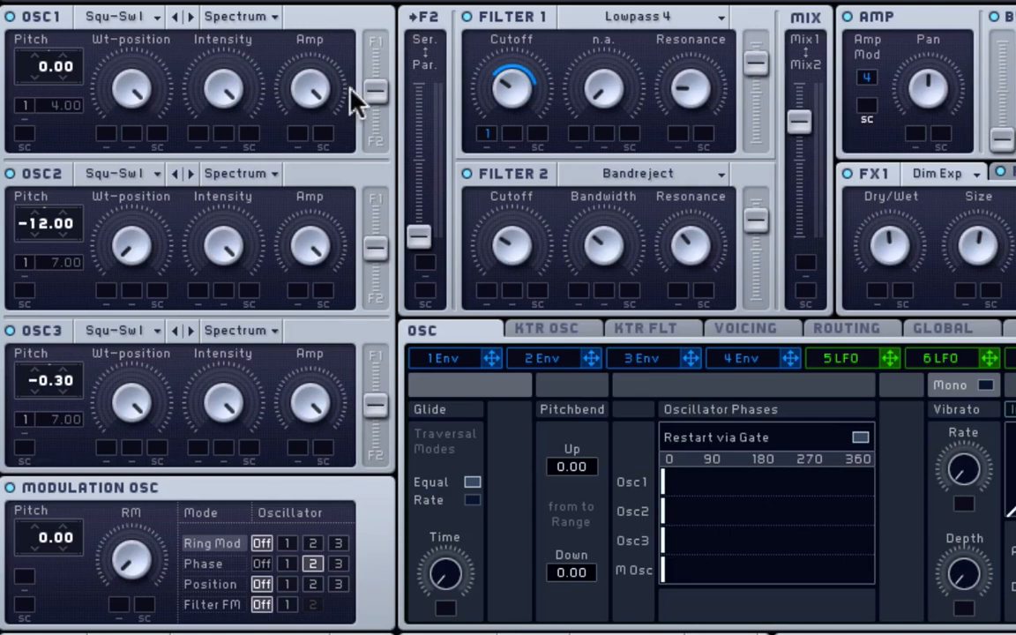
mouse_move(212, 91)
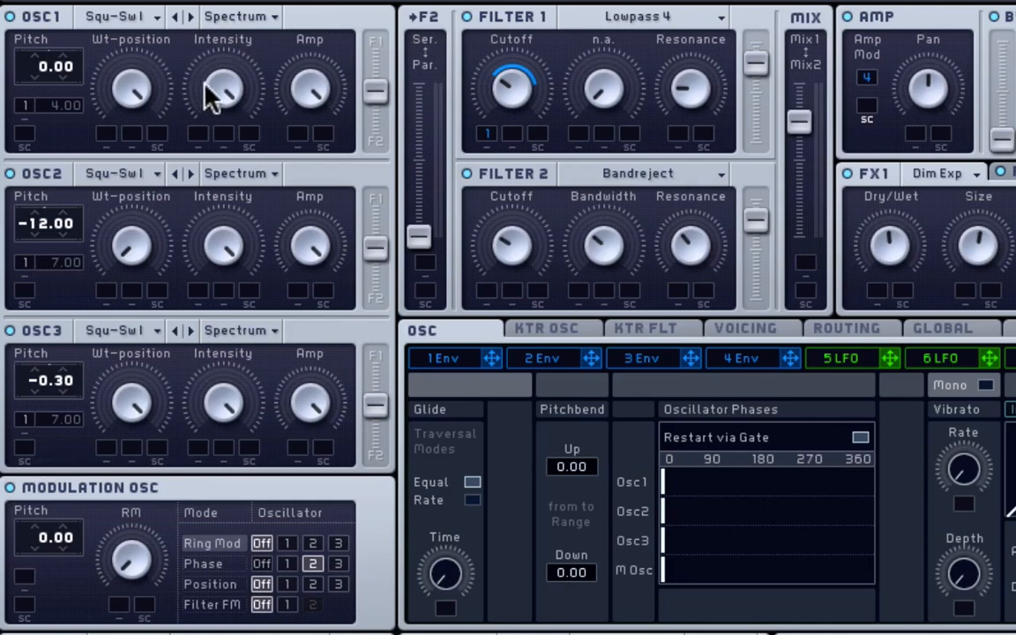
mouse_move(264, 113)
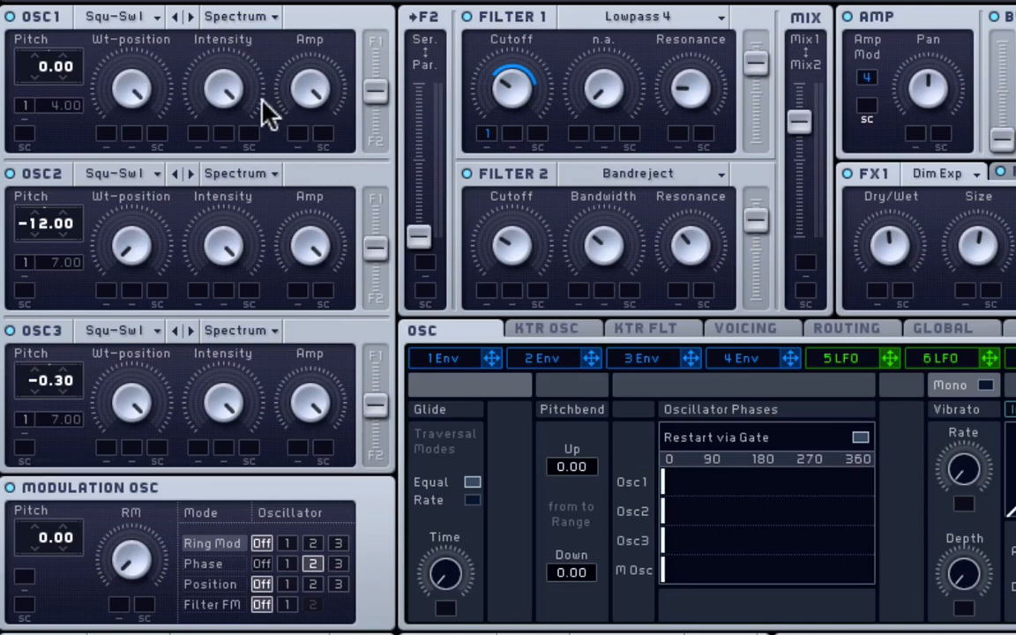
mouse_move(386, 46)
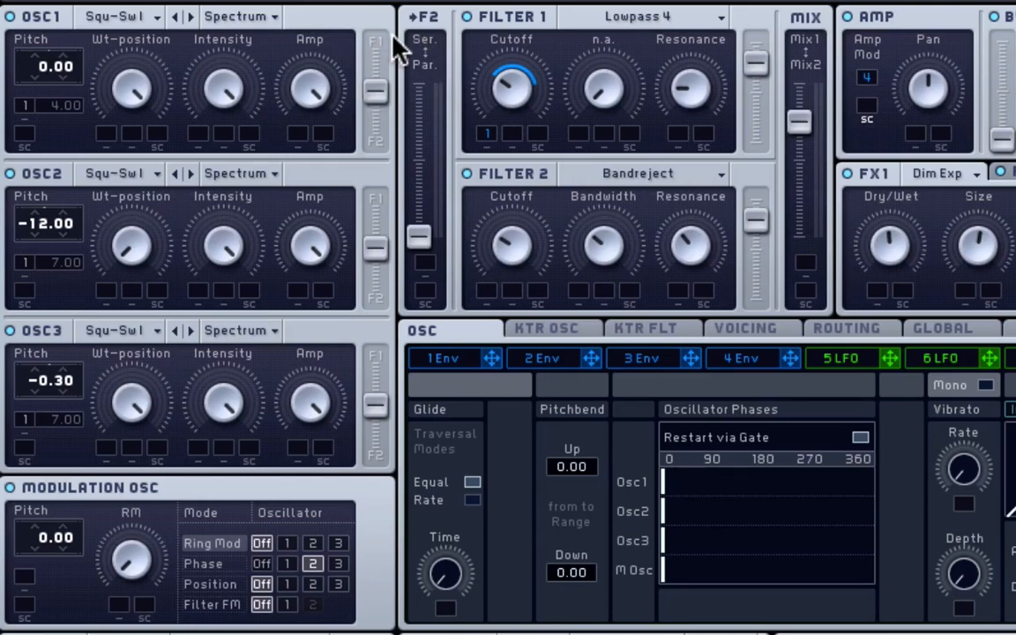
mouse_move(36, 62)
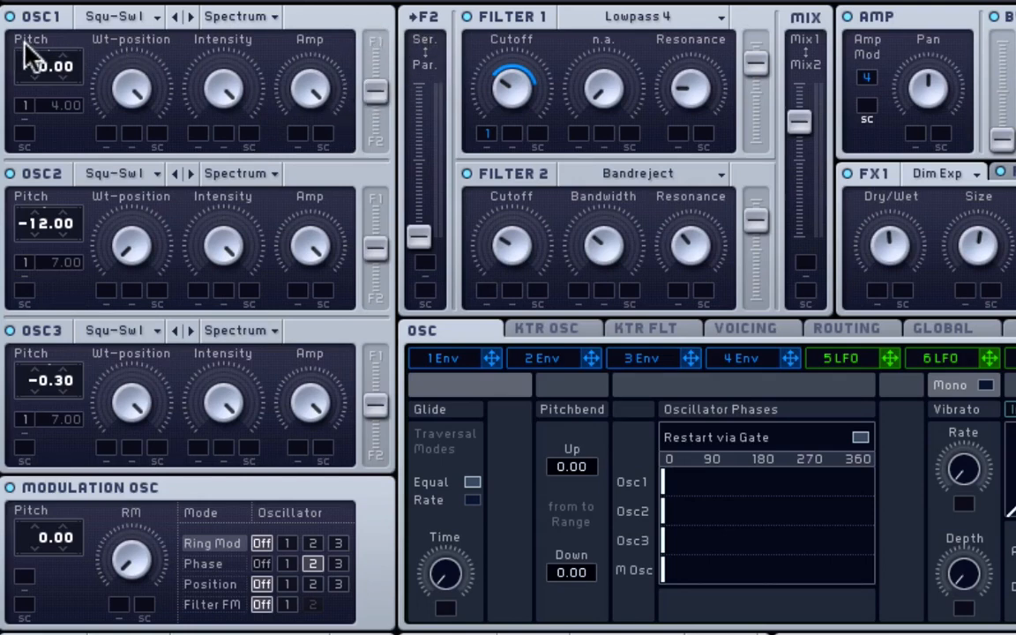
mouse_move(42, 92)
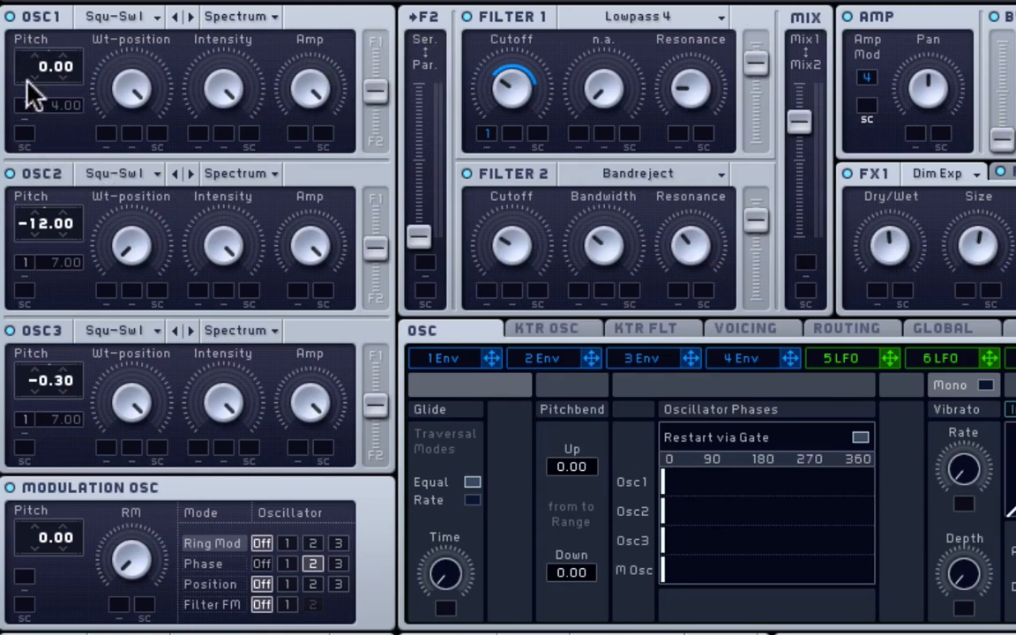
mouse_move(133, 175)
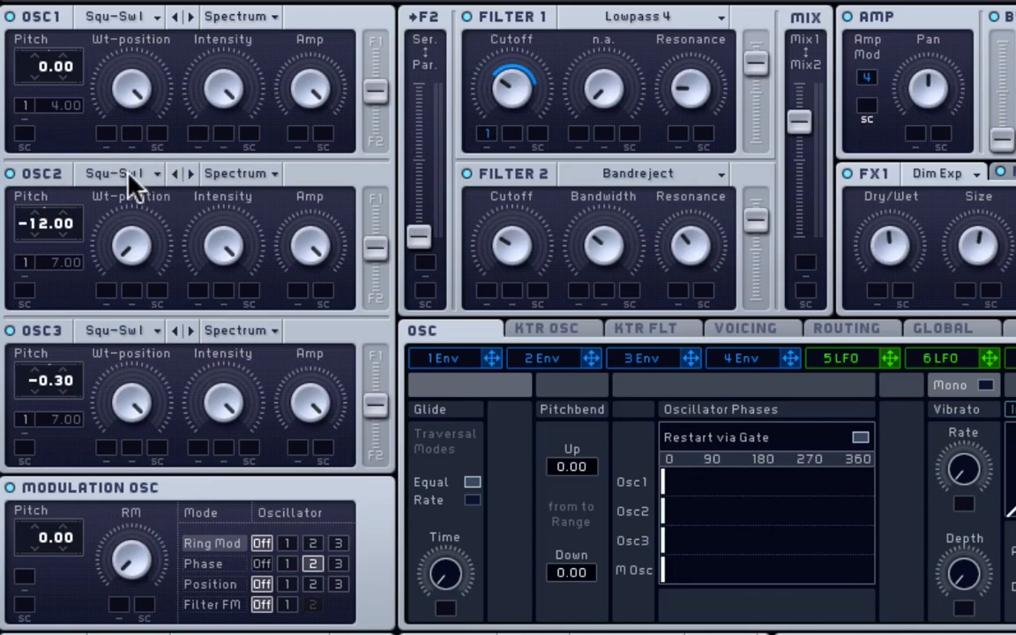
click(124, 173)
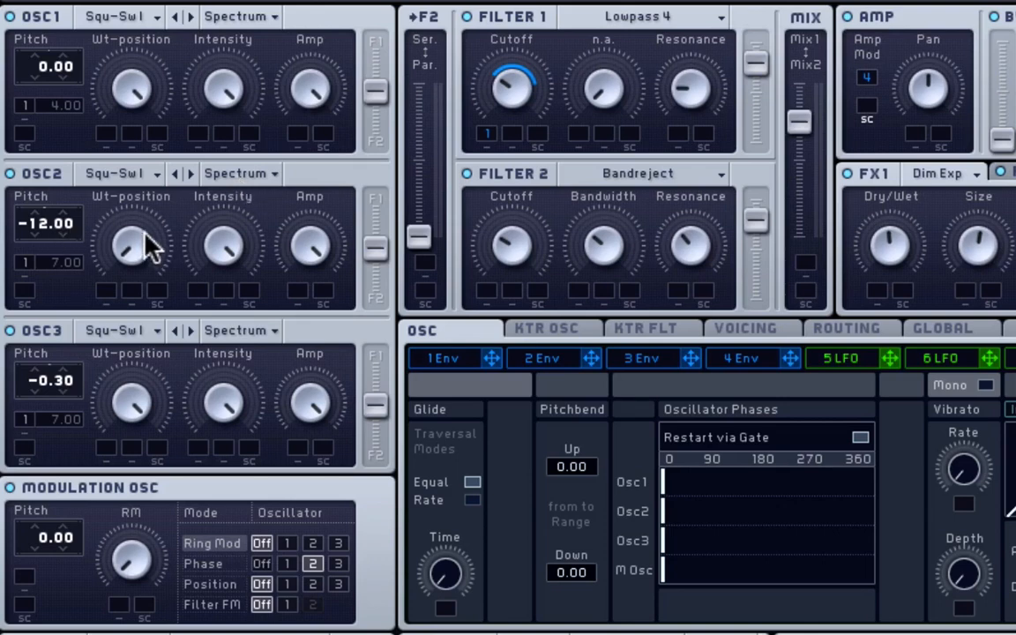
mouse_move(131, 254)
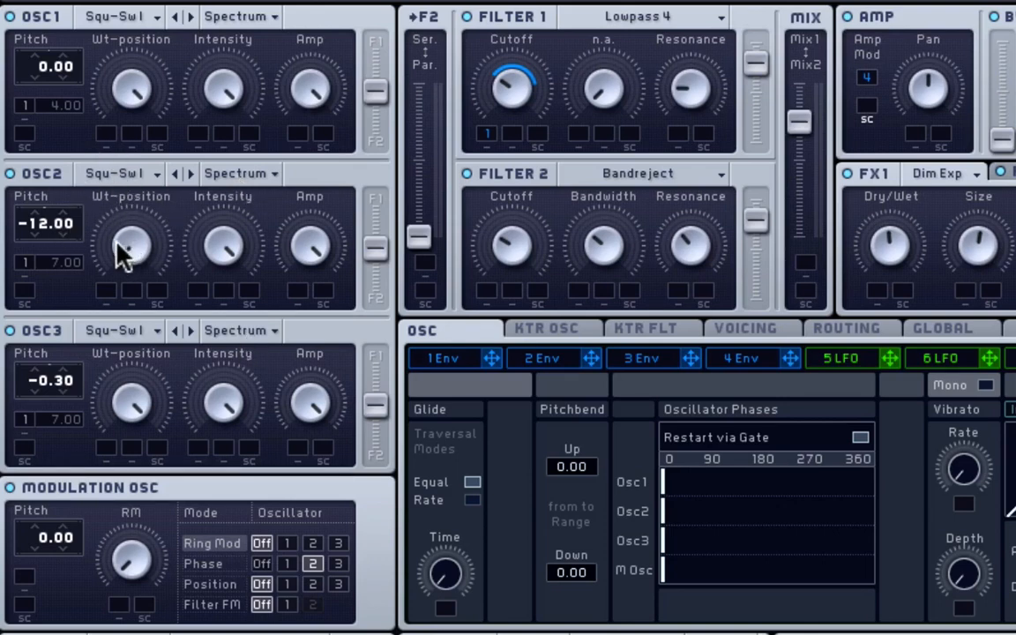
mouse_move(163, 29)
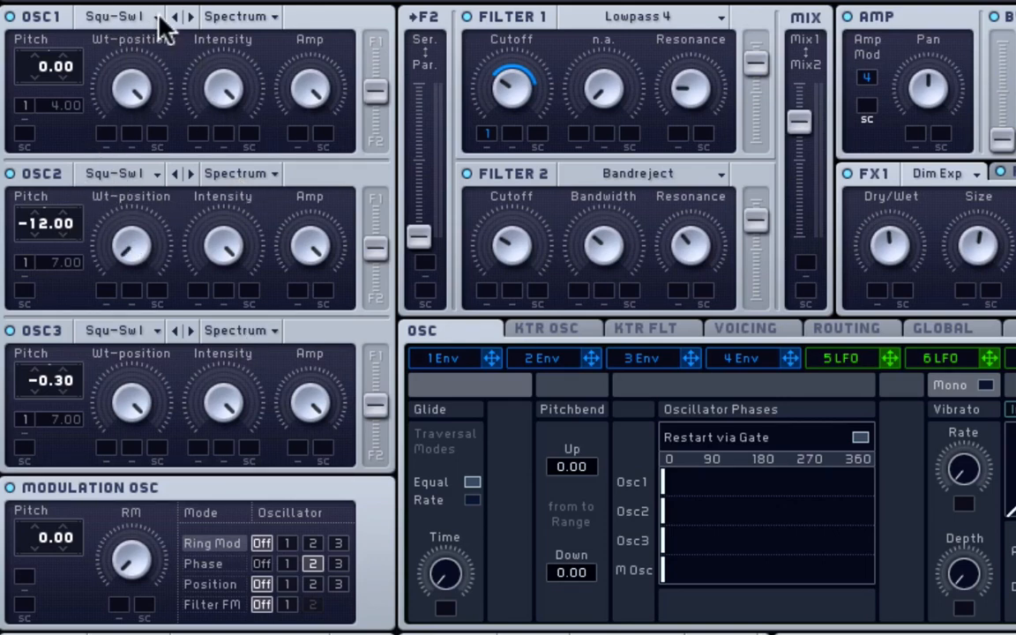
mouse_move(132, 31)
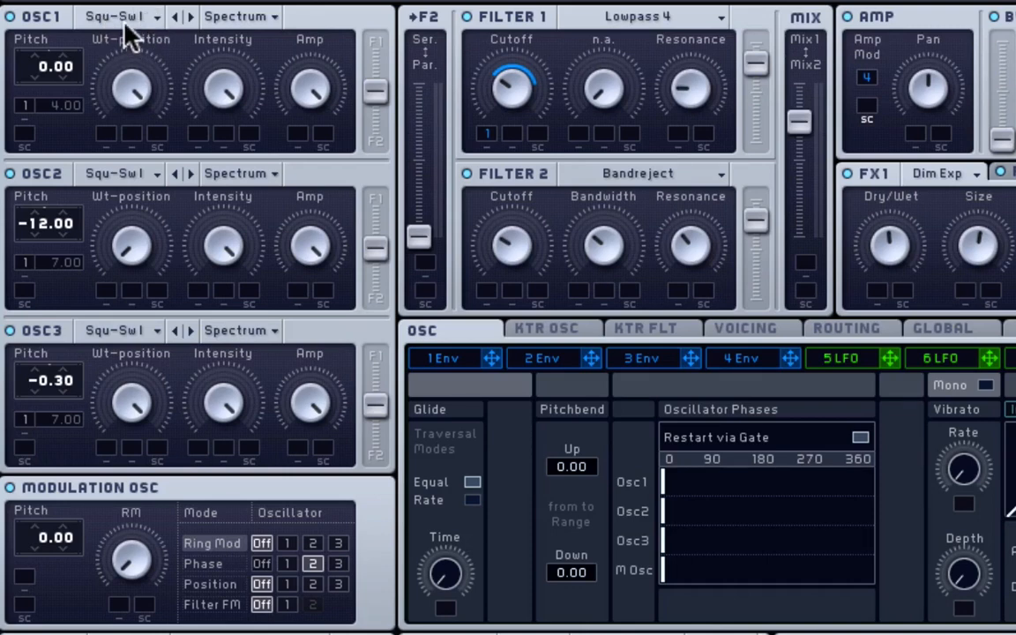
mouse_move(109, 291)
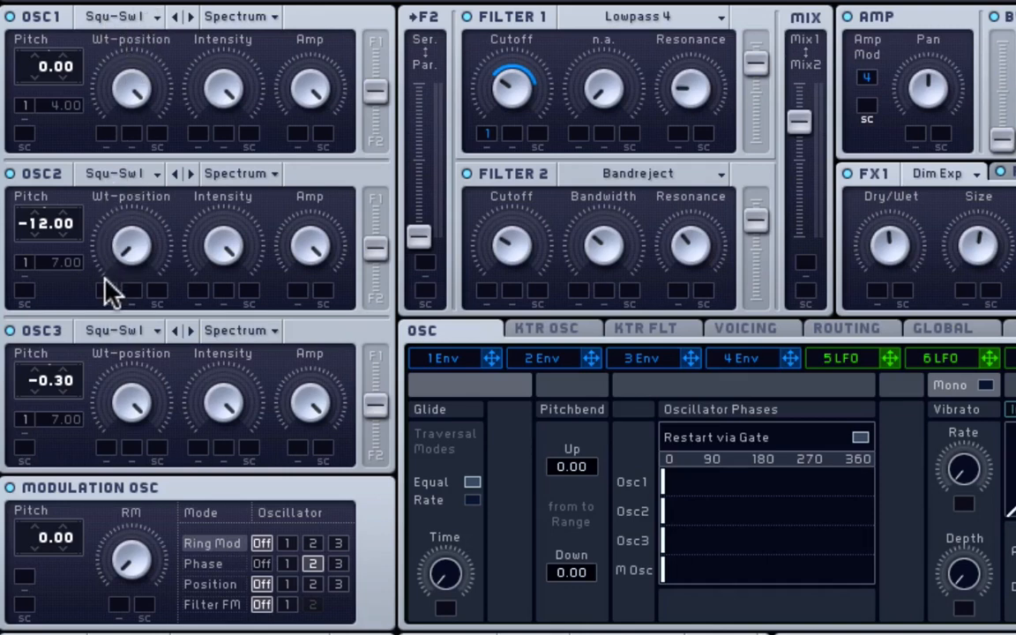
mouse_move(185, 314)
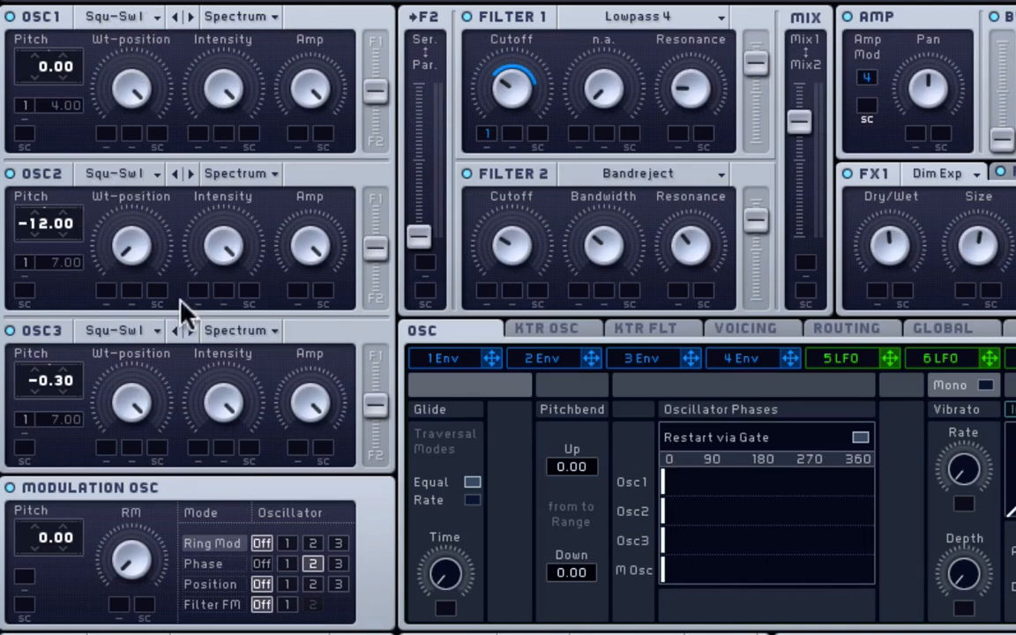
mouse_move(121, 227)
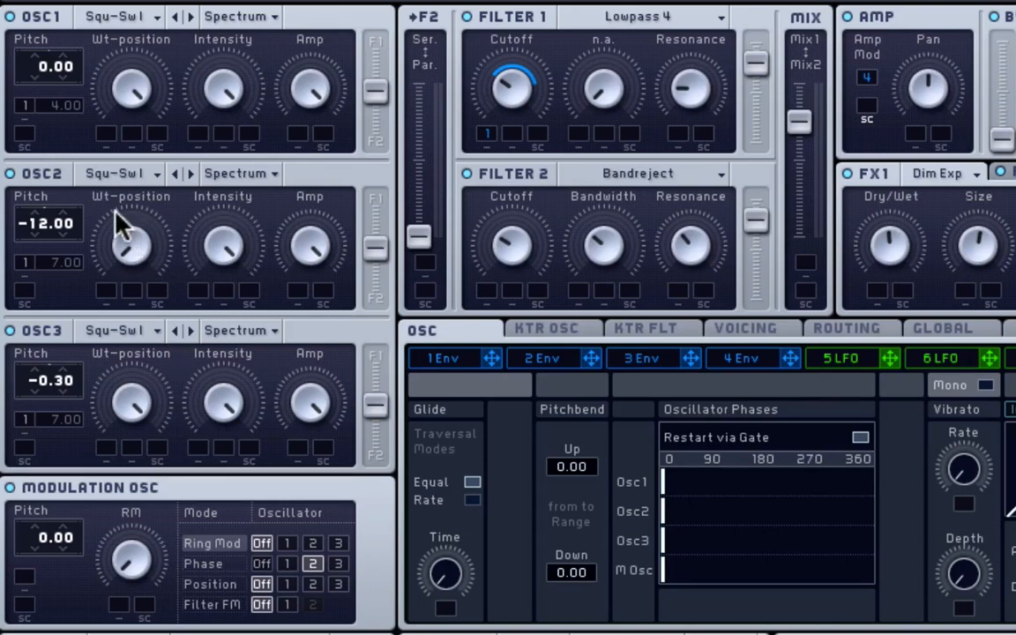
mouse_move(133, 167)
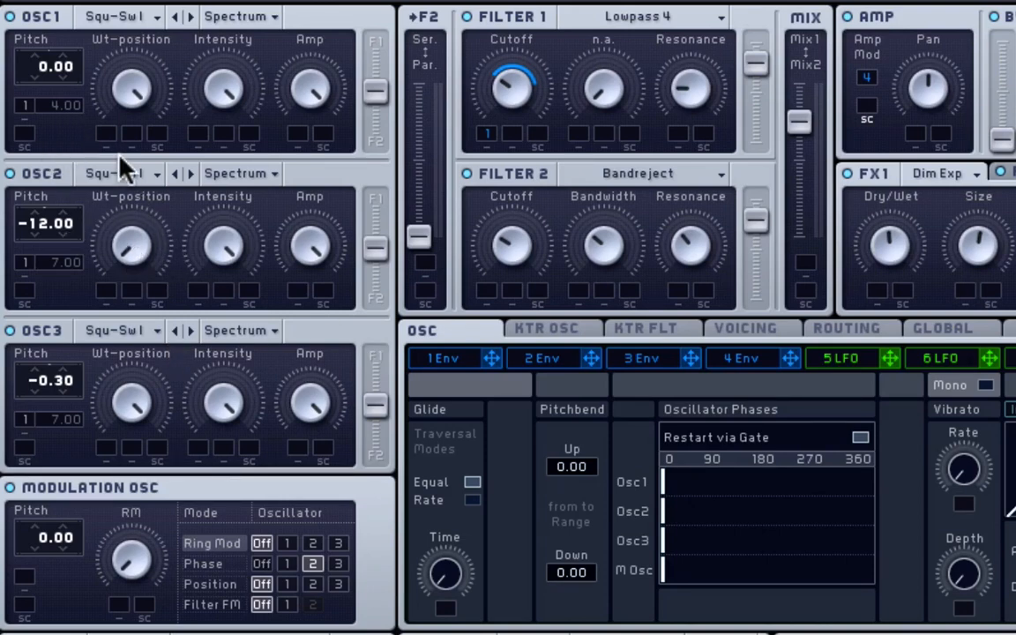
mouse_move(141, 247)
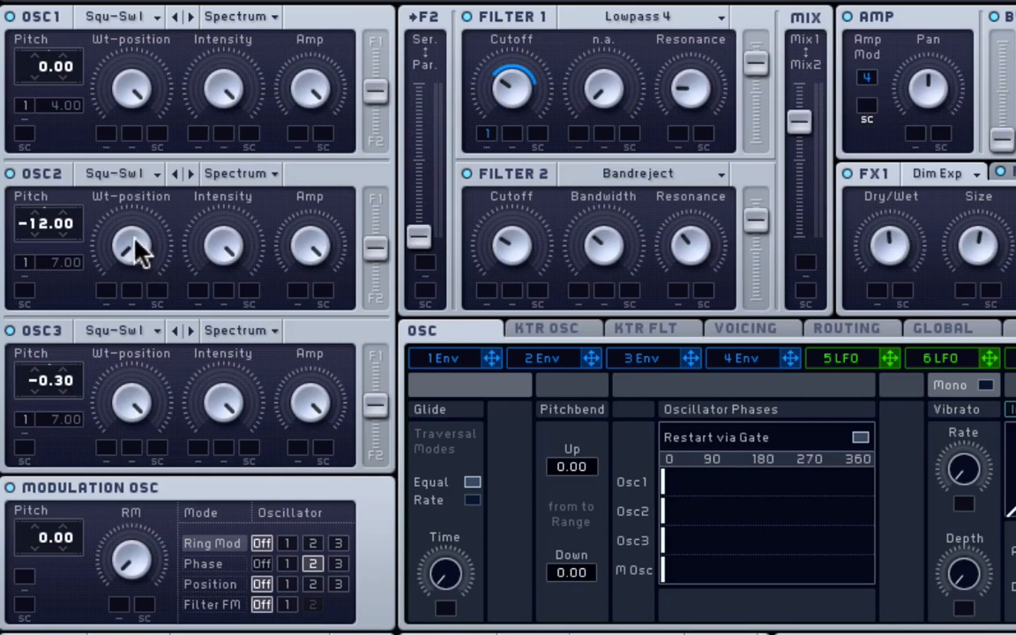
mouse_move(141, 251)
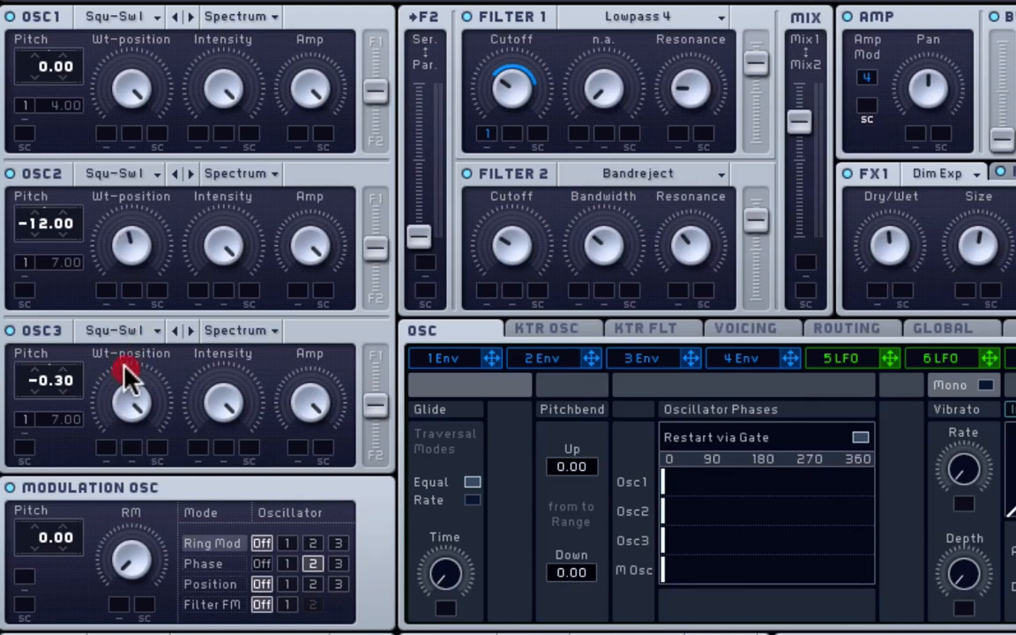
mouse_move(145, 236)
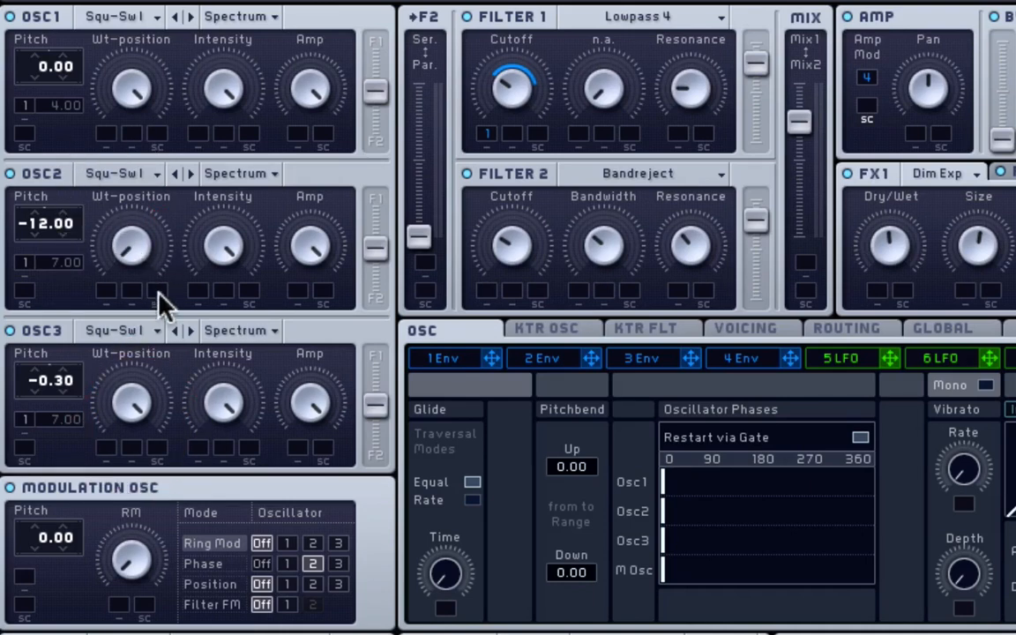
mouse_move(397, 285)
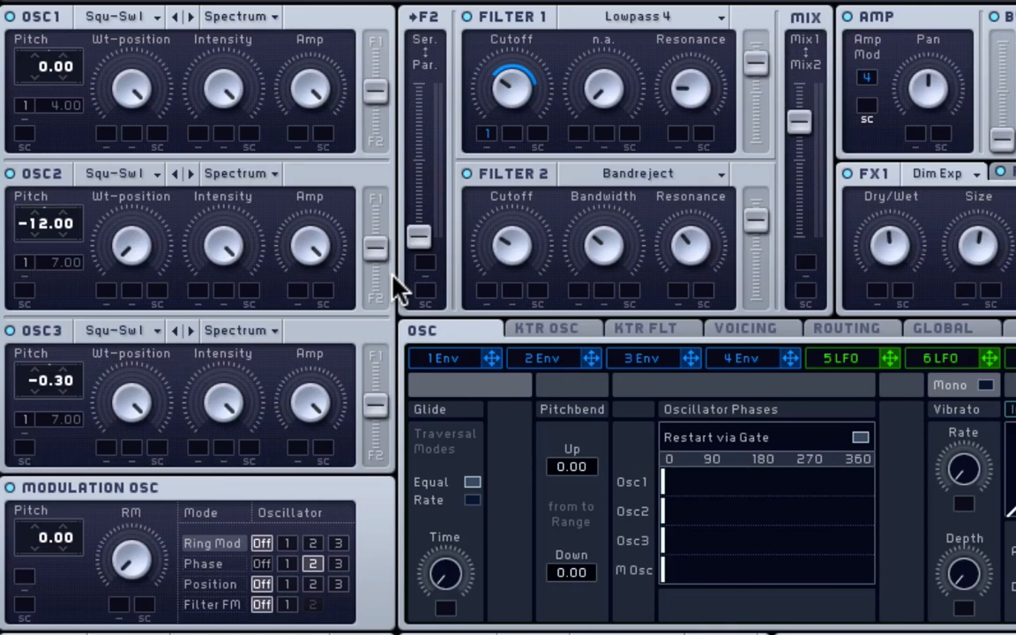
mouse_move(141, 251)
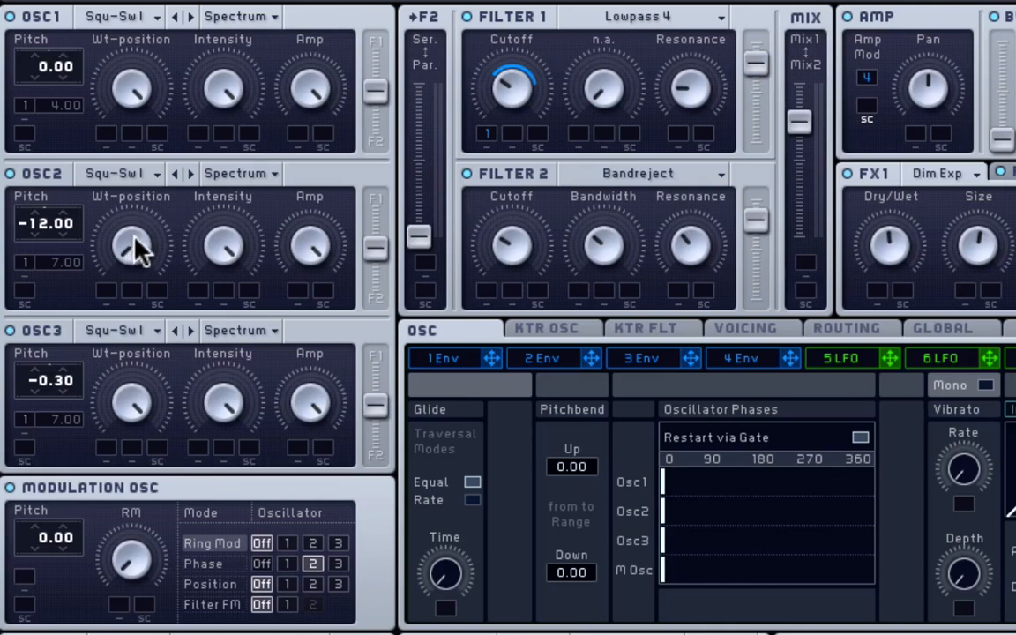
mouse_move(233, 256)
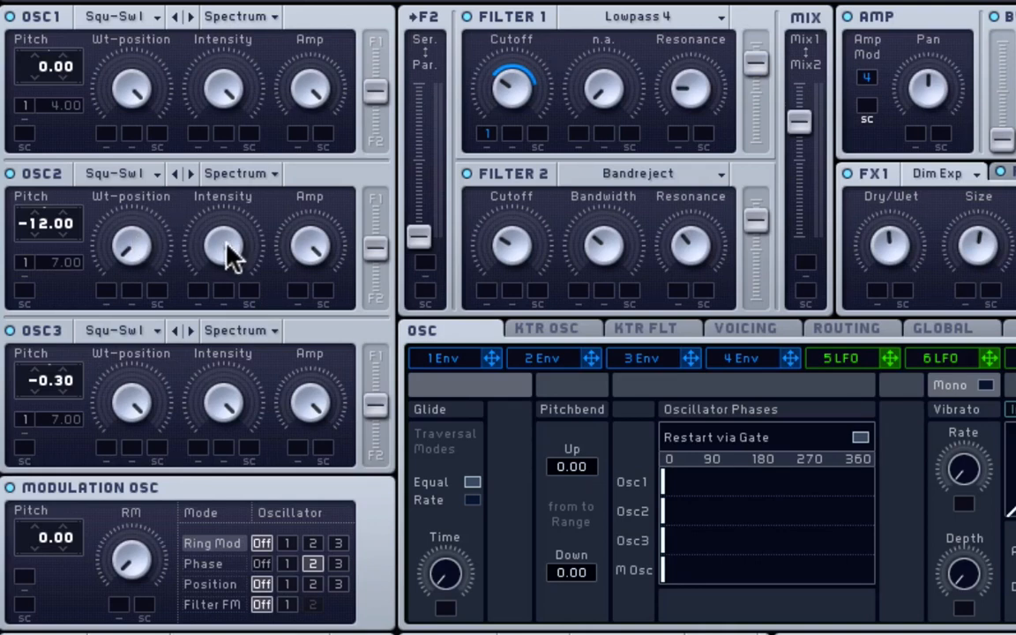
mouse_move(333, 251)
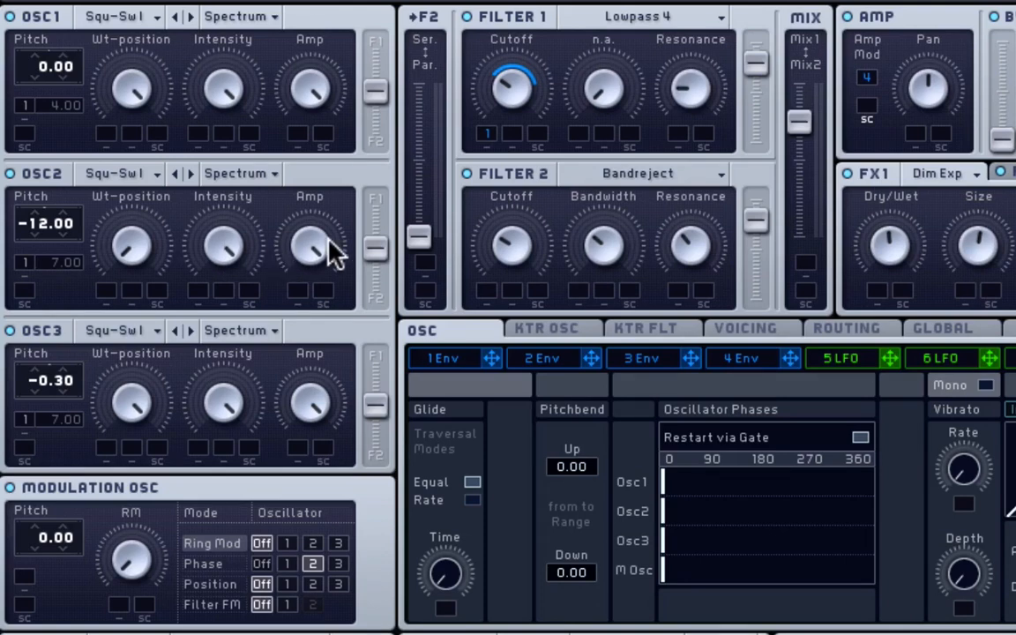
mouse_move(342, 215)
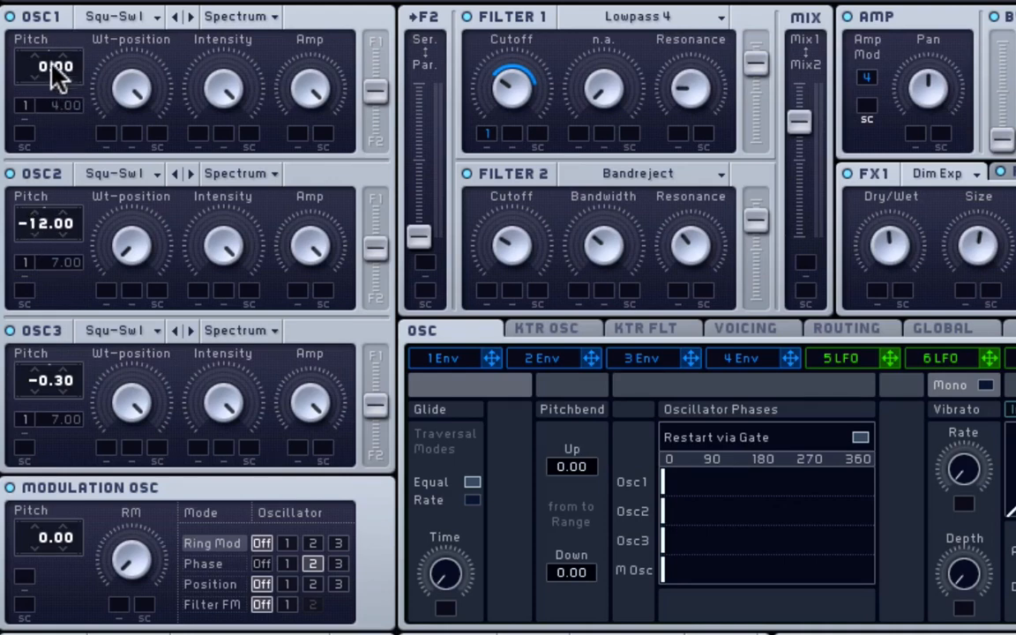
drag(49, 67, 50, 132)
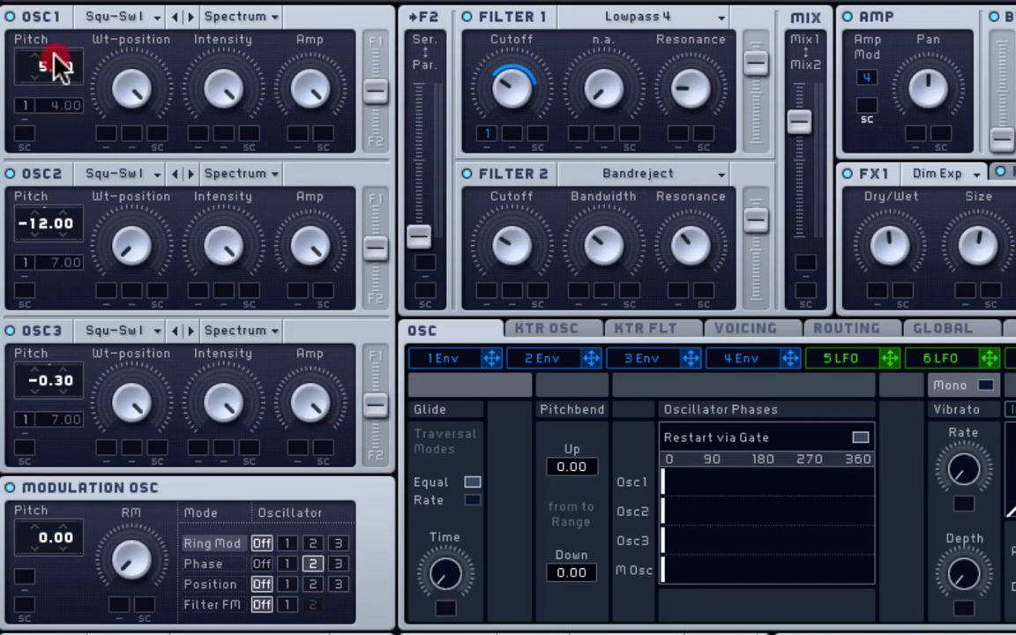
drag(50, 67, 50, 84)
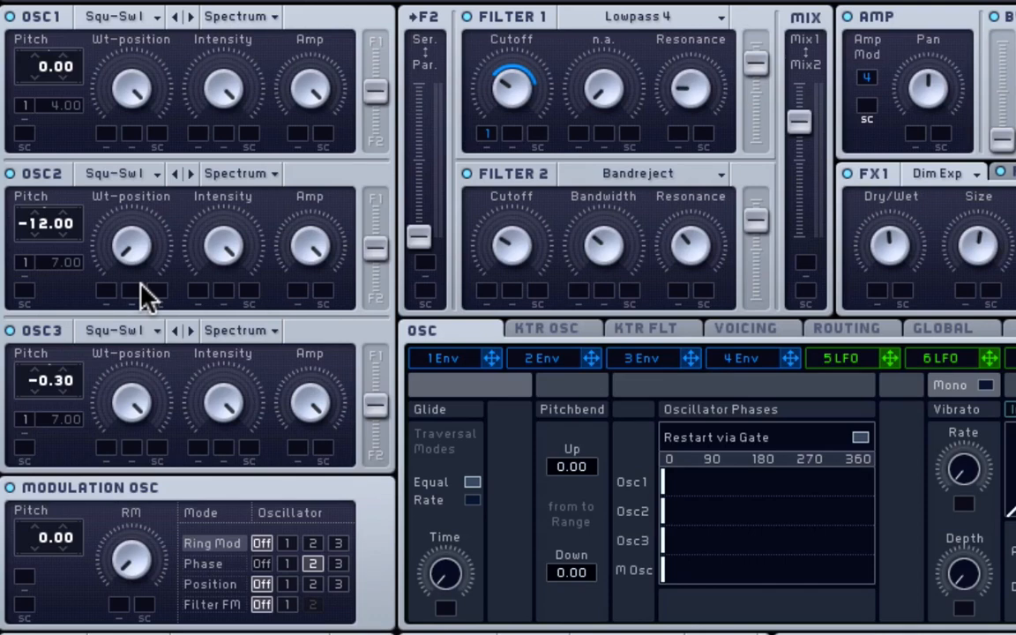
mouse_move(303, 314)
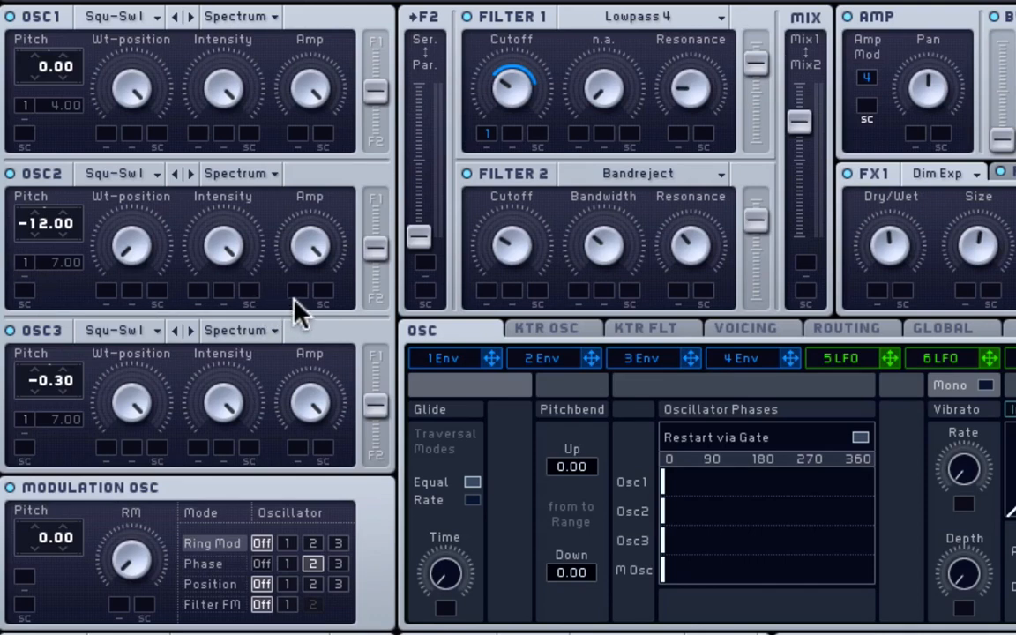
mouse_move(127, 340)
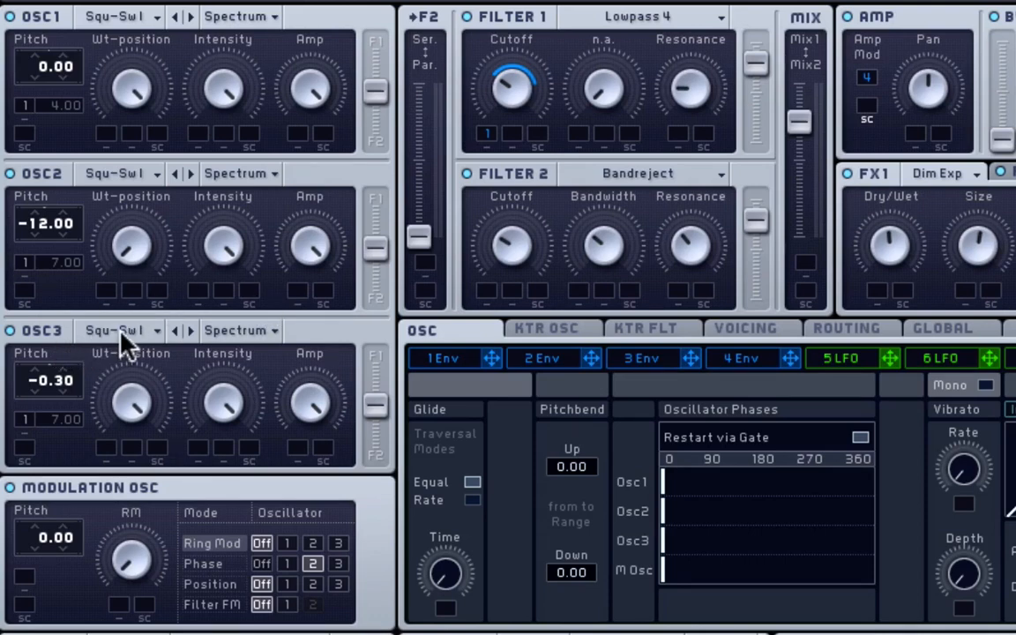
Select Phase instead of Ring Mod in Massive's Modulation OSC panel.
click(120, 332)
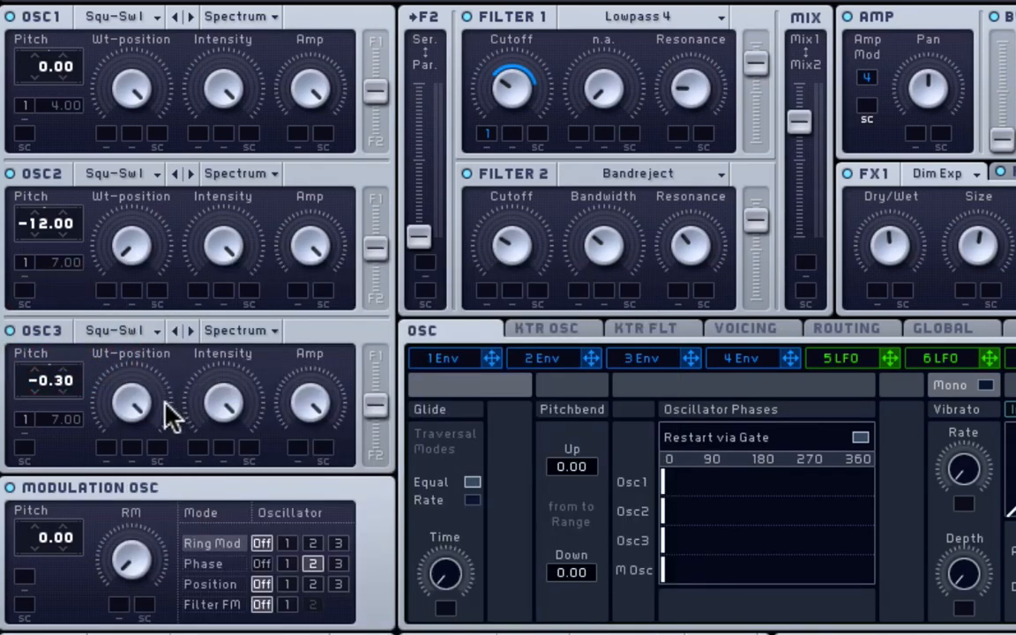
mouse_move(141, 395)
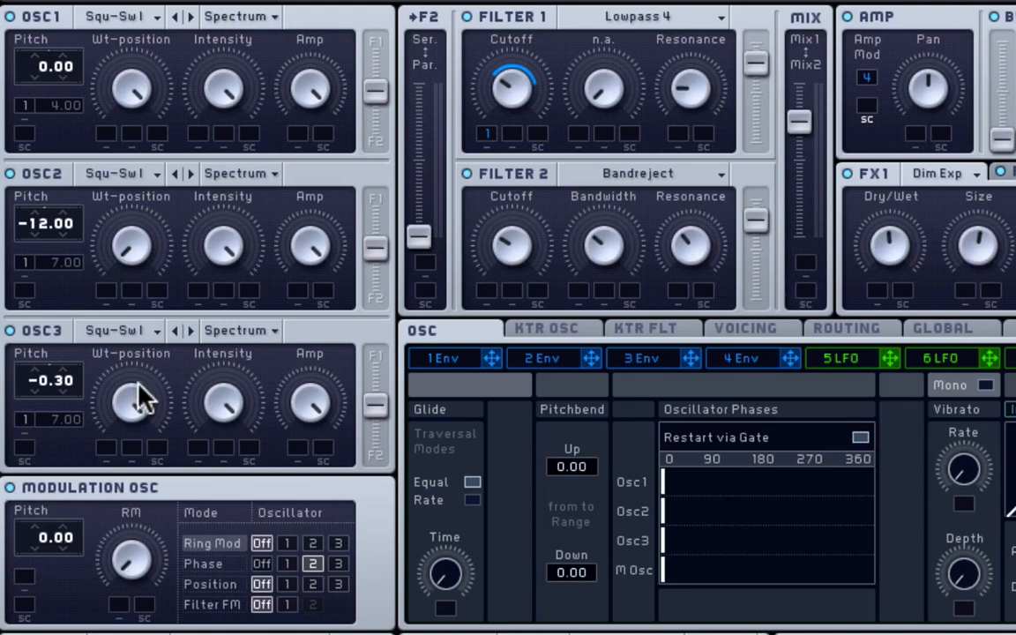
mouse_move(356, 106)
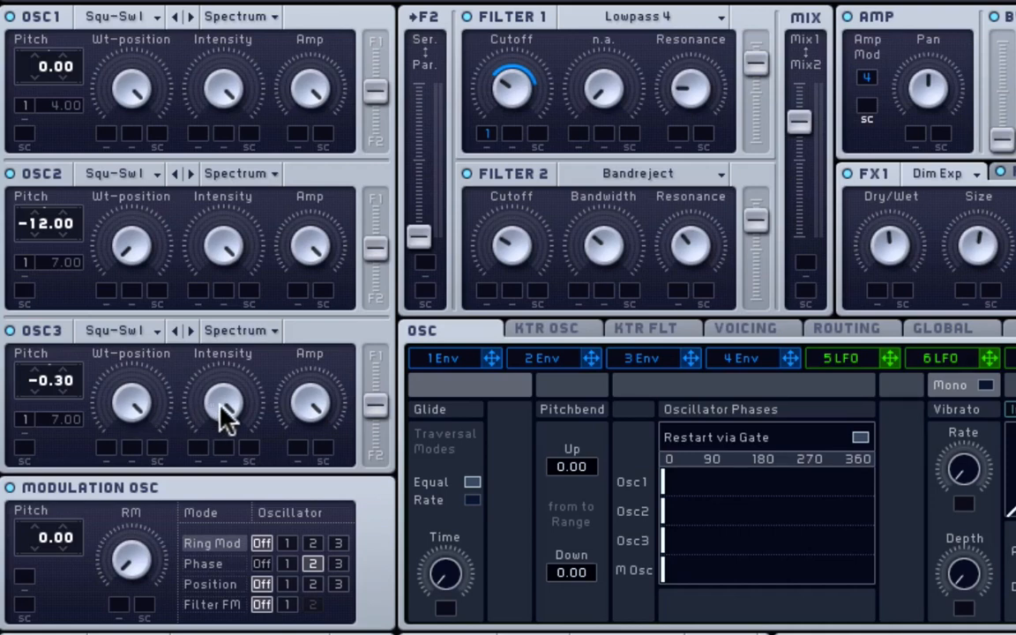
mouse_move(157, 396)
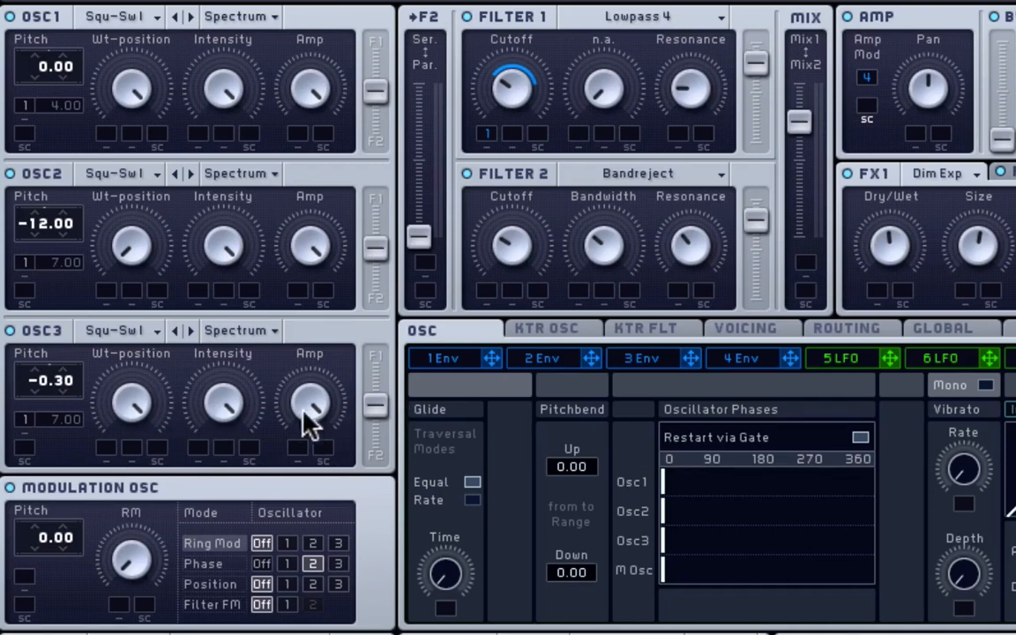
mouse_move(106, 397)
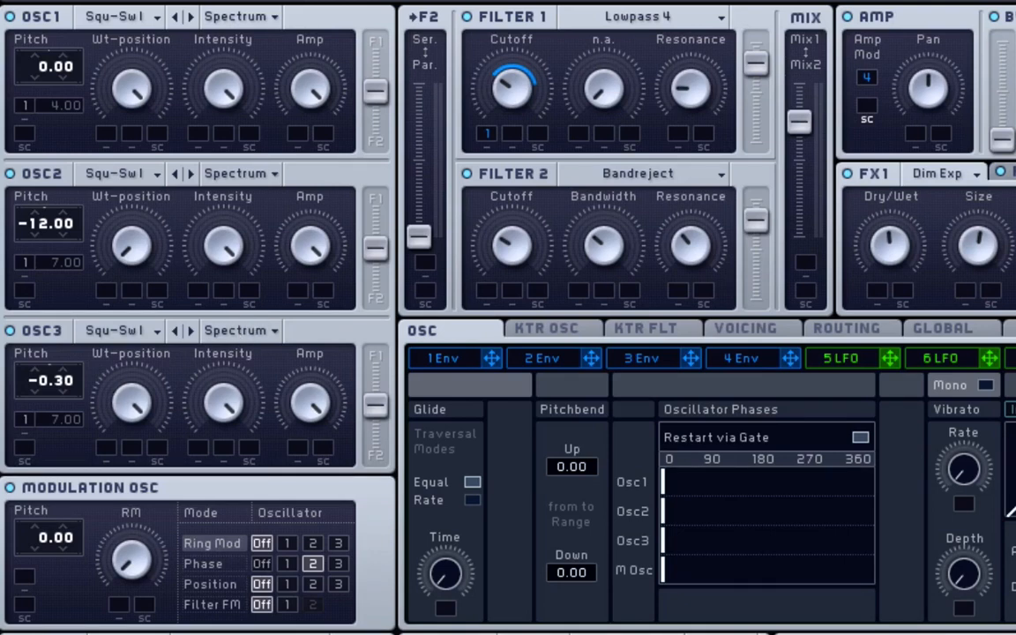
mouse_move(300, 328)
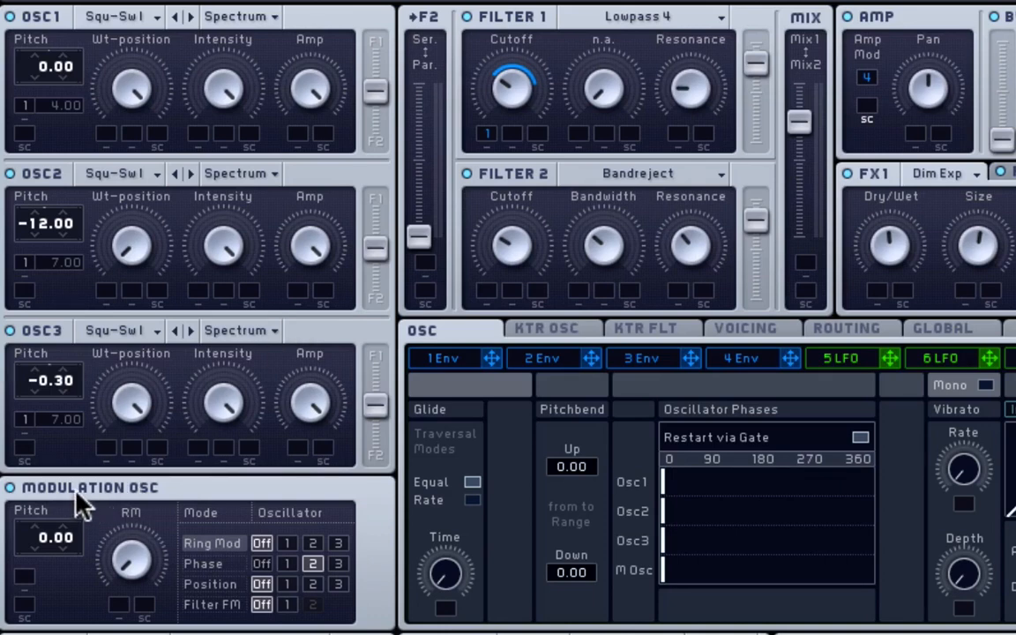
mouse_move(229, 568)
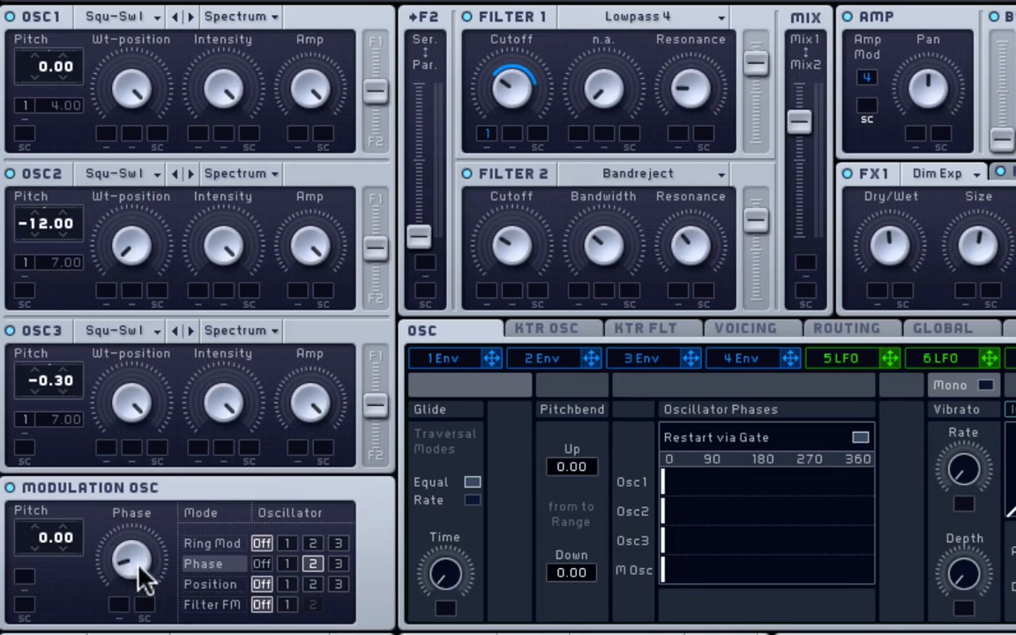
scroll(down, 3)
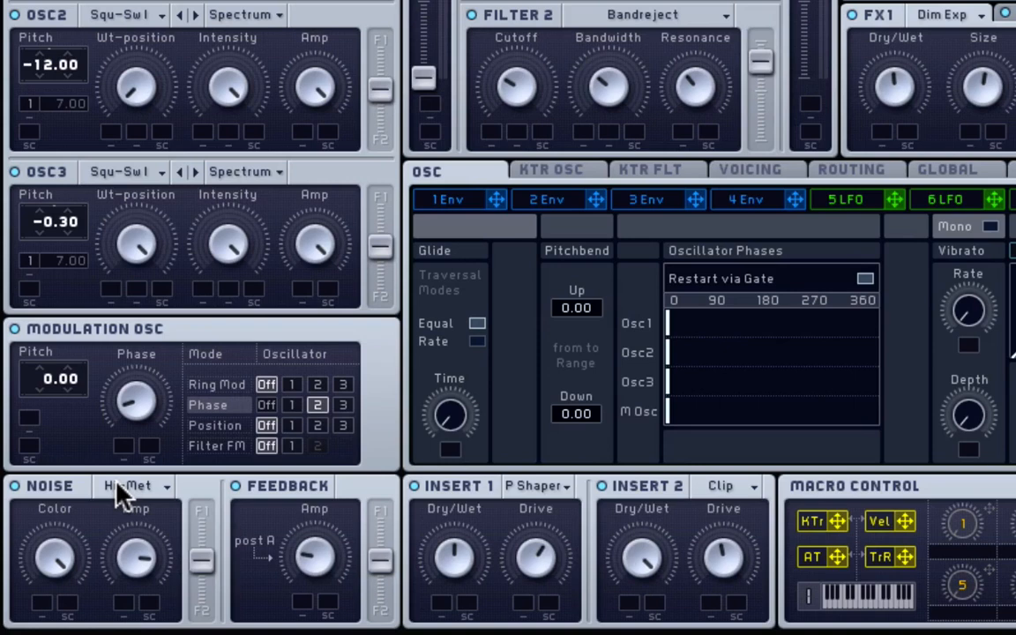
click(131, 485)
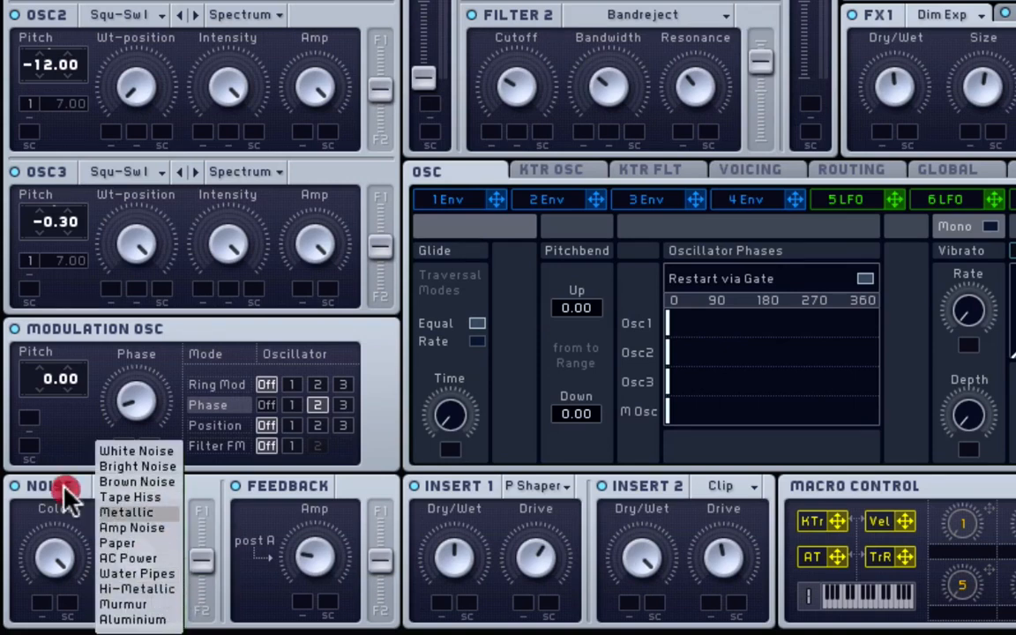
click(141, 582)
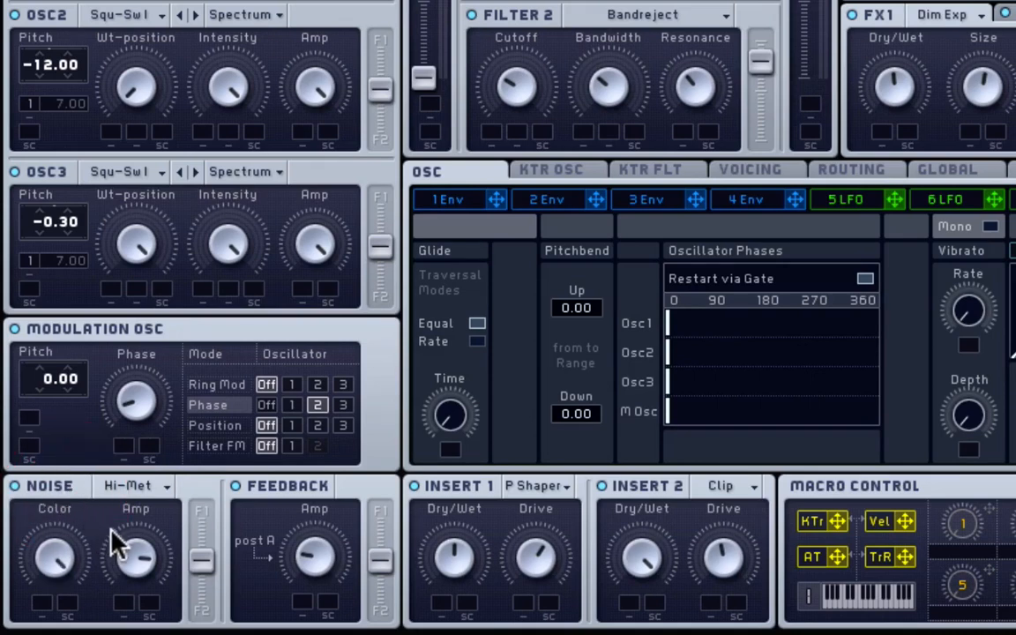
mouse_move(201, 568)
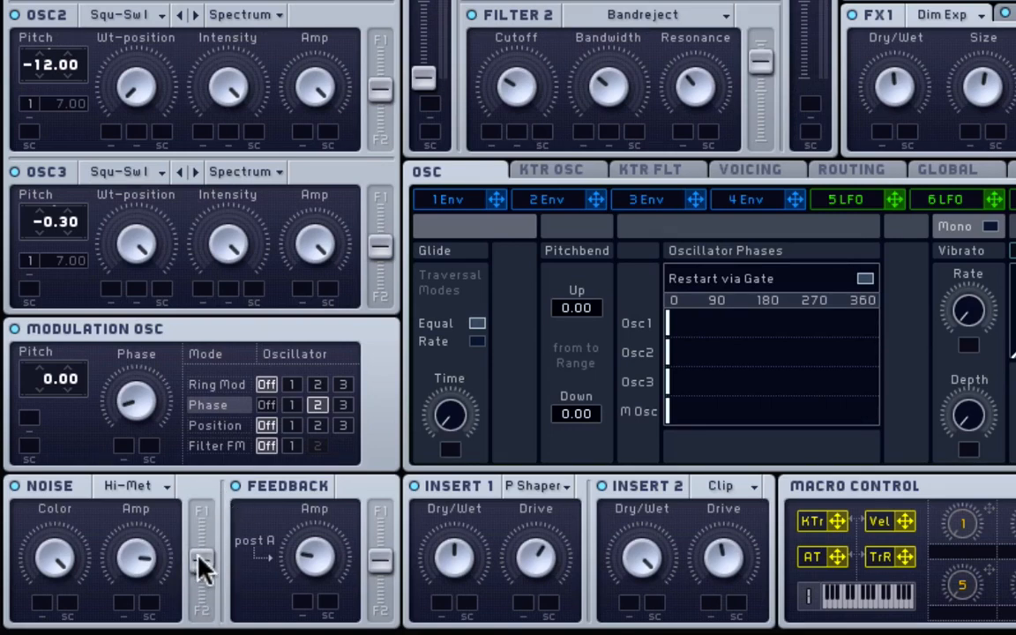
mouse_move(132, 568)
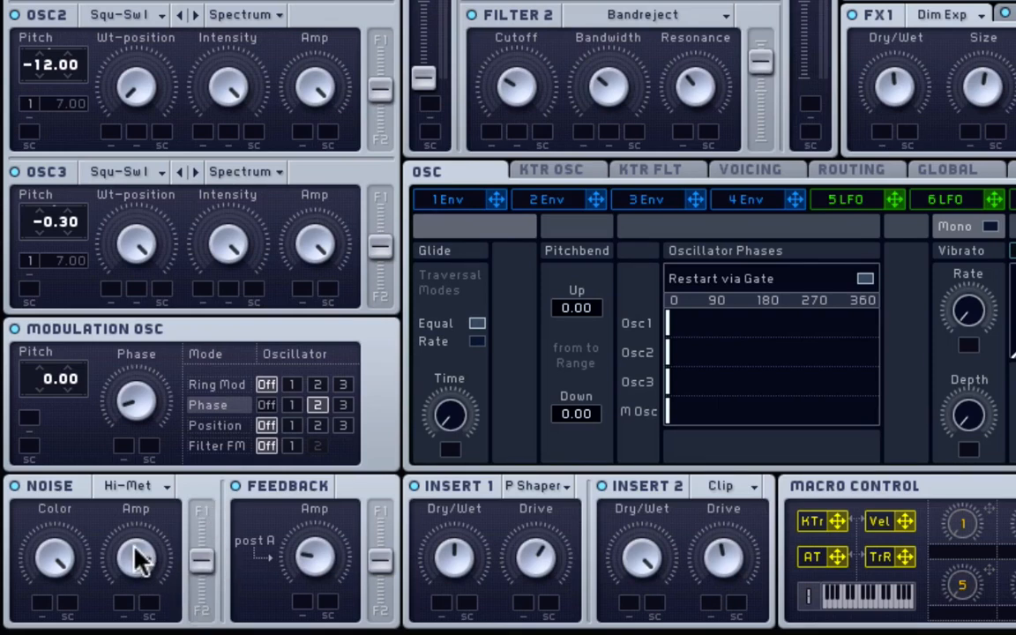
mouse_move(316, 600)
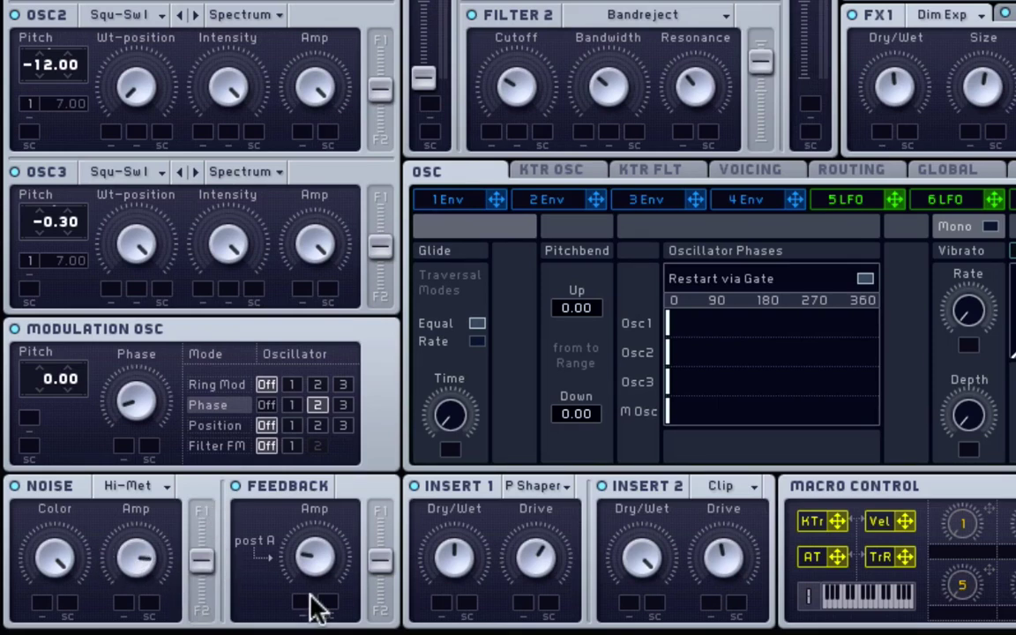
mouse_move(253, 497)
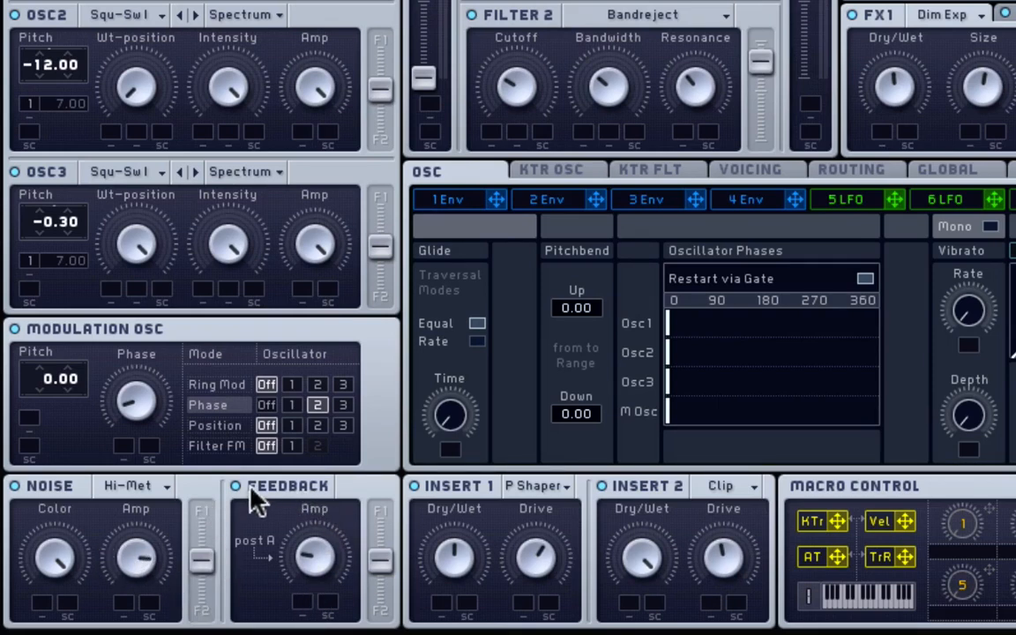
mouse_move(310, 586)
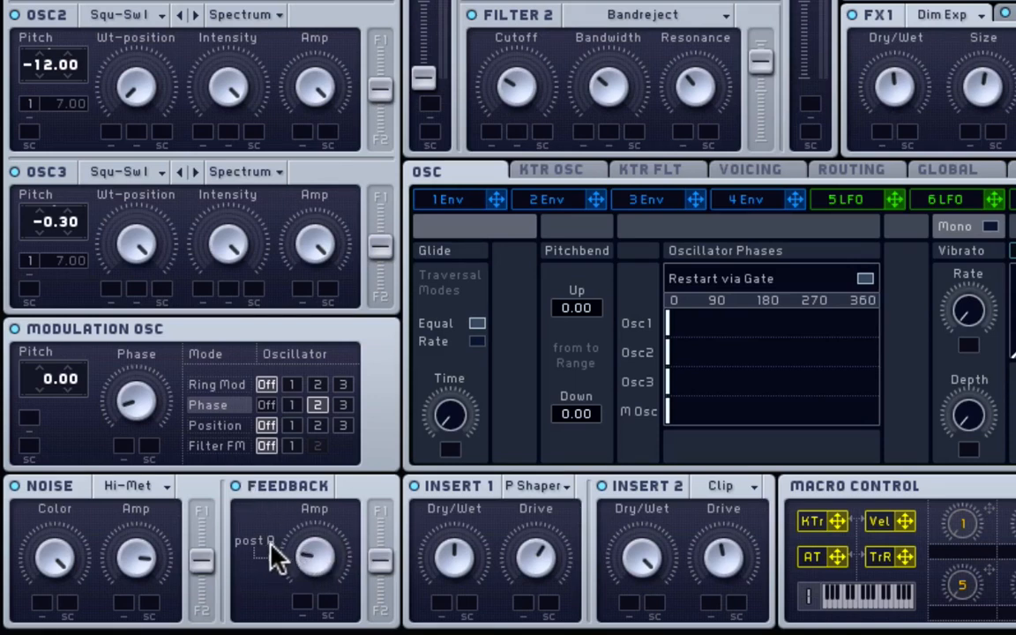
click(254, 543)
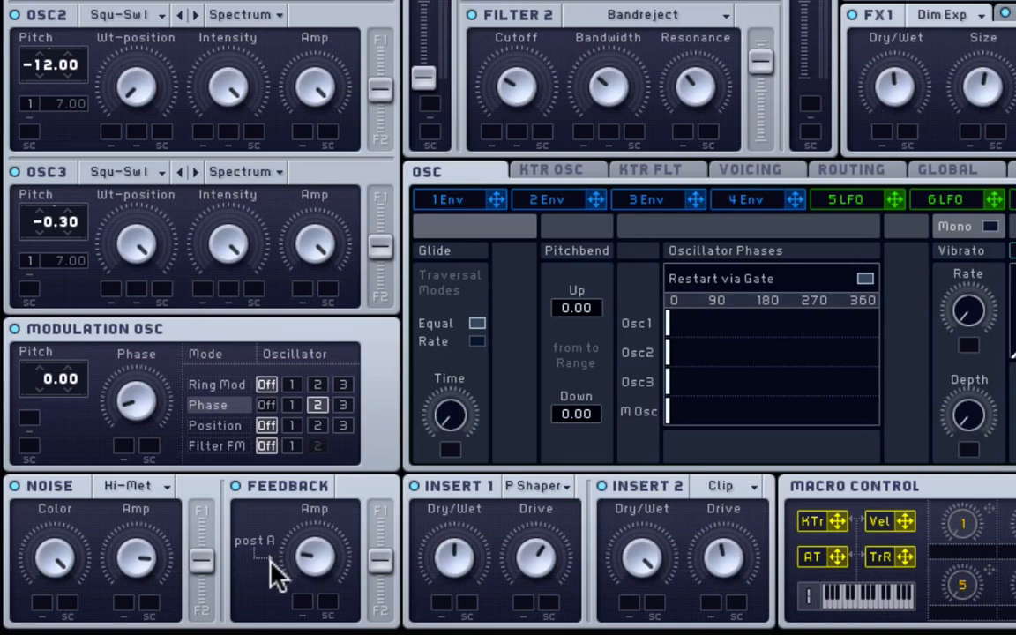
mouse_move(406, 582)
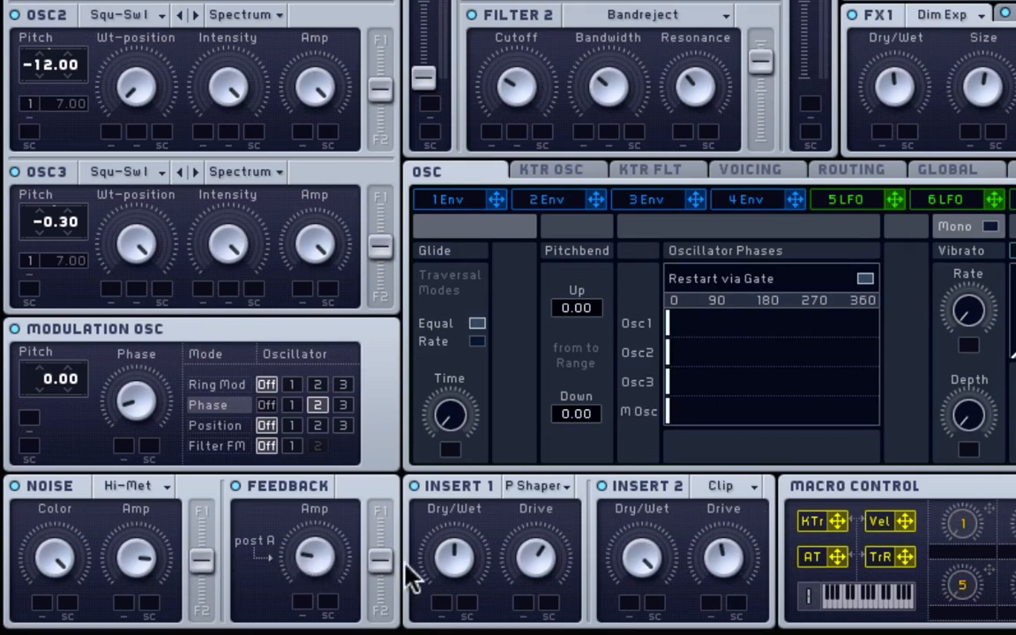
mouse_move(397, 550)
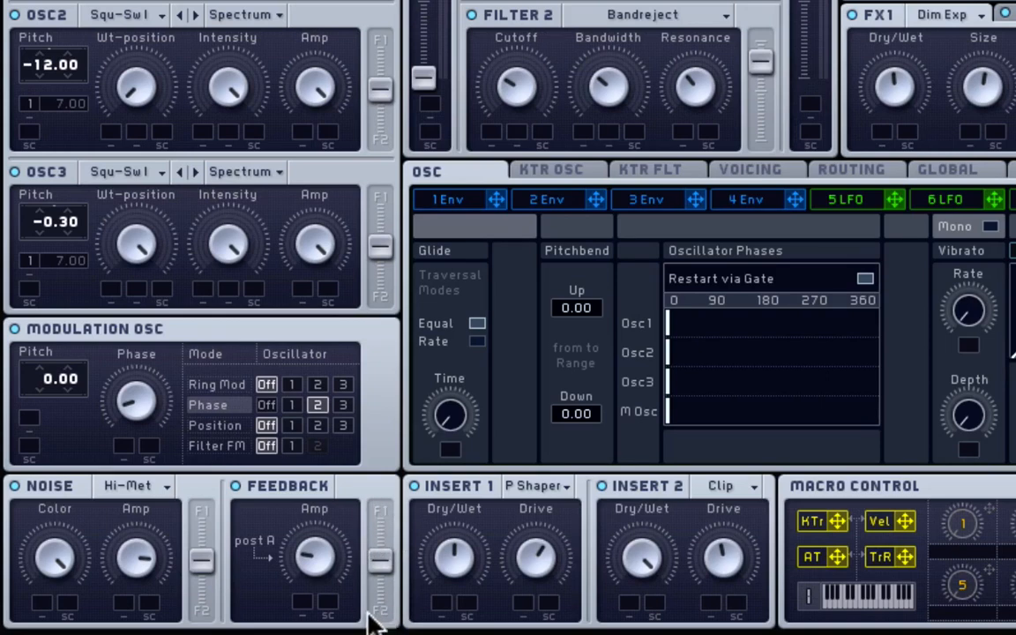
mouse_move(543, 515)
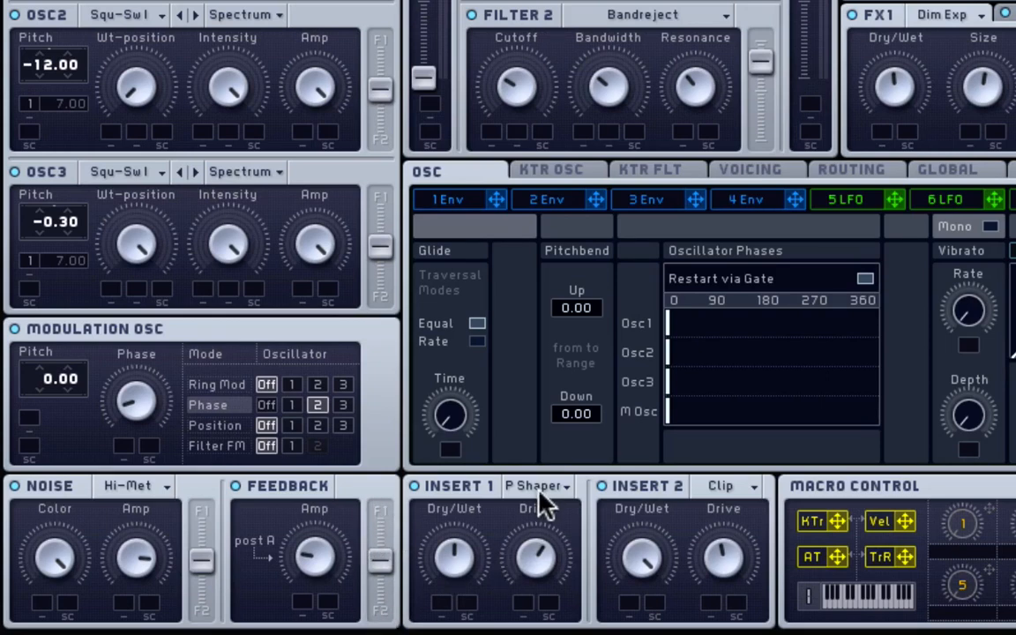
mouse_move(579, 180)
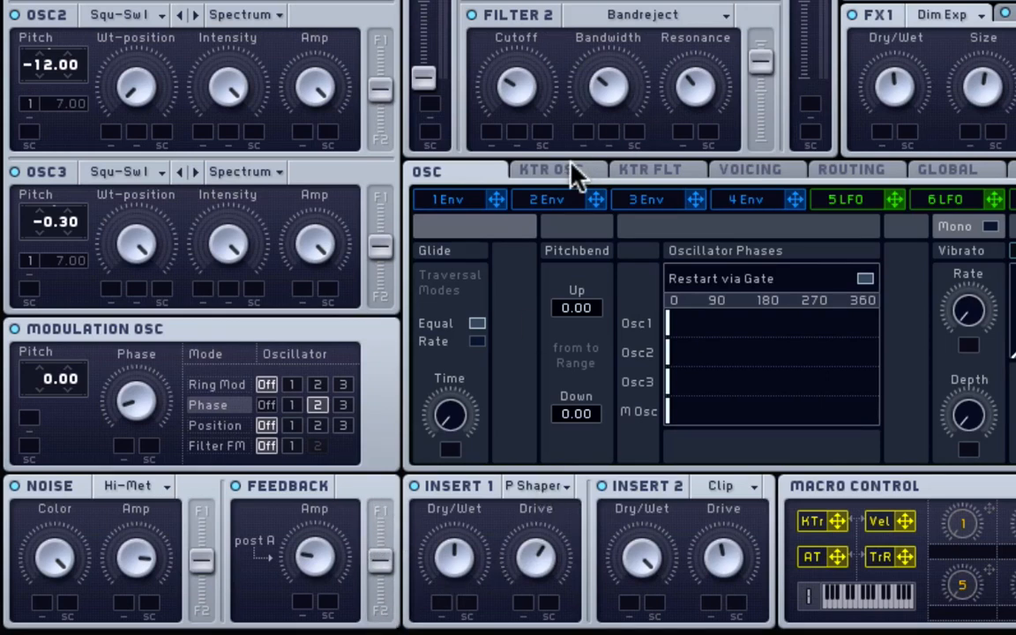
mouse_move(522, 501)
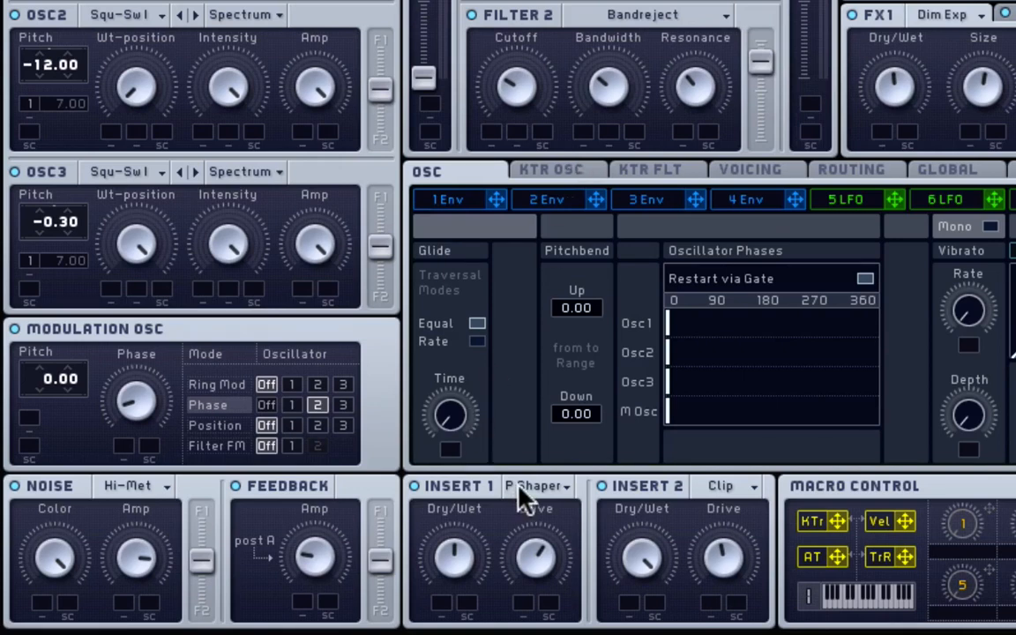
click(536, 487)
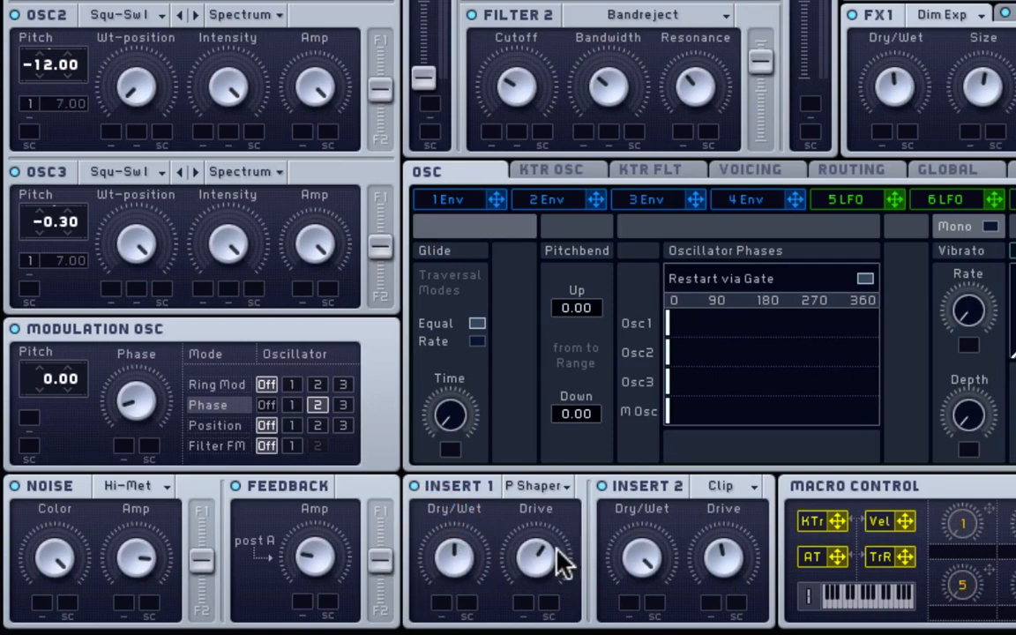
mouse_move(723, 497)
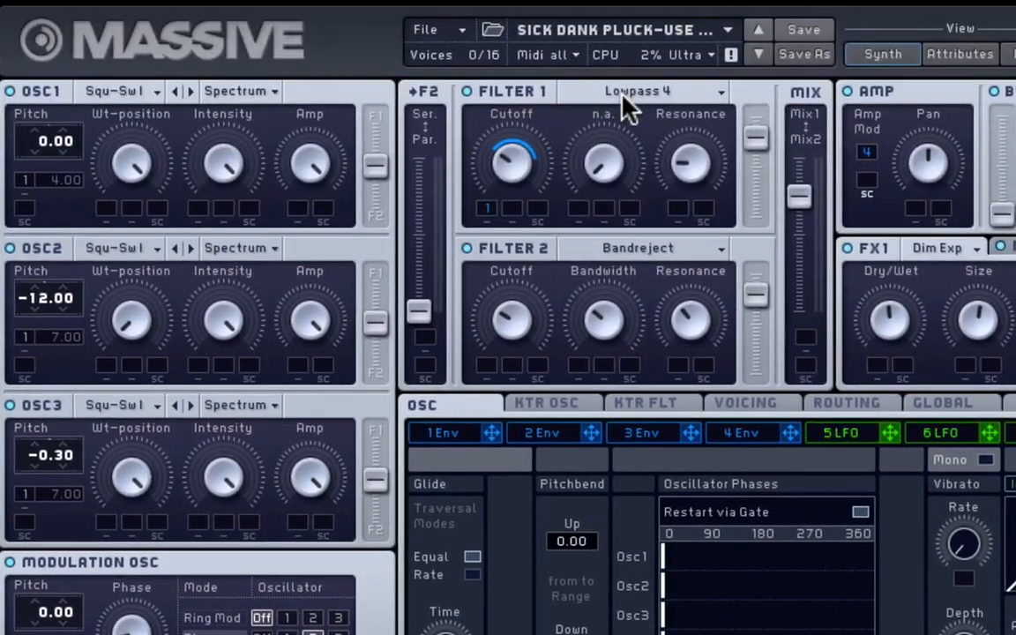
click(656, 92)
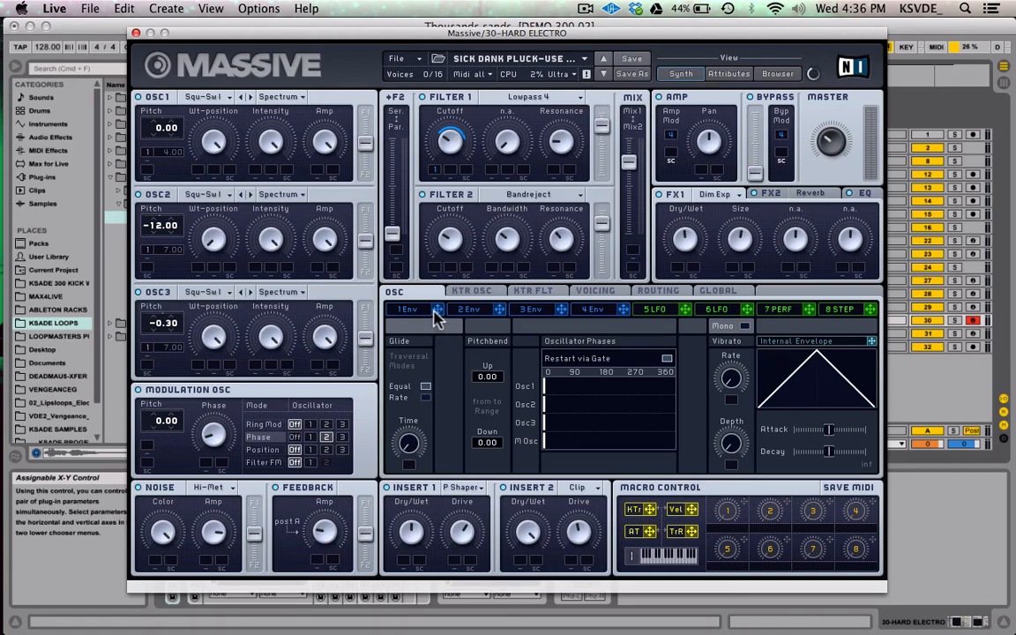
mouse_move(455, 150)
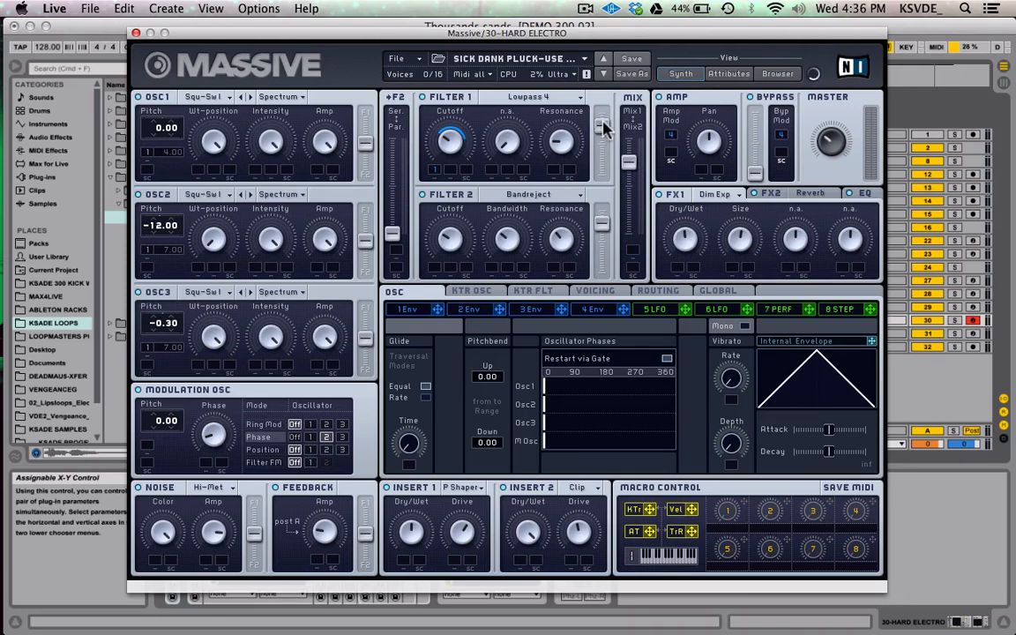
mouse_move(469, 215)
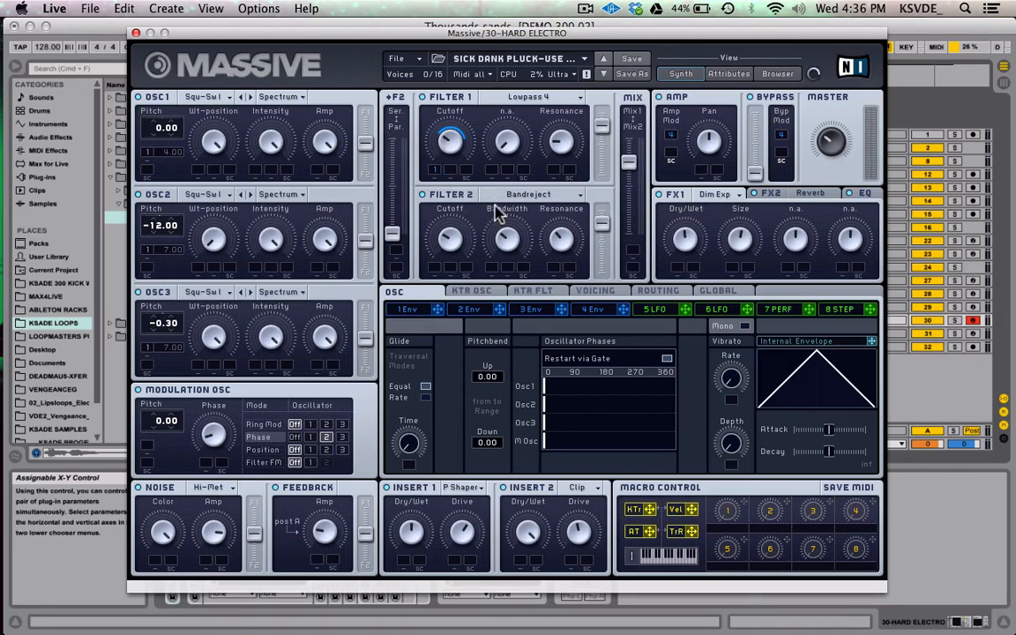
click(527, 194)
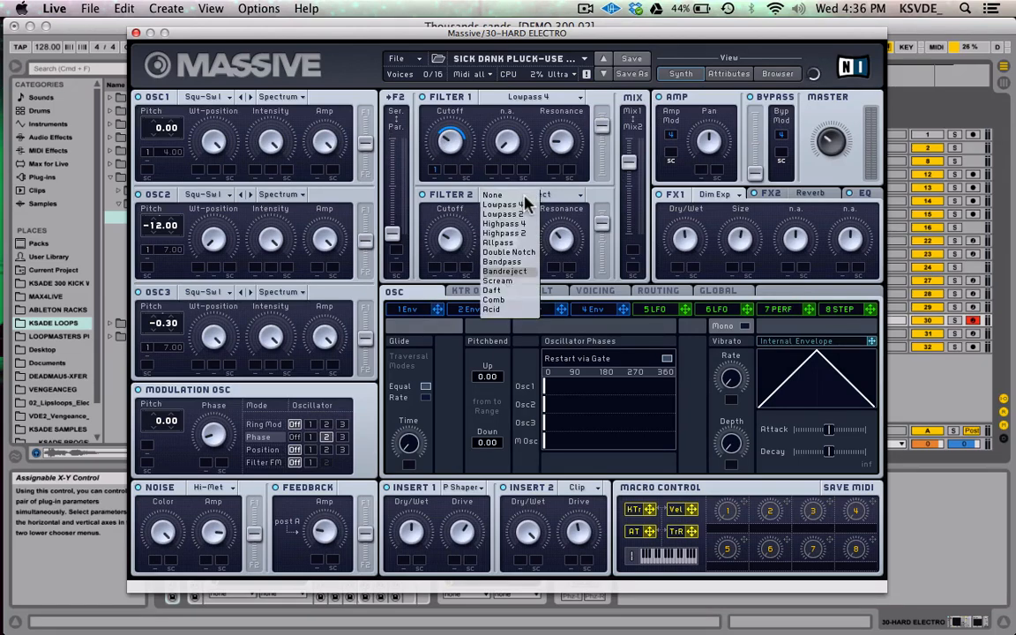
click(508, 272)
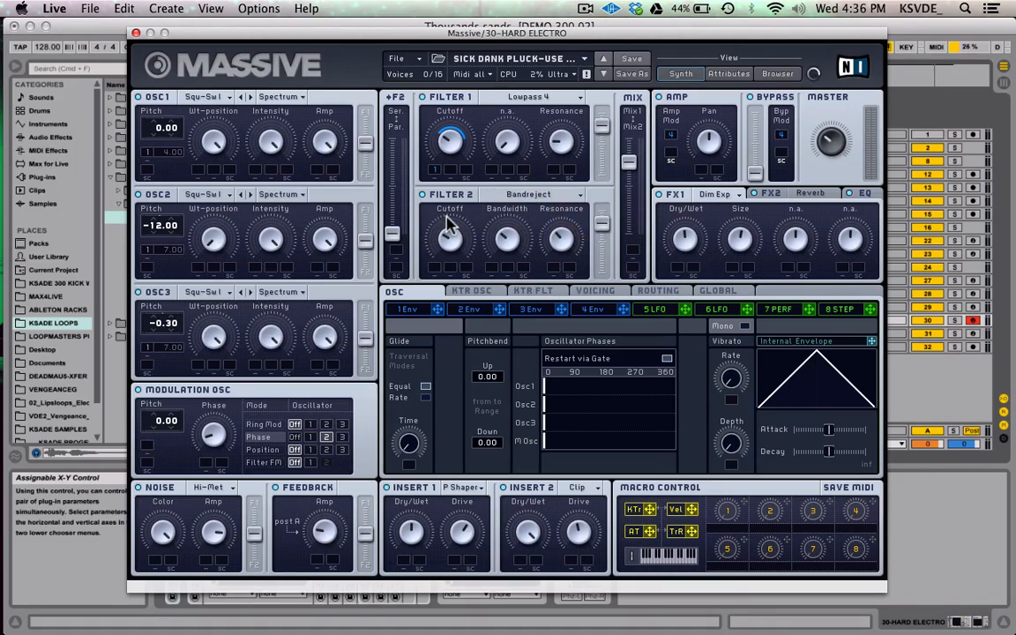
mouse_move(512, 245)
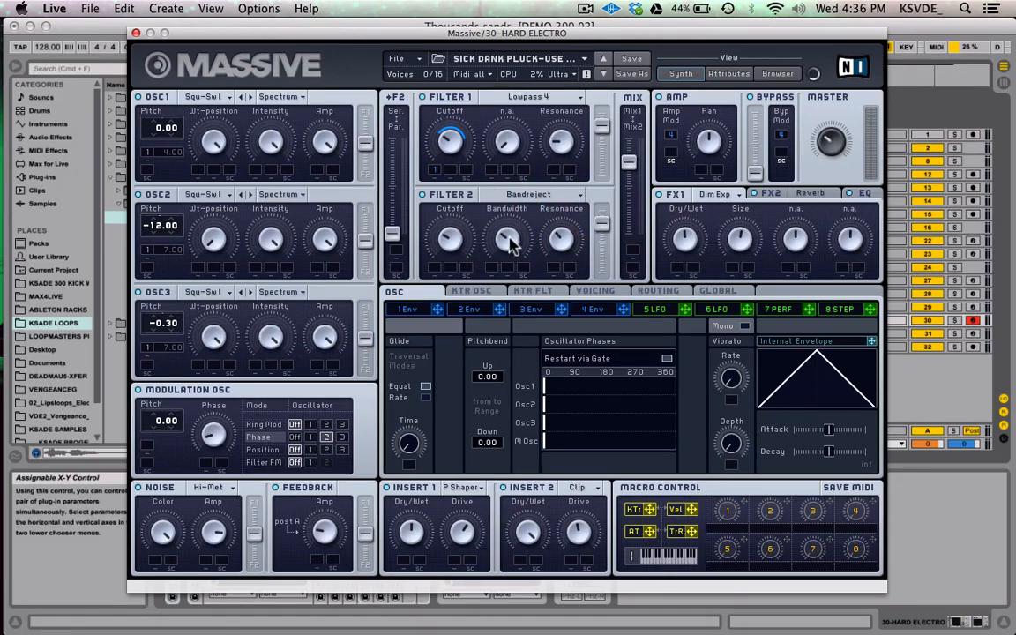
mouse_move(497, 231)
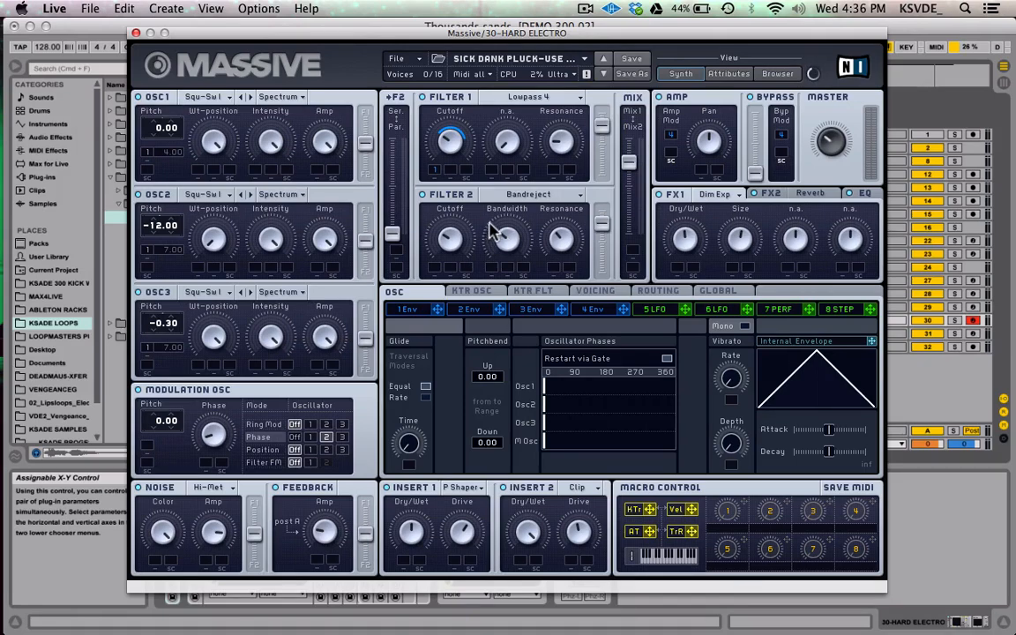
mouse_move(558, 240)
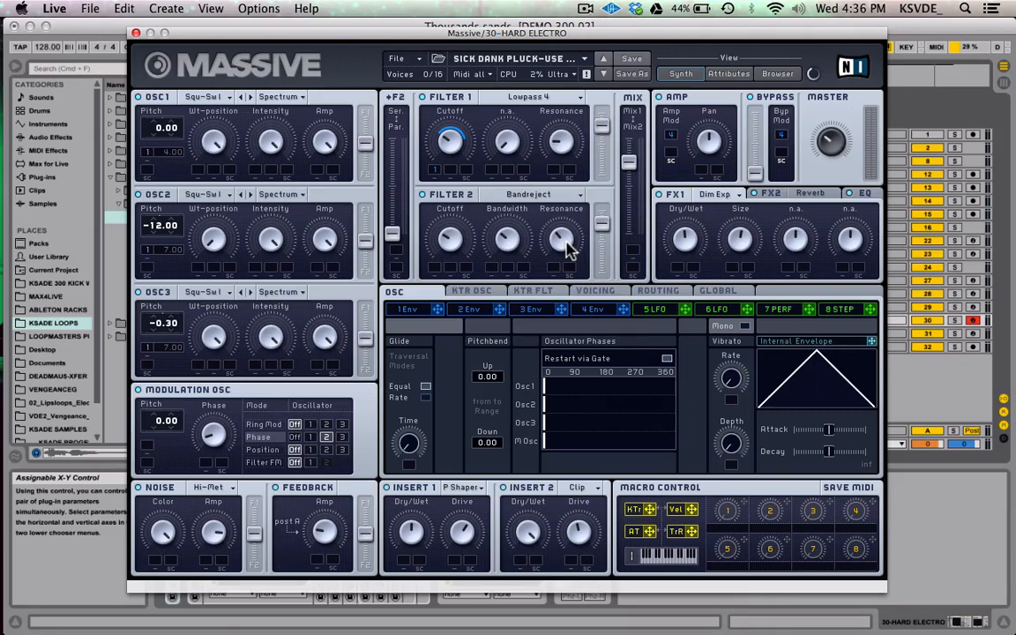
mouse_move(445, 215)
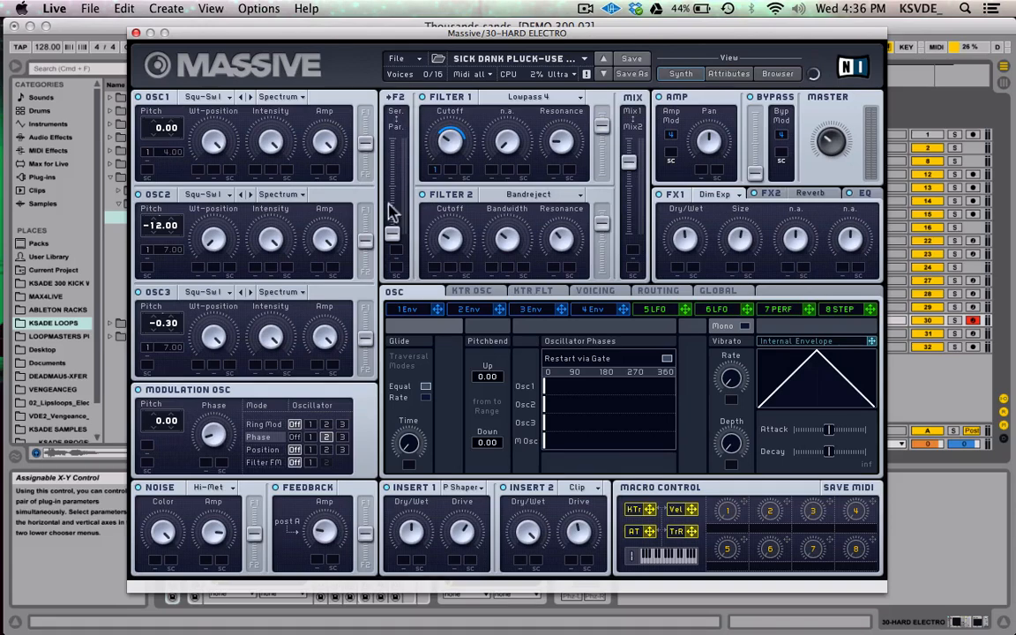
mouse_move(444, 141)
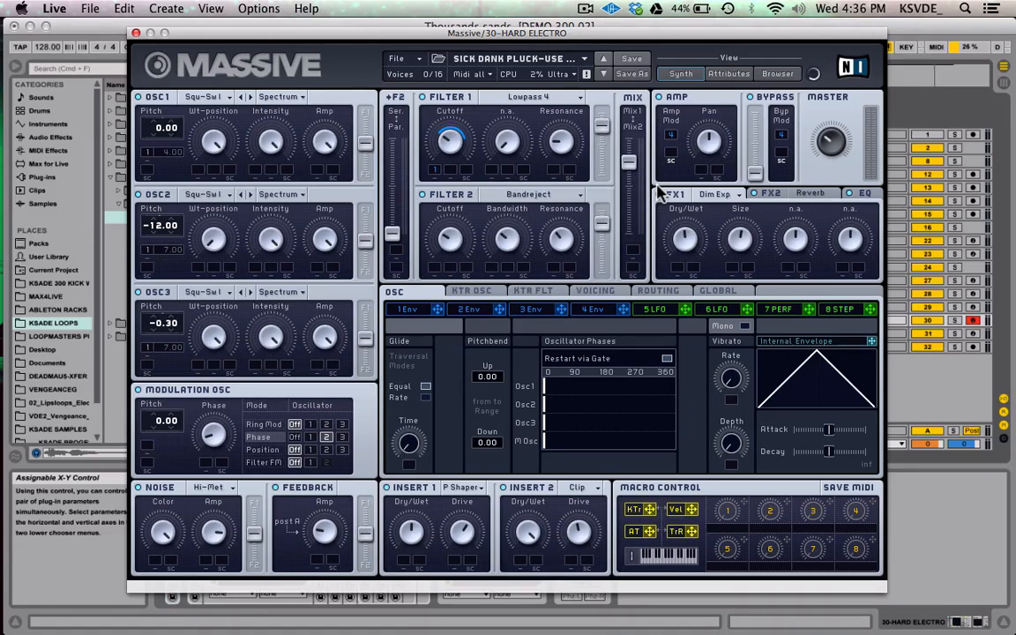
mouse_move(367, 166)
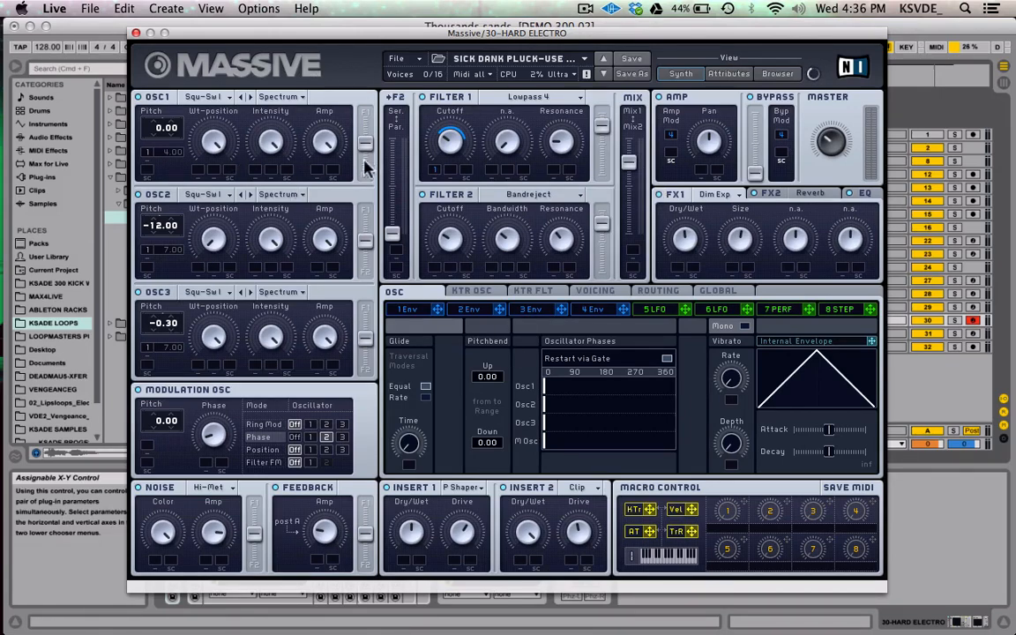
mouse_move(392, 127)
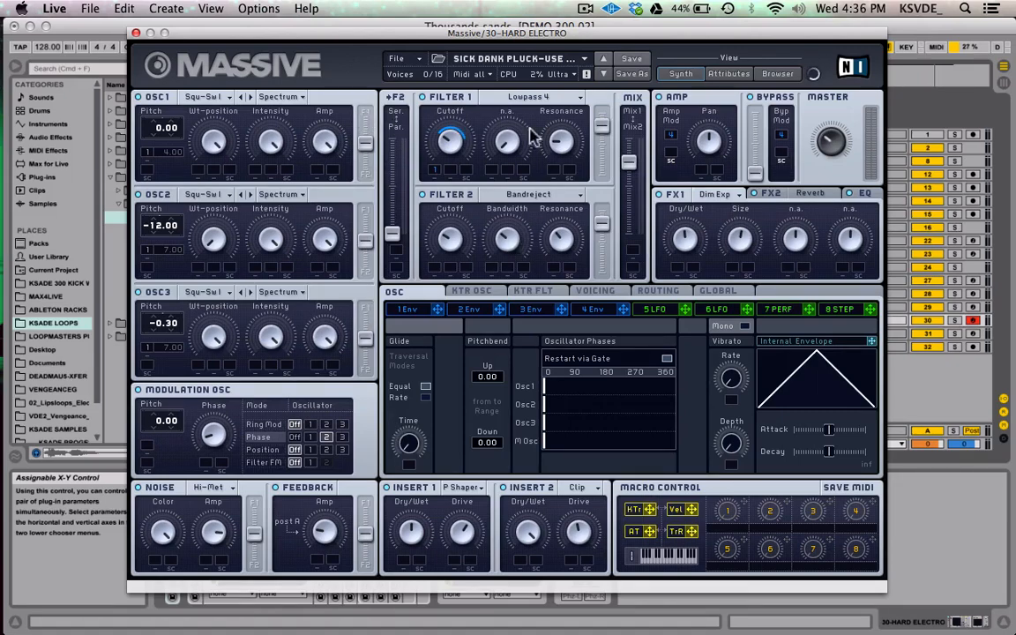
mouse_move(519, 181)
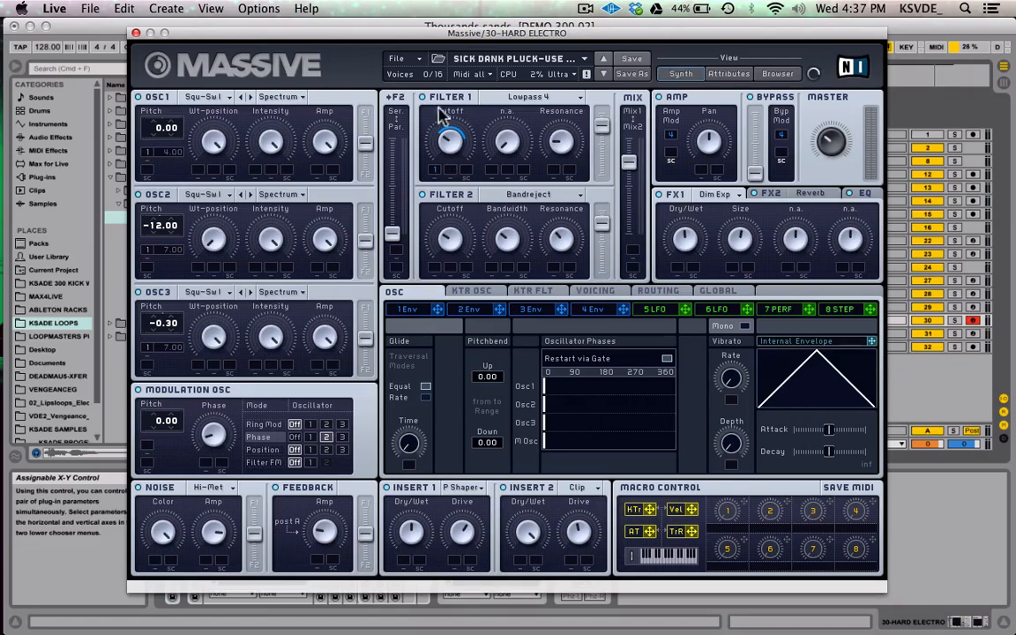
mouse_move(582, 192)
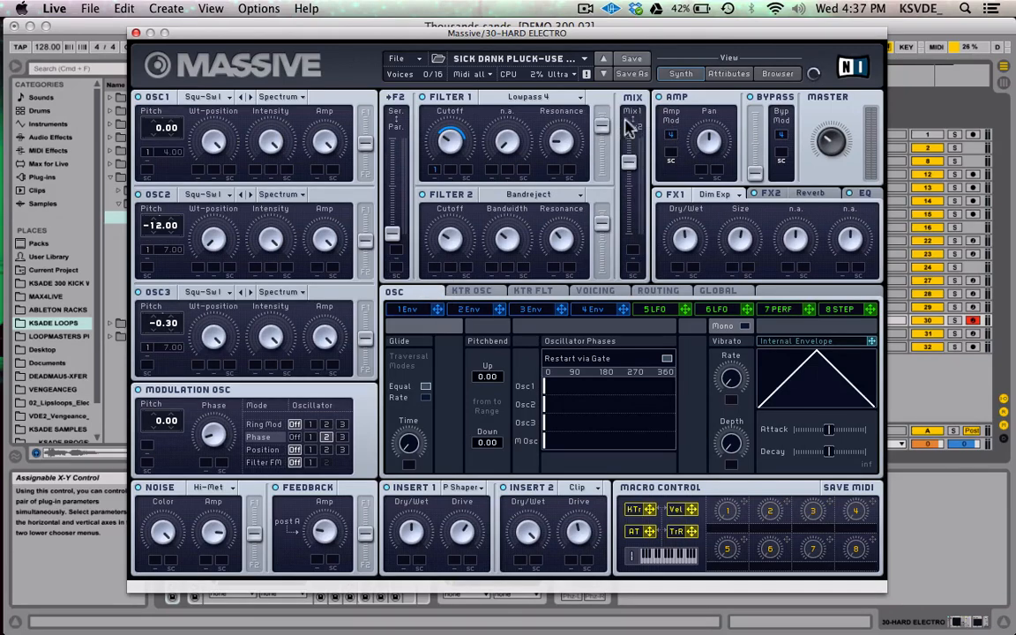
mouse_move(649, 168)
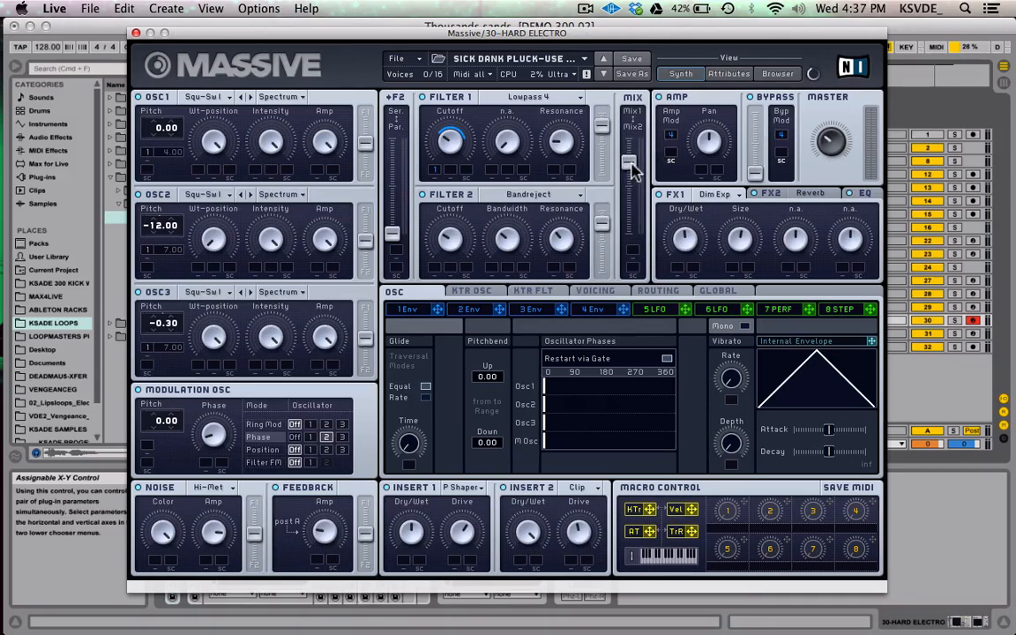
mouse_move(628, 152)
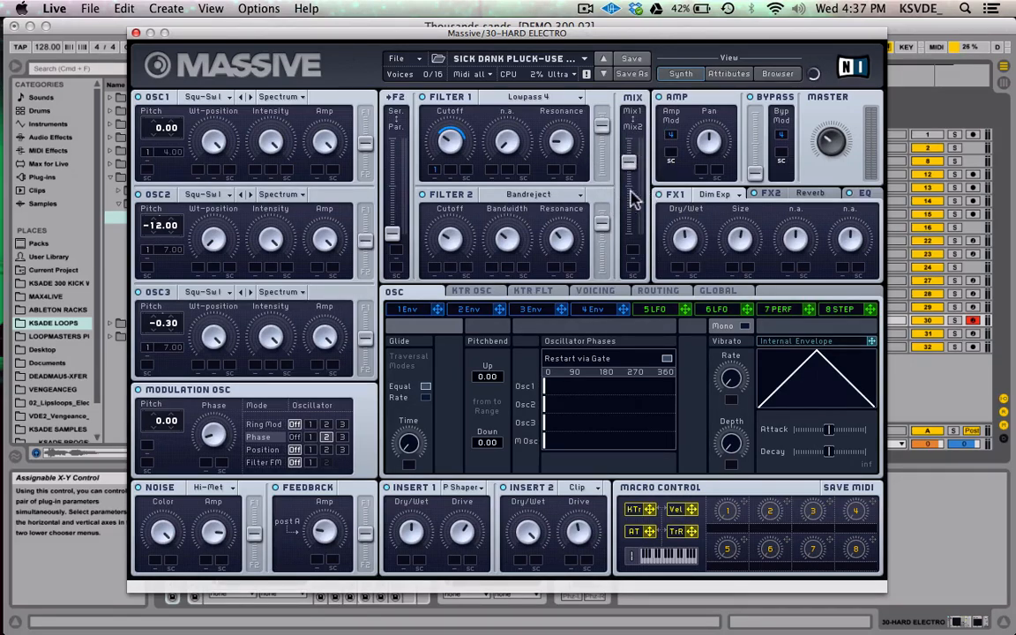
mouse_move(424, 282)
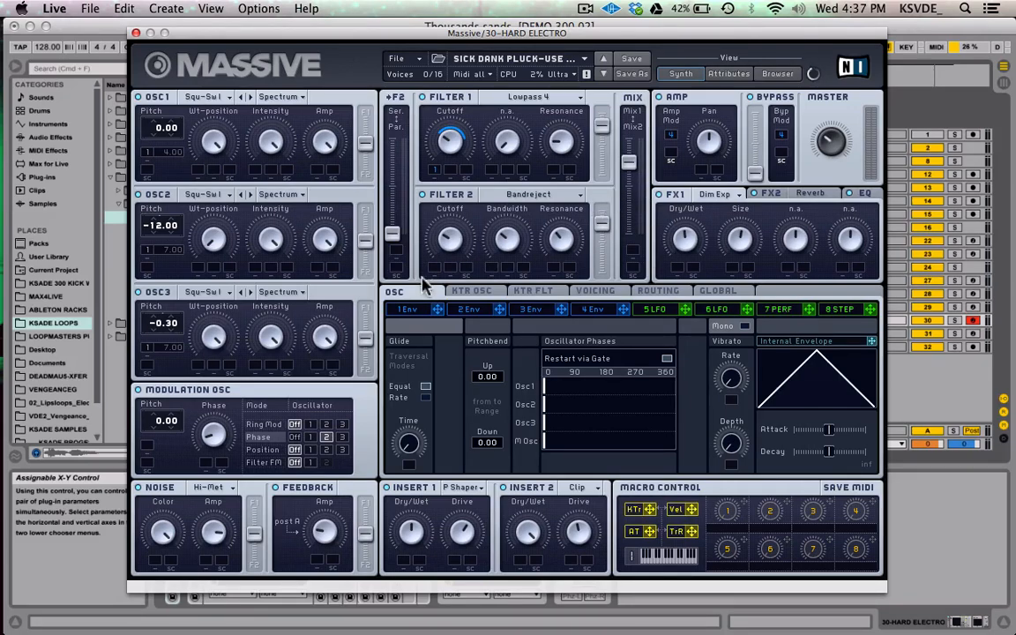
click(406, 309)
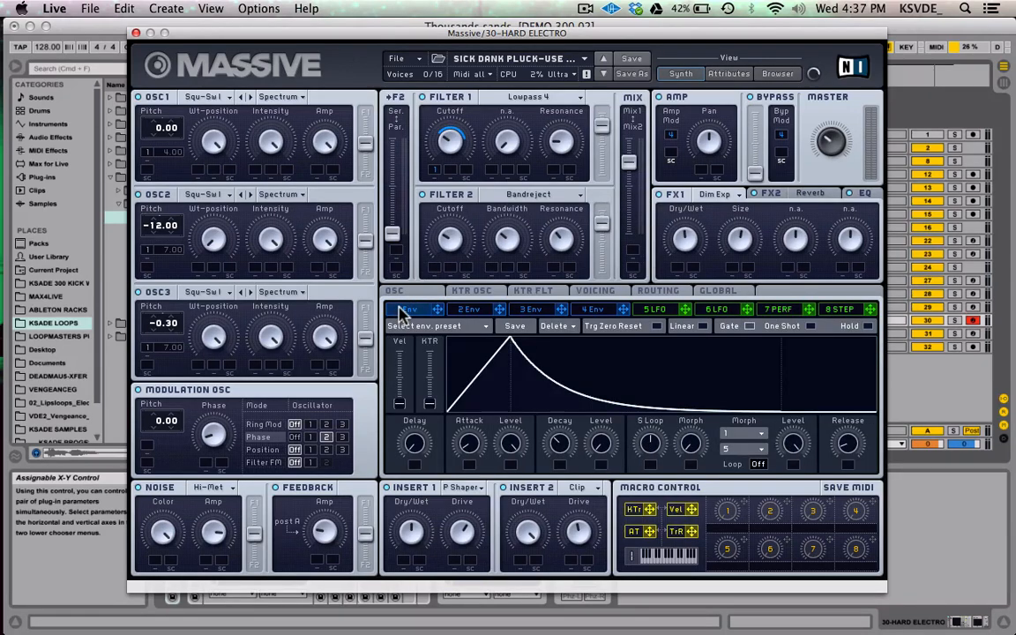
mouse_move(450, 141)
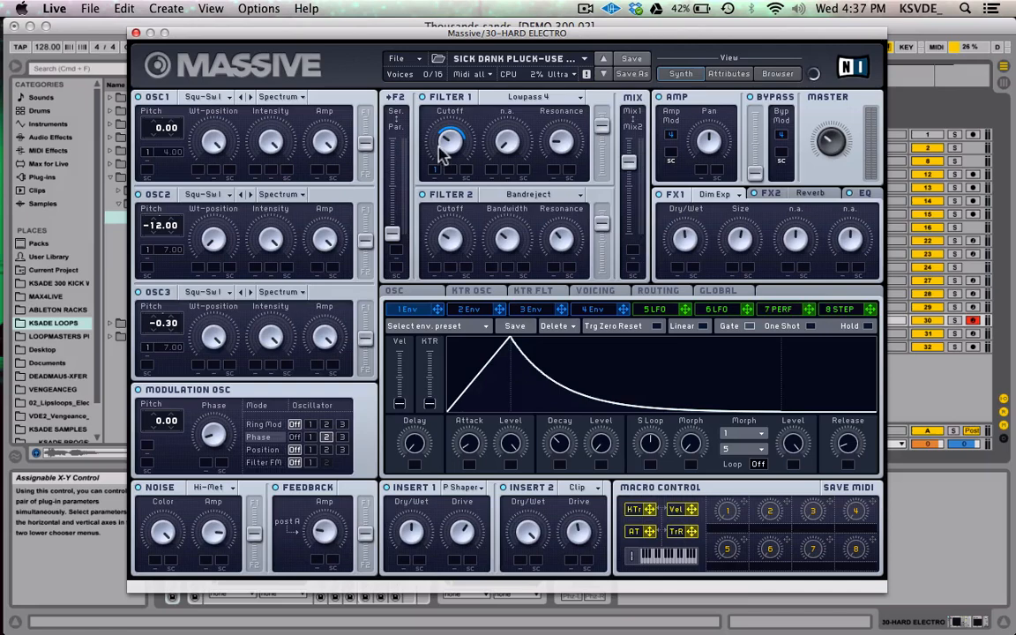
mouse_move(470, 459)
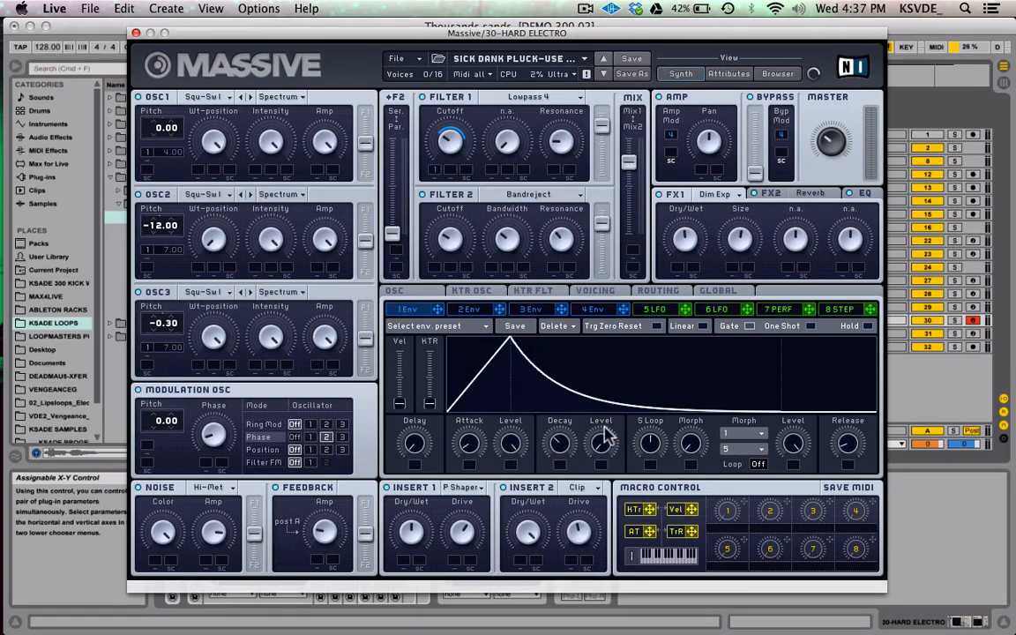
mouse_move(649, 441)
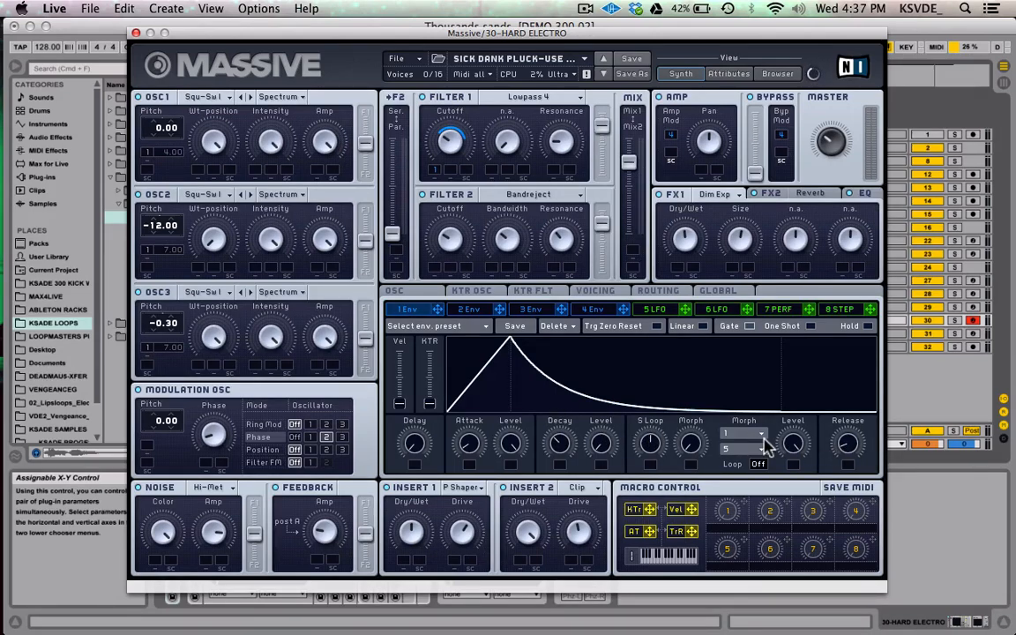
click(759, 462)
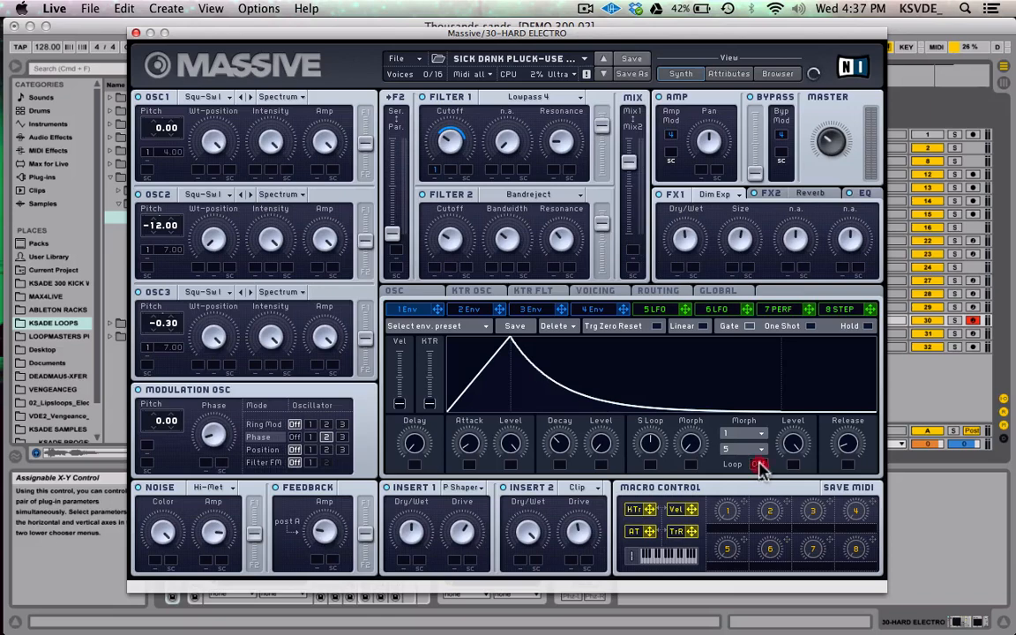
click(755, 462)
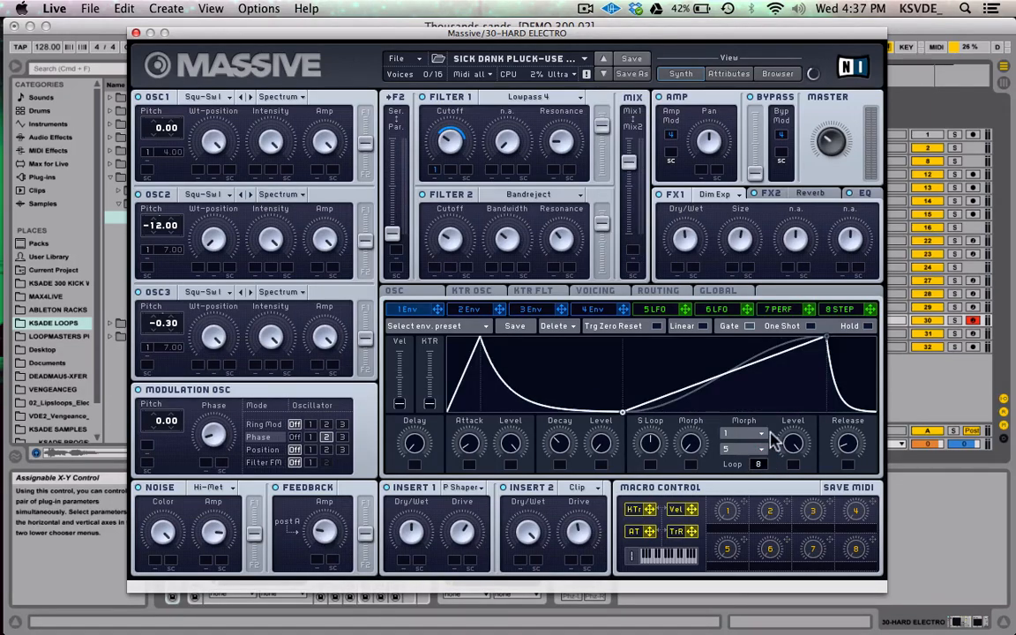
click(756, 464)
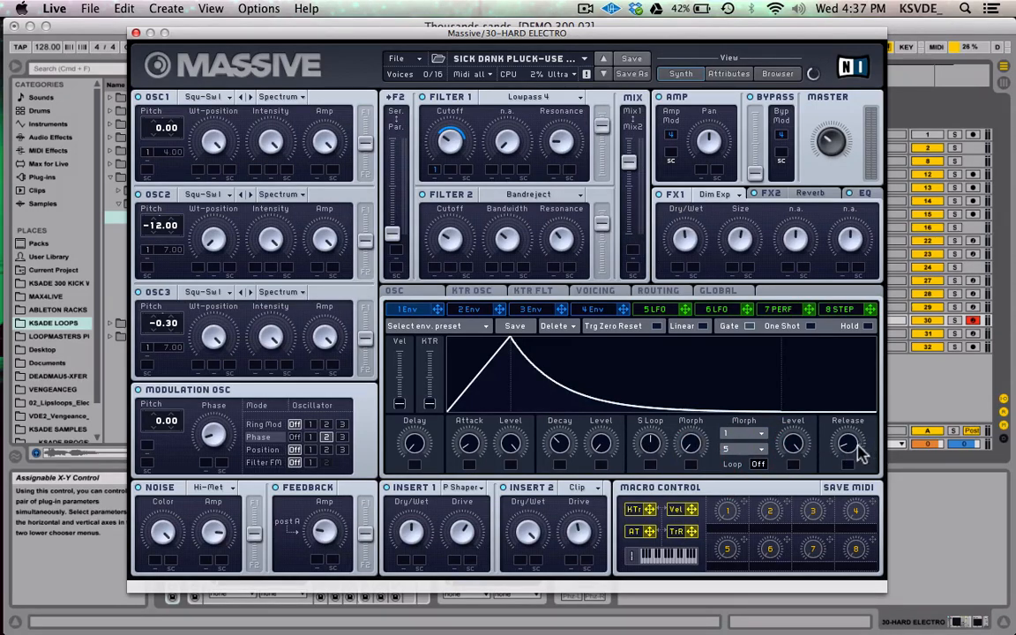
mouse_move(847, 467)
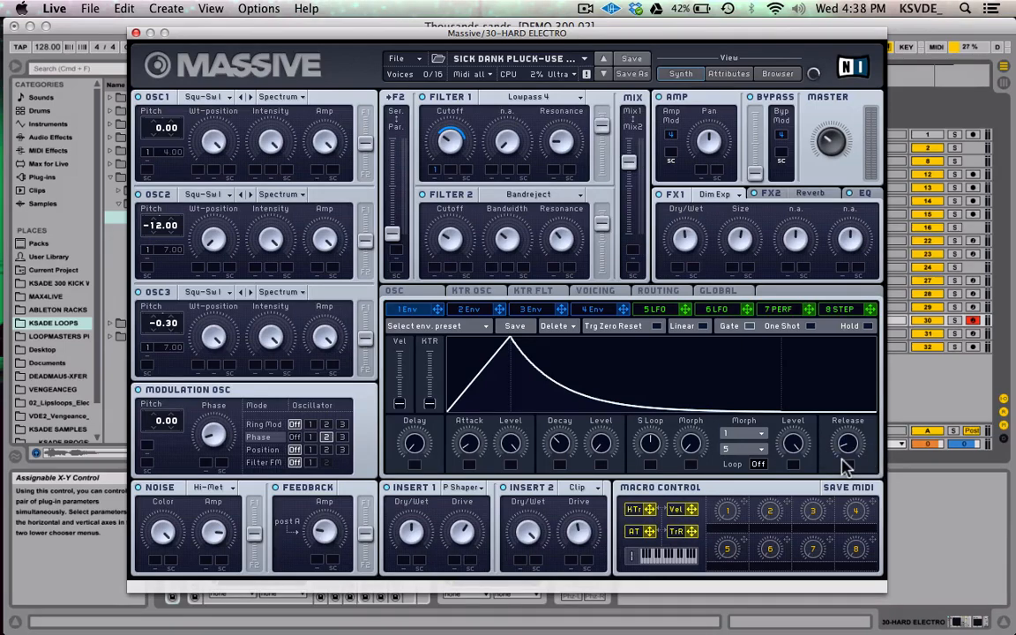
mouse_move(468, 457)
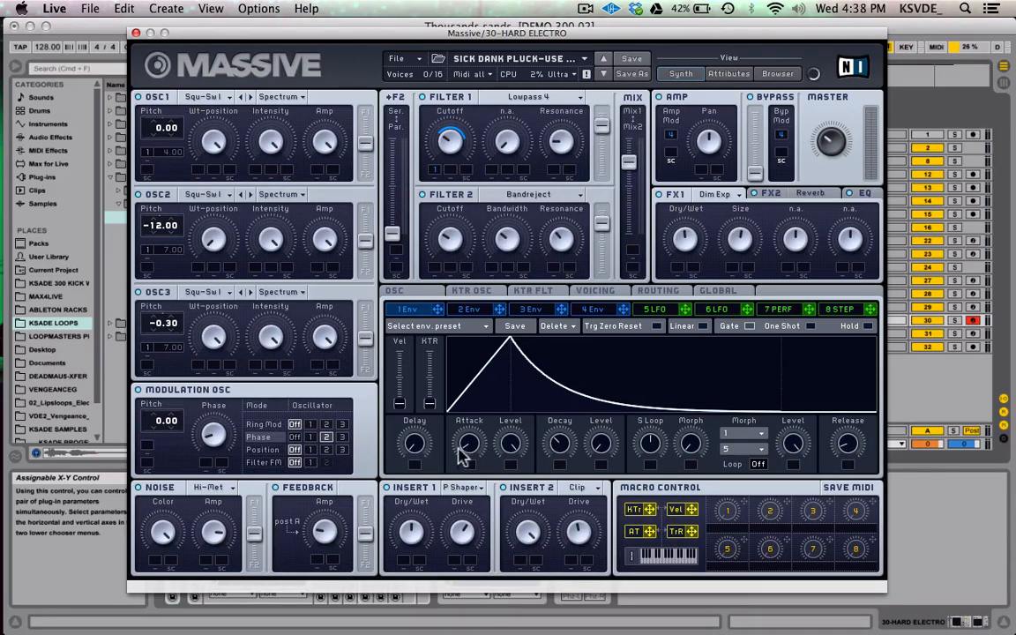
mouse_move(414, 445)
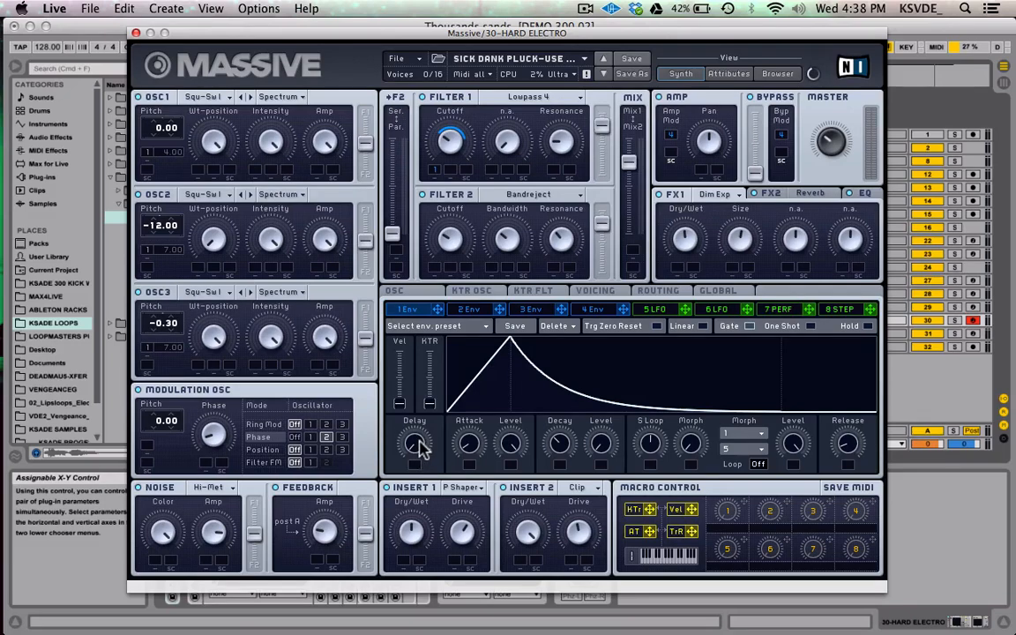
click(416, 448)
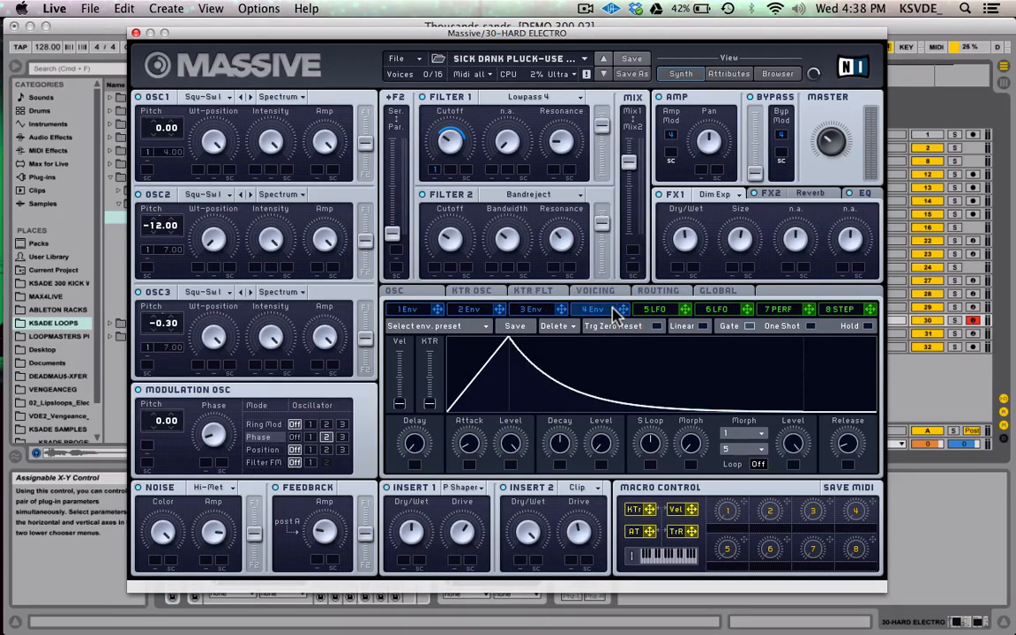
mouse_move(439, 310)
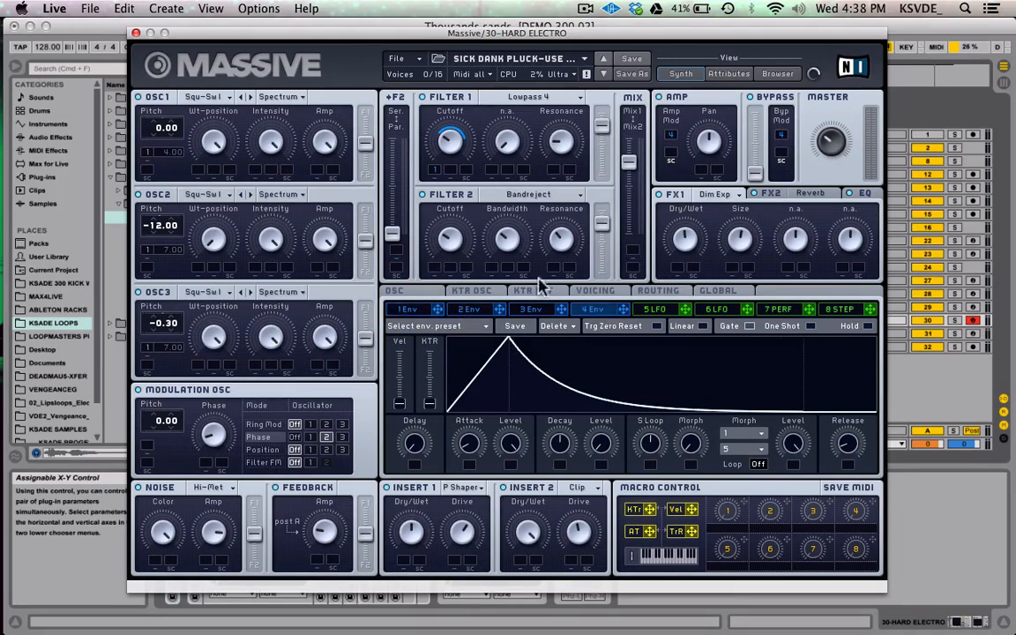
mouse_move(476, 203)
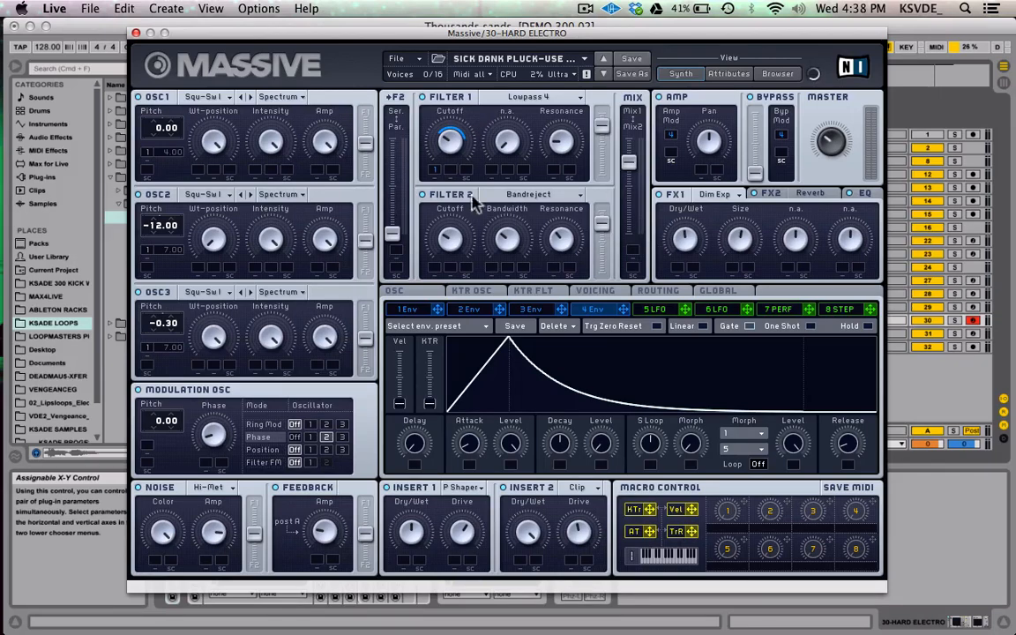
mouse_move(462, 173)
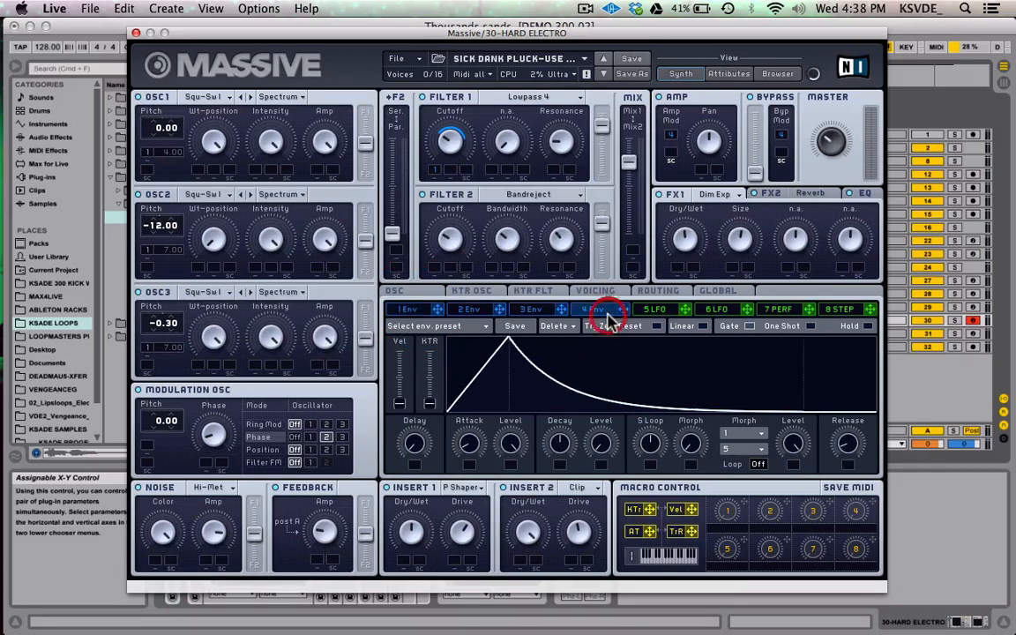
click(593, 308)
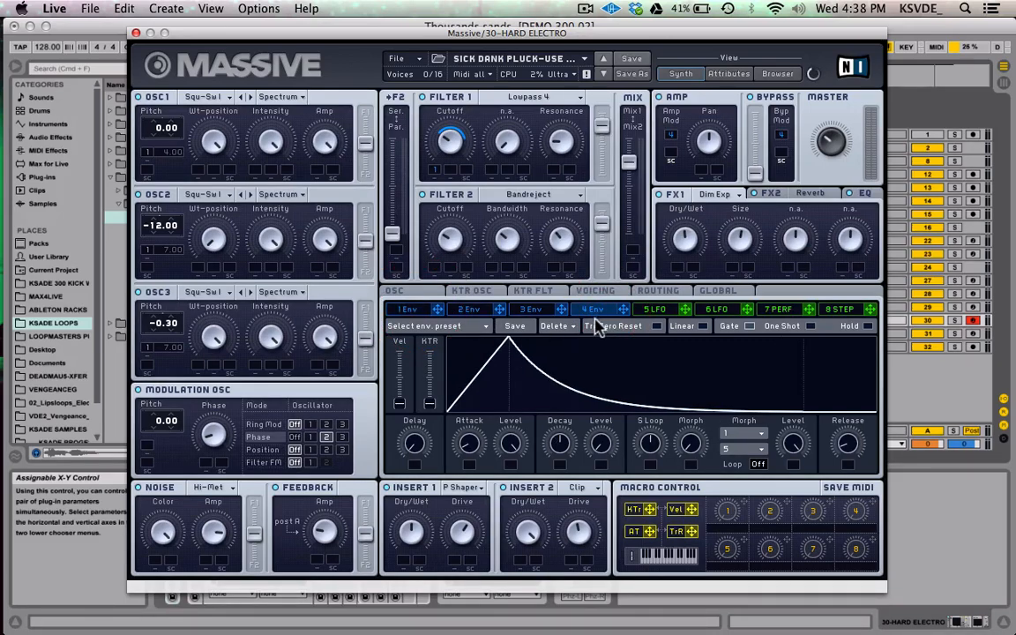
mouse_move(508, 451)
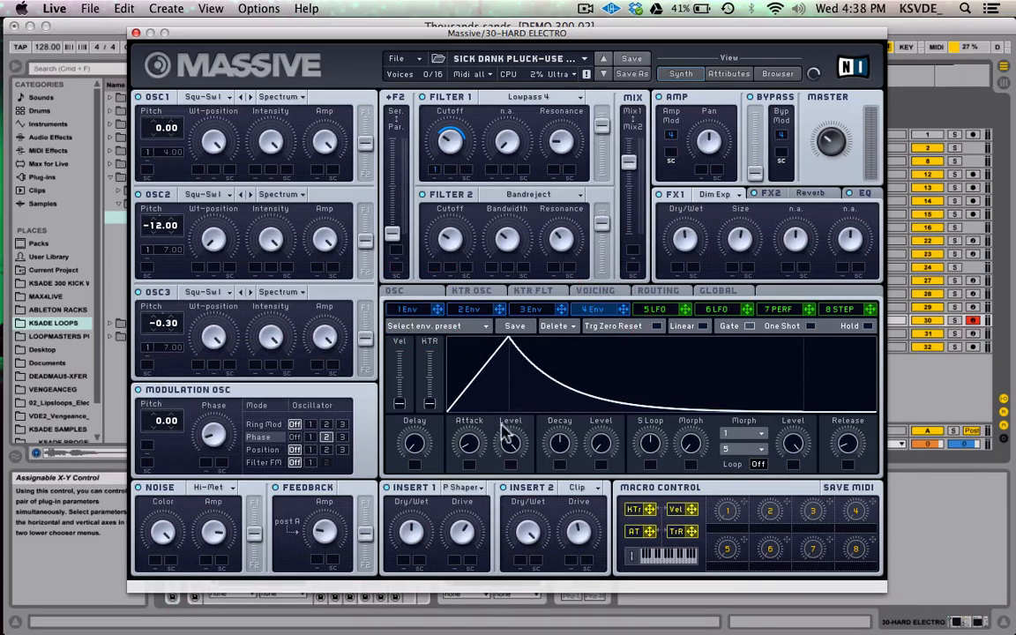
mouse_move(566, 385)
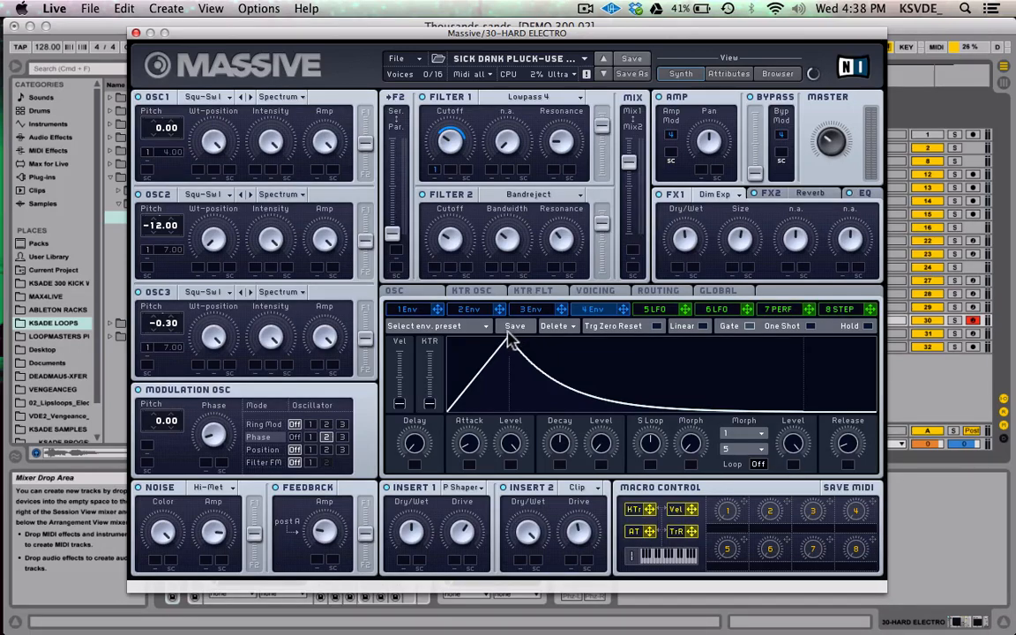
click(405, 309)
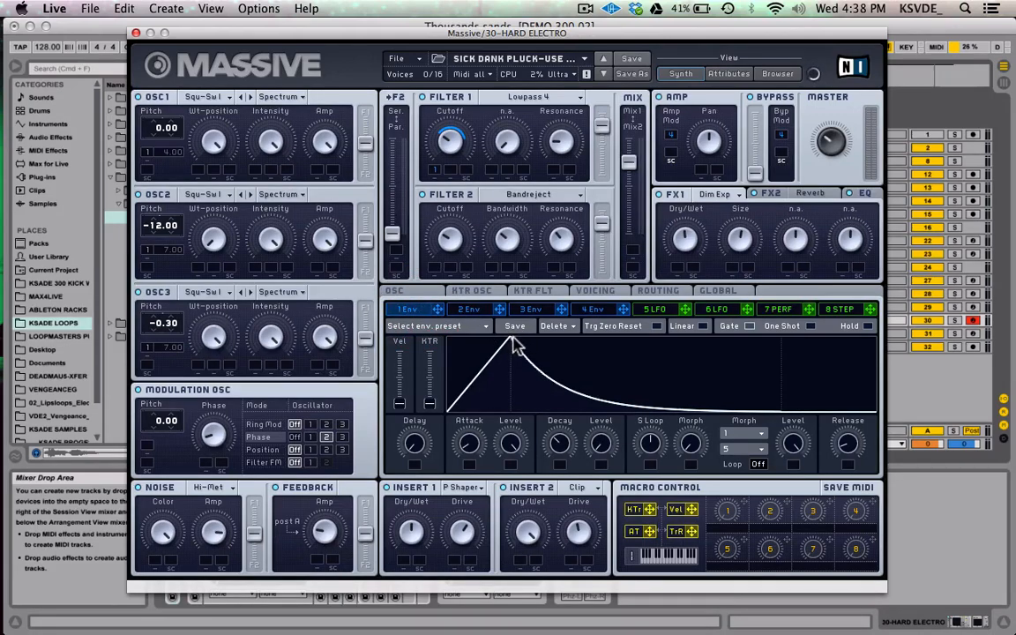
mouse_move(607, 314)
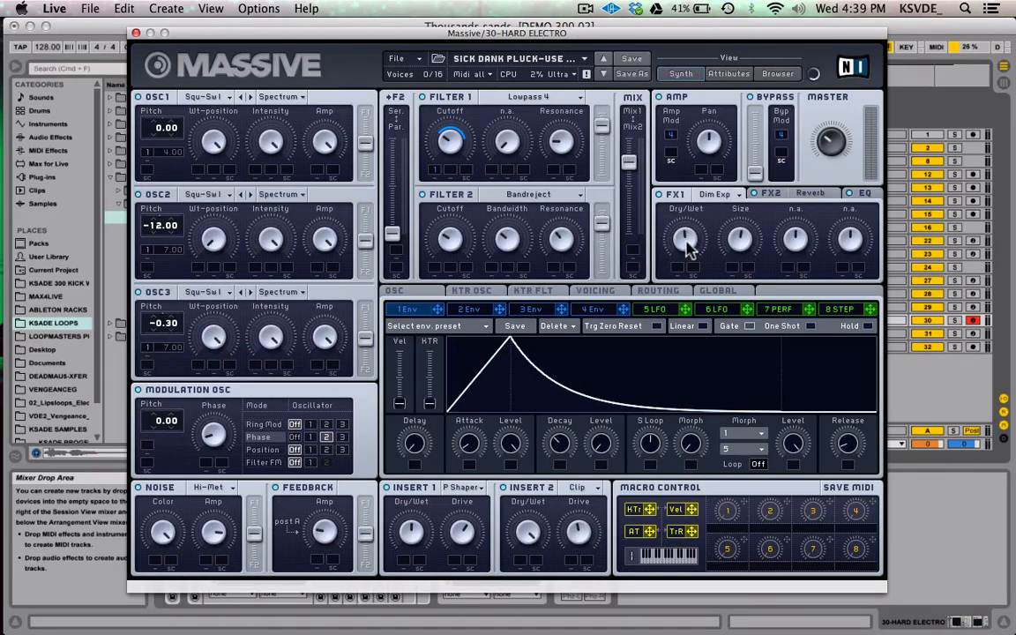
mouse_move(688, 240)
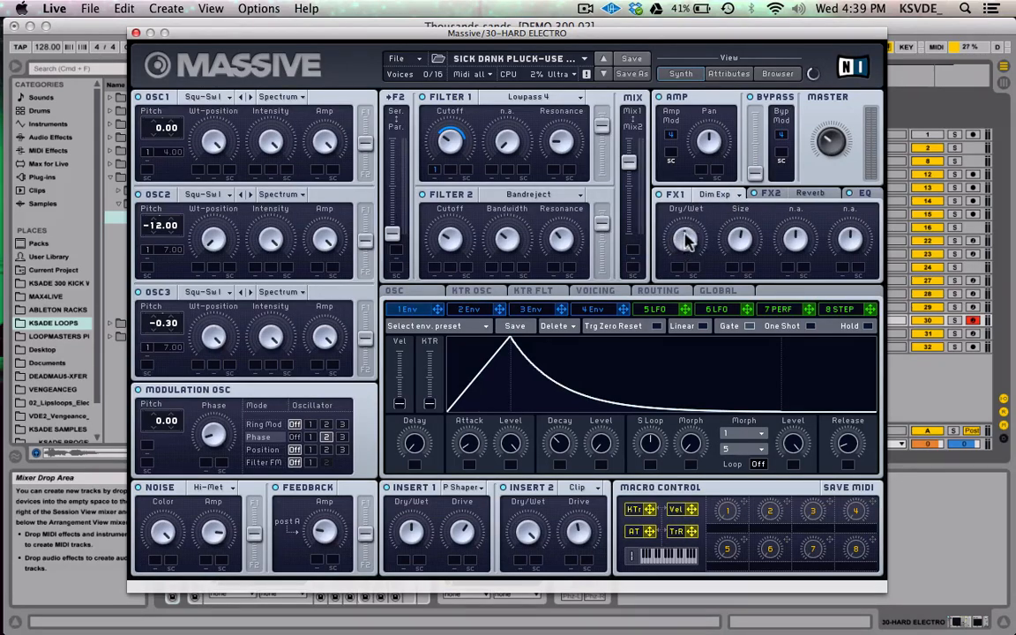
mouse_move(743, 243)
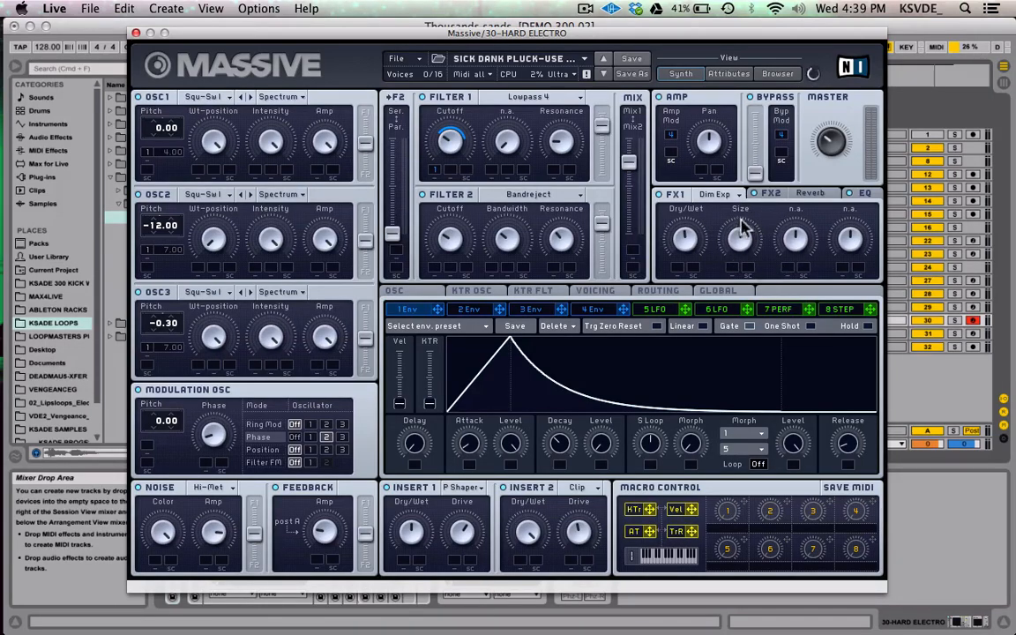
Show the FX2 Reverb controls for dry/wet, size, density and colour.
click(769, 192)
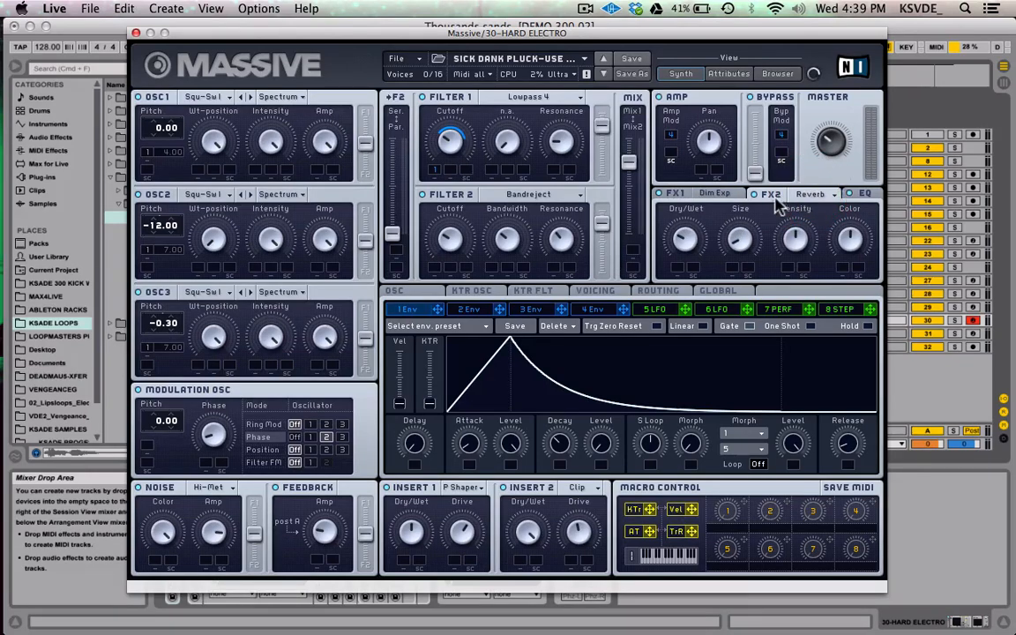
mouse_move(684, 247)
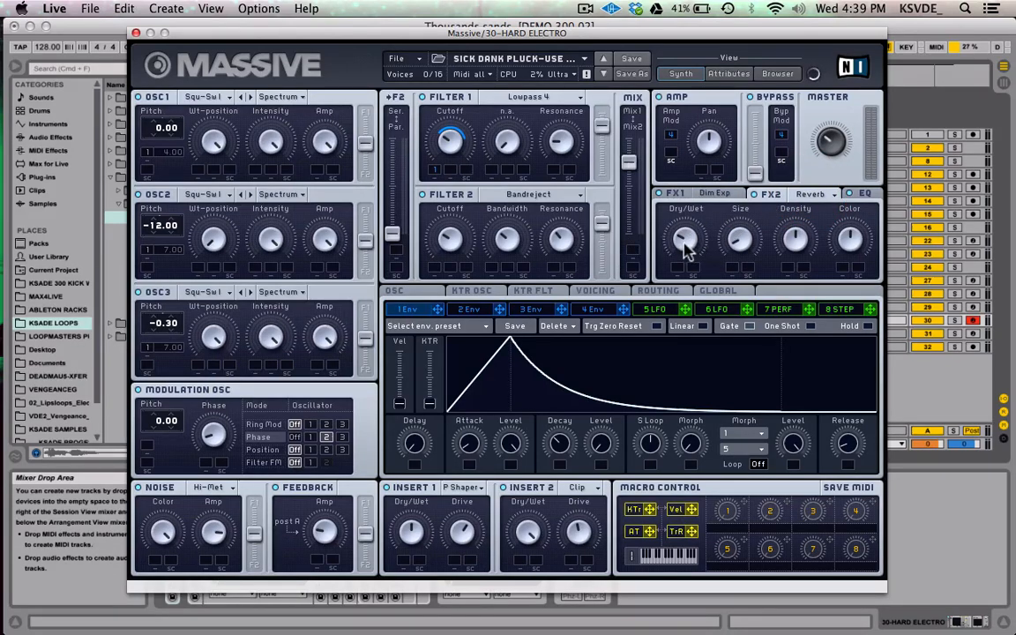
mouse_move(677, 238)
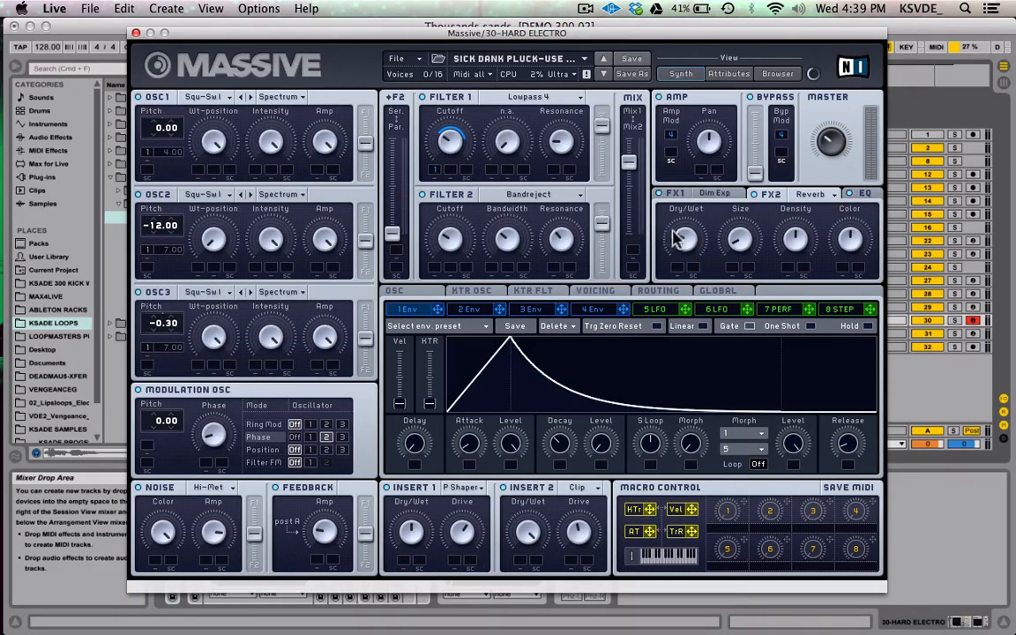
mouse_move(768, 243)
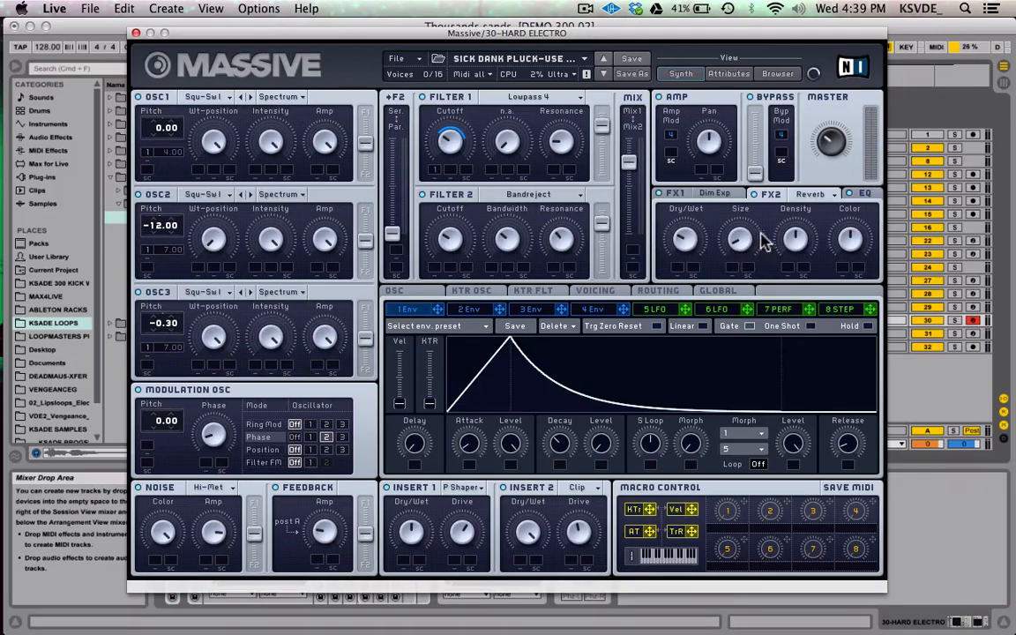
mouse_move(748, 250)
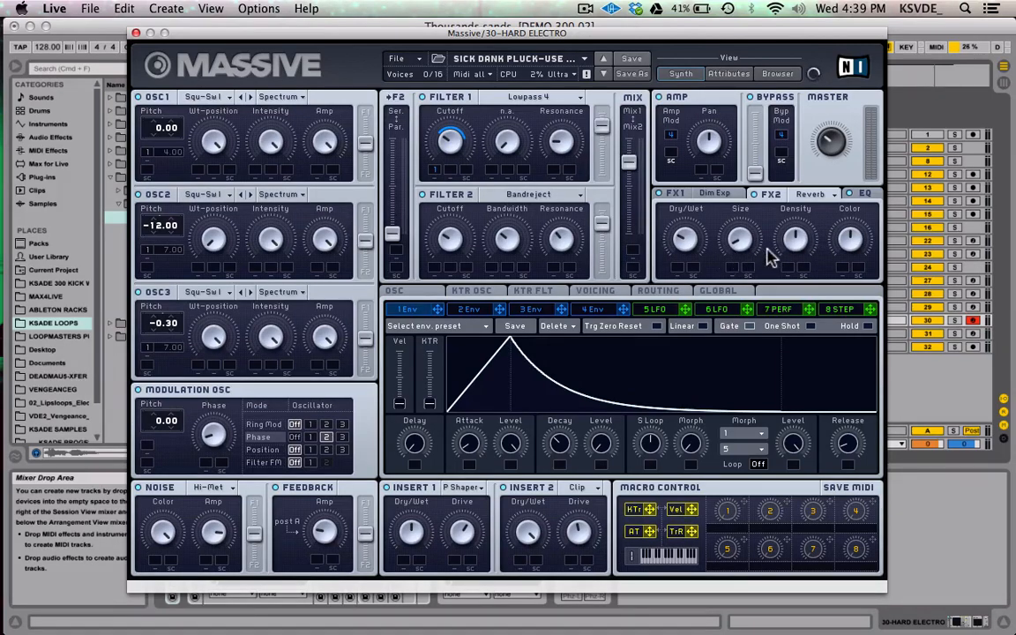
mouse_move(857, 244)
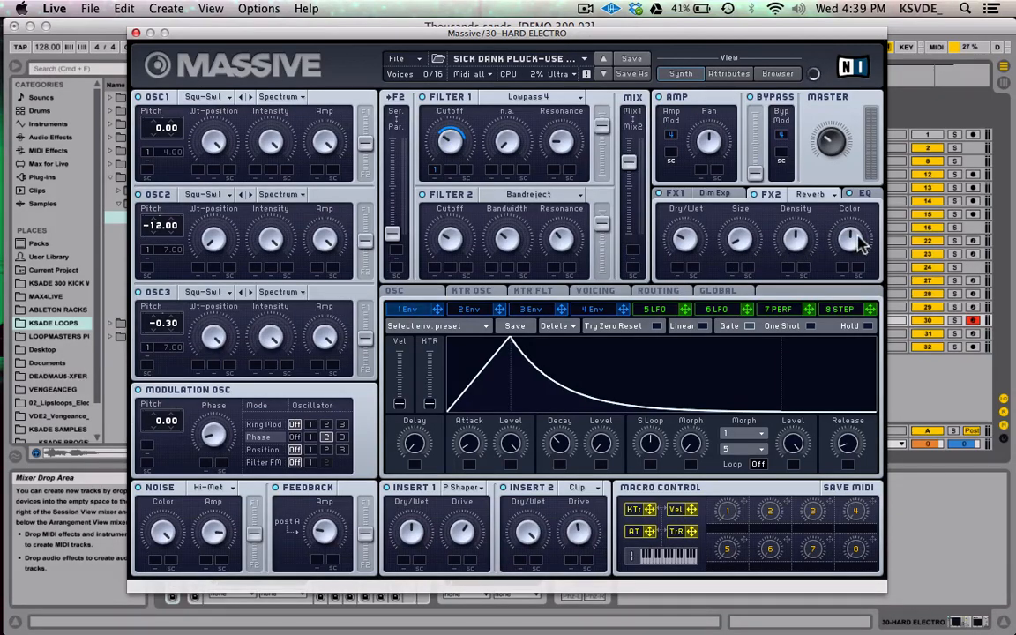
Show Massive's EQ controls for low shelf, boost, frequency and high shelf.
click(863, 194)
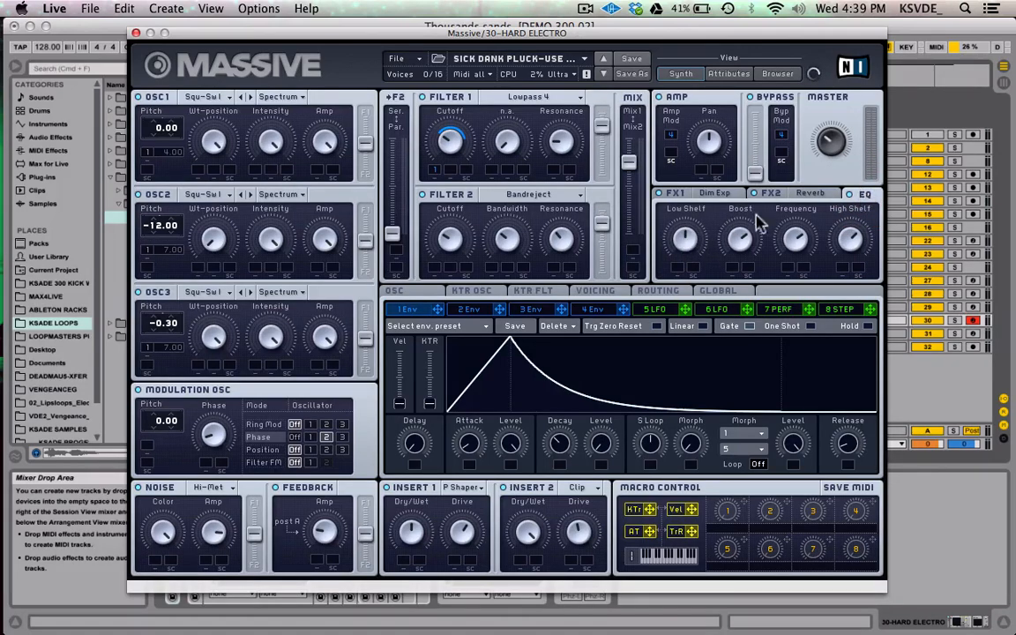
mouse_move(750, 247)
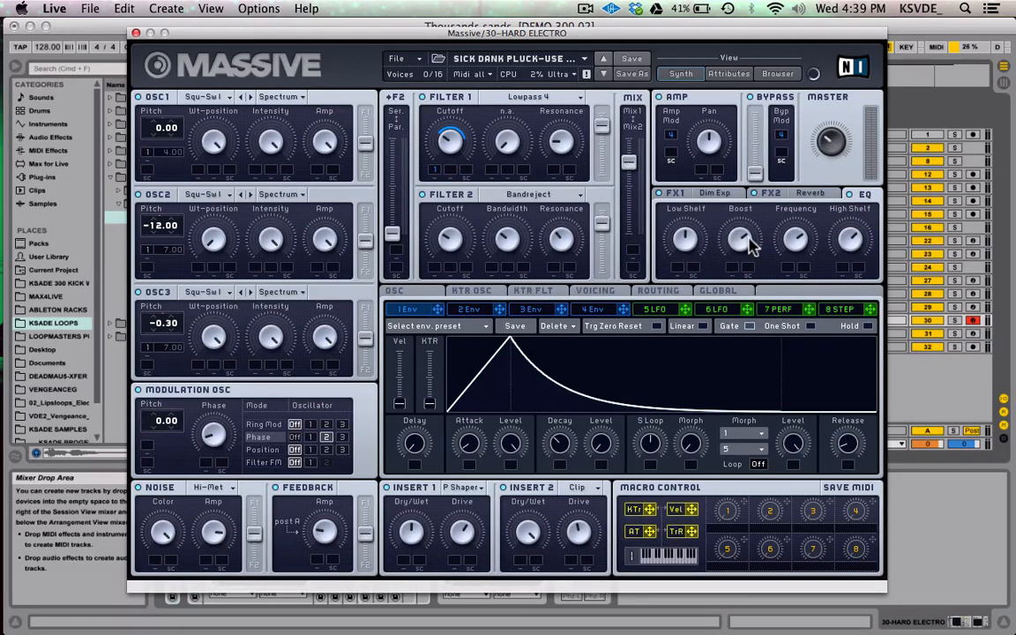
mouse_move(801, 247)
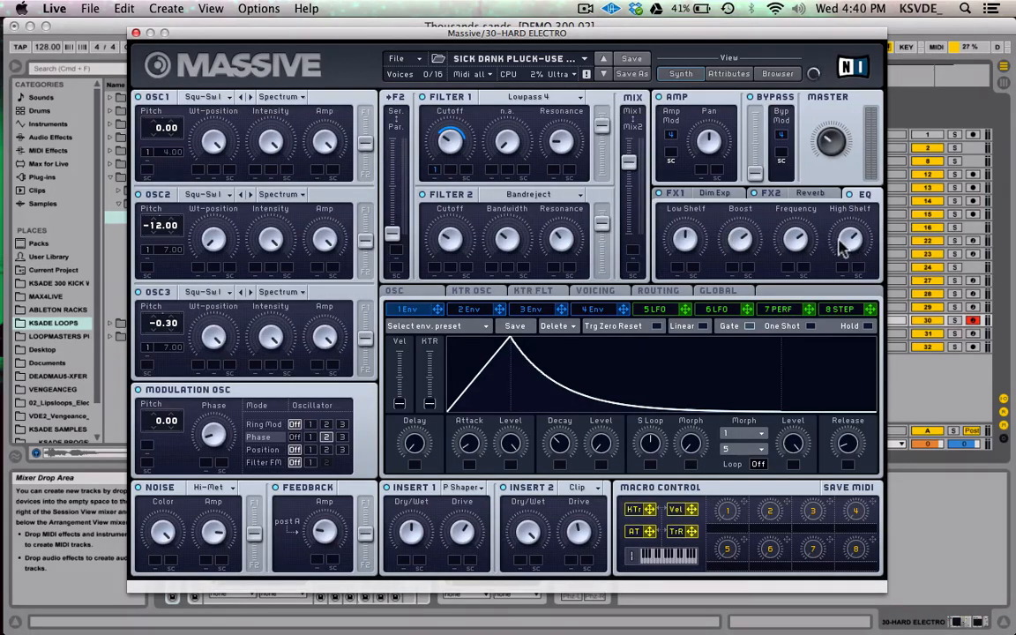
mouse_move(776, 247)
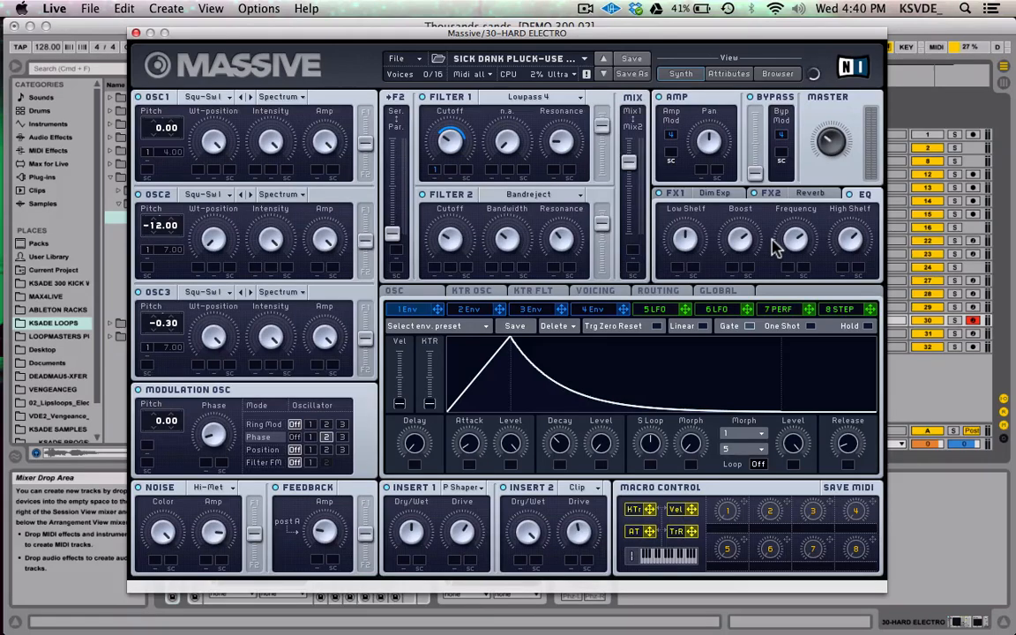
mouse_move(659, 290)
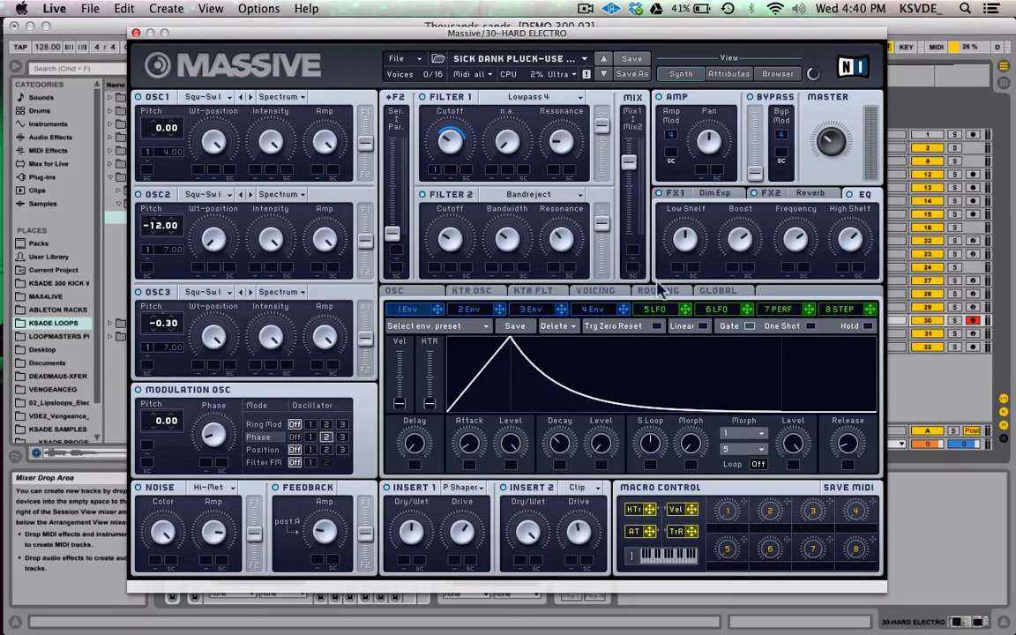
mouse_move(473, 296)
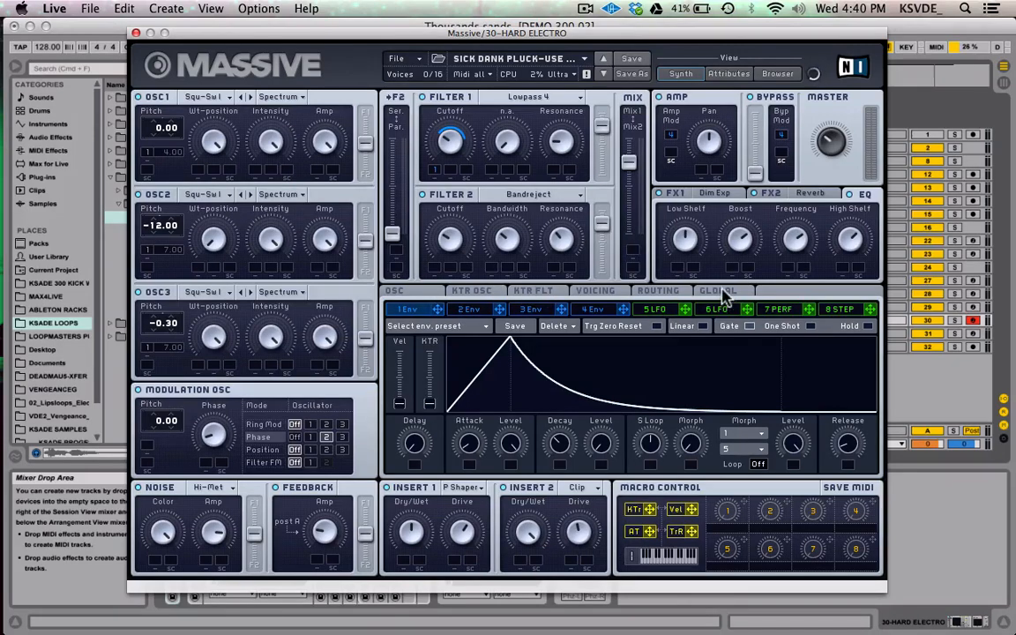
mouse_move(582, 261)
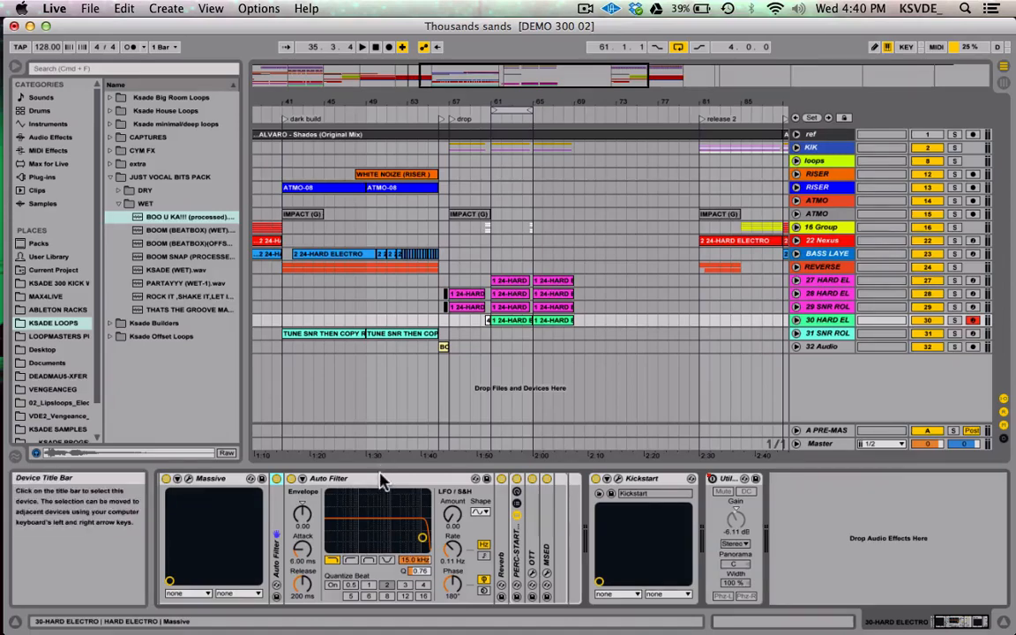
mouse_move(387, 490)
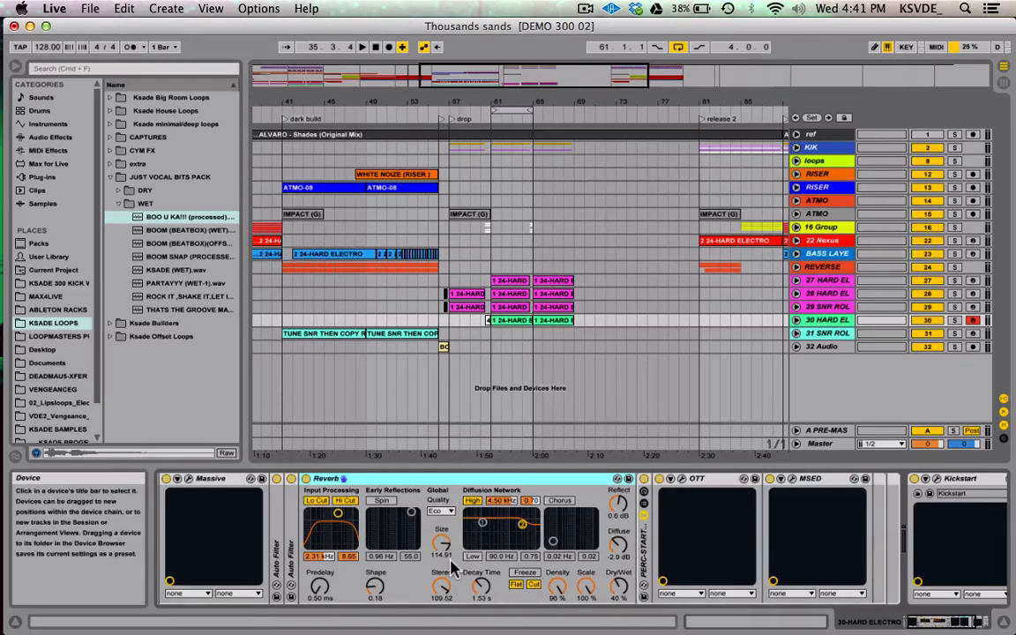
mouse_move(307, 582)
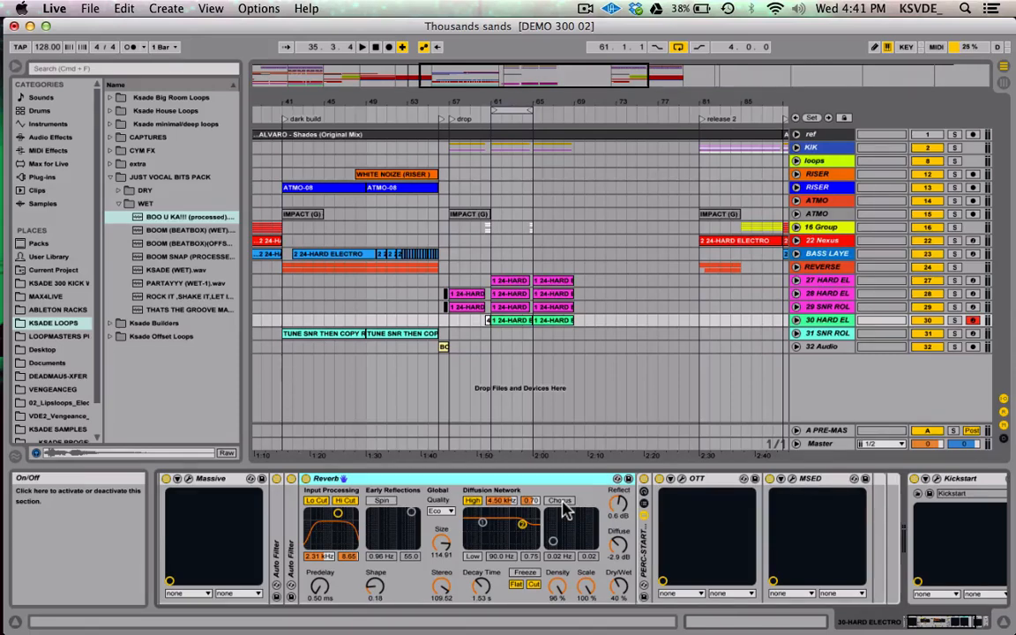
mouse_move(621, 505)
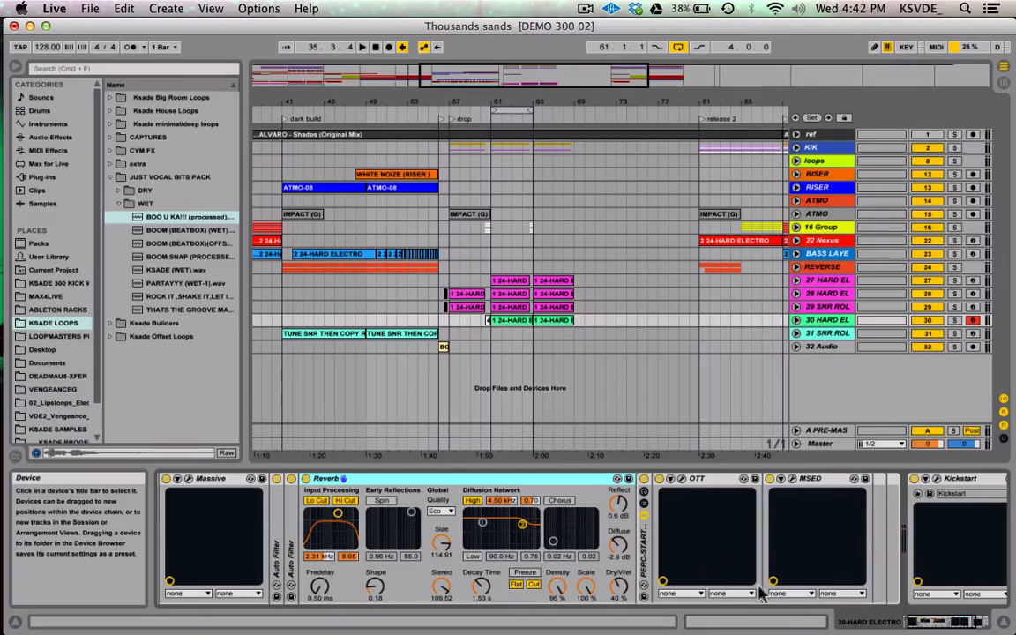
mouse_move(628, 582)
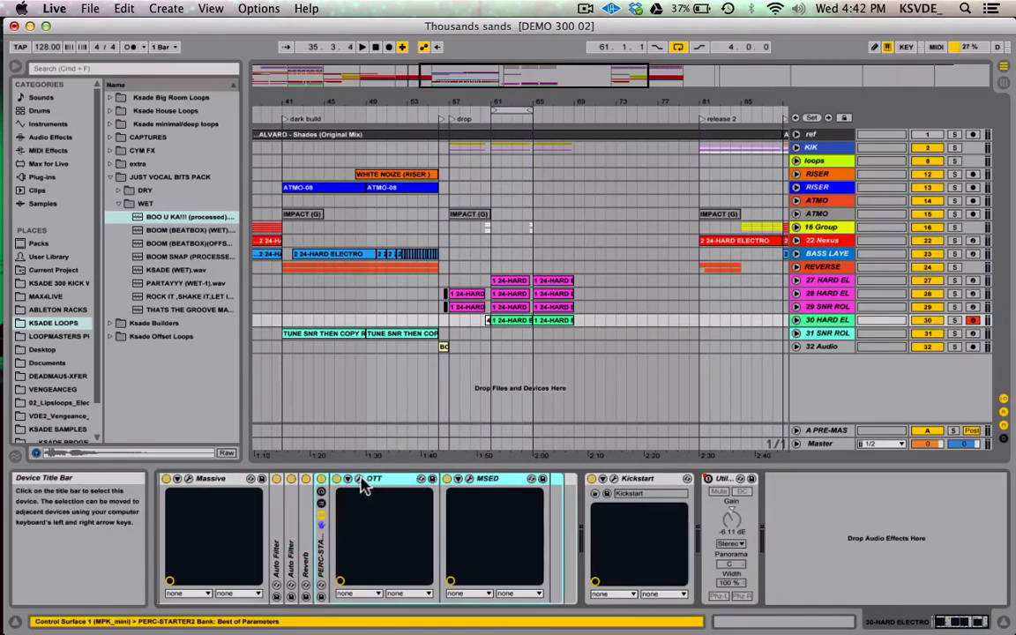
Bring up the OTT and Voxengo MSED plug-in windows and arrange OTT beside MSED over the arrangement.
click(342, 480)
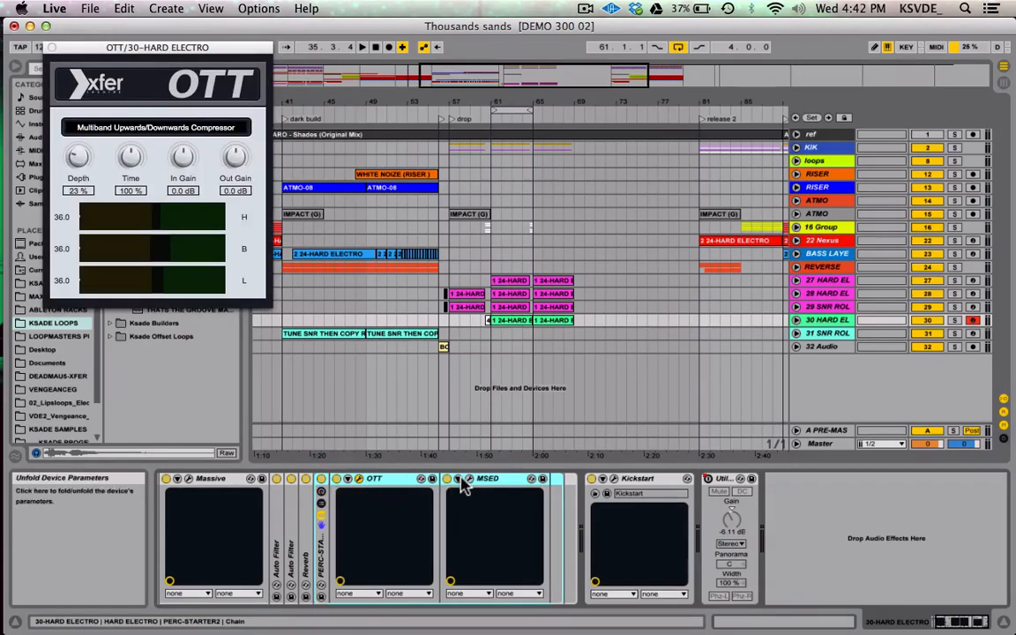
click(487, 480)
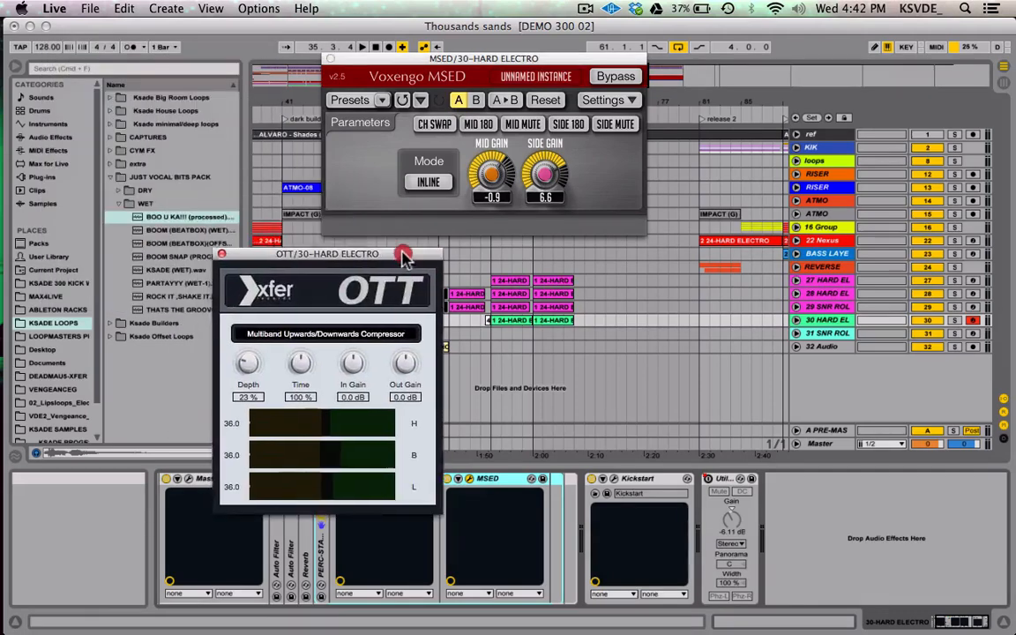
drag(403, 254, 441, 254)
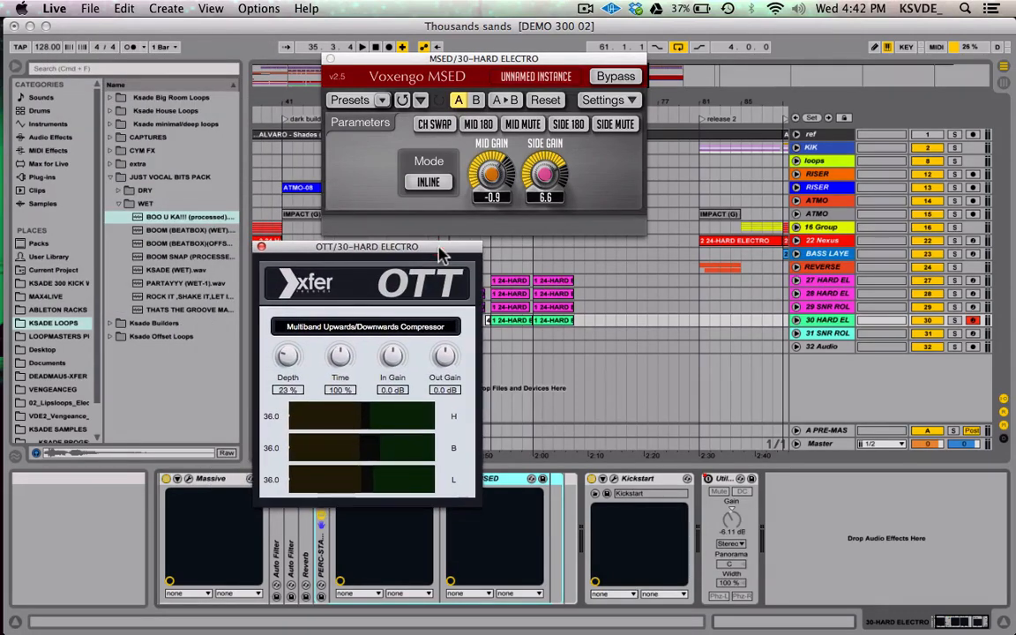
drag(484, 60, 671, 250)
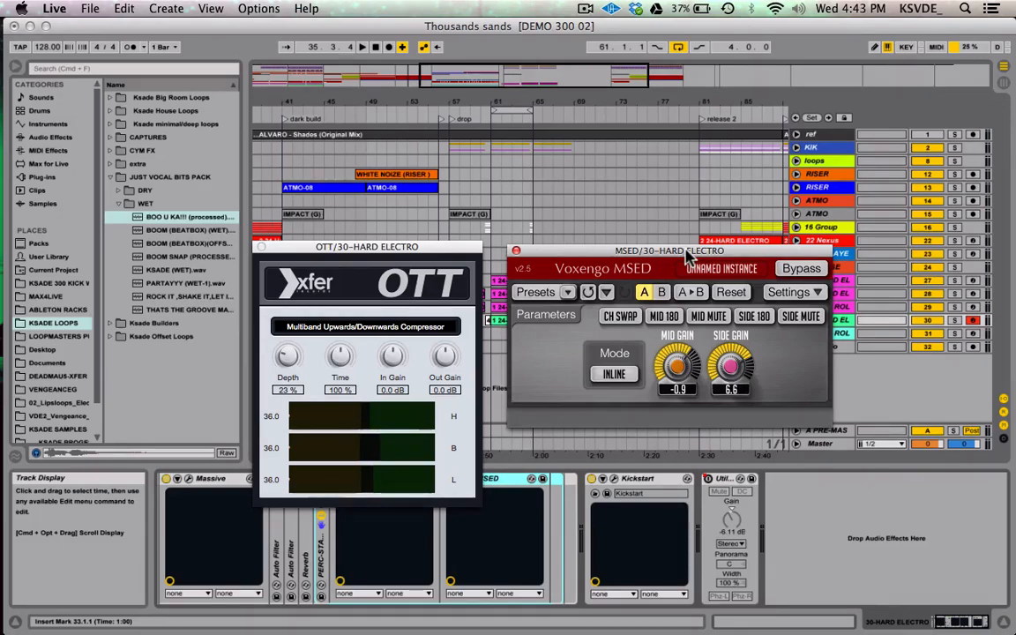
drag(366, 247, 397, 167)
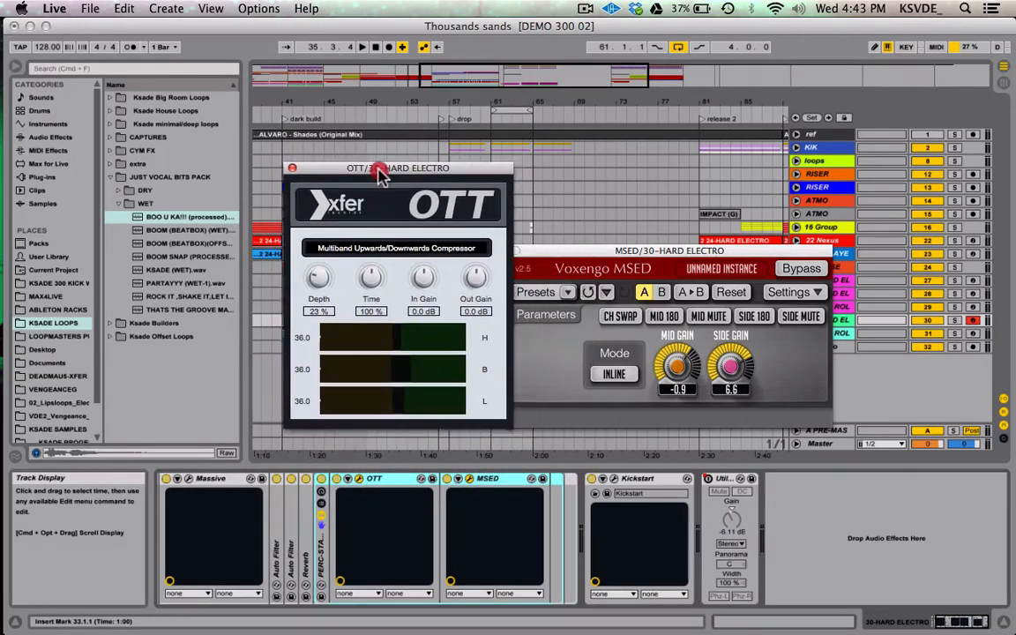
drag(397, 168, 381, 175)
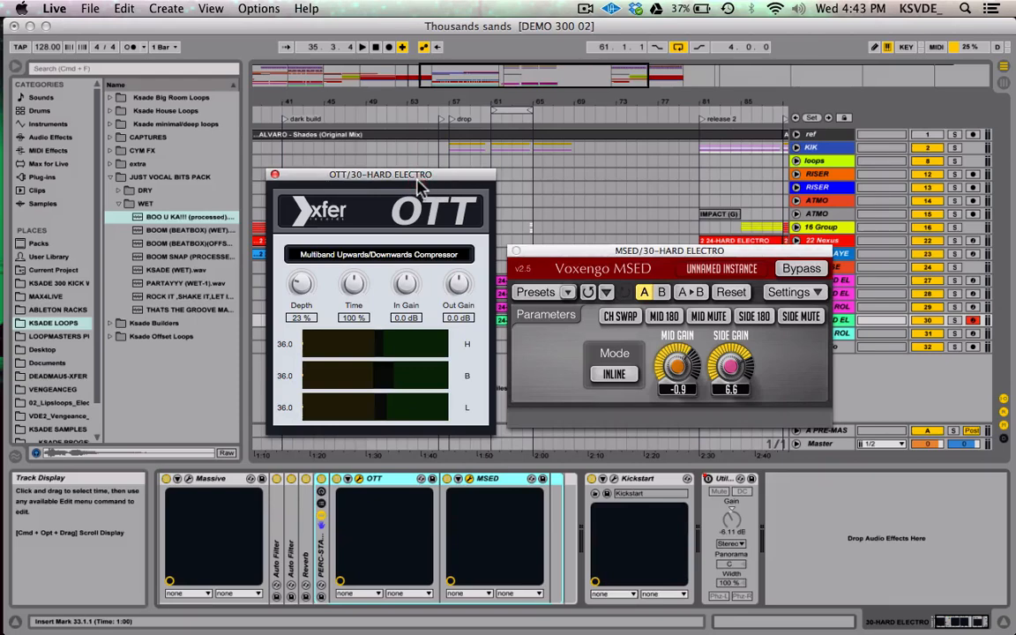
mouse_move(356, 191)
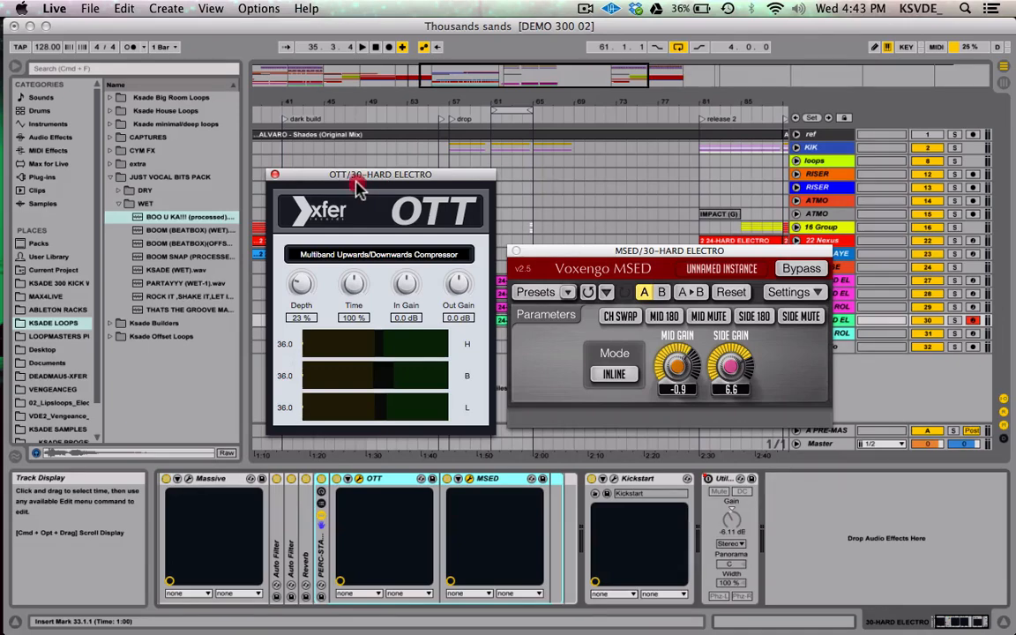
mouse_move(367, 180)
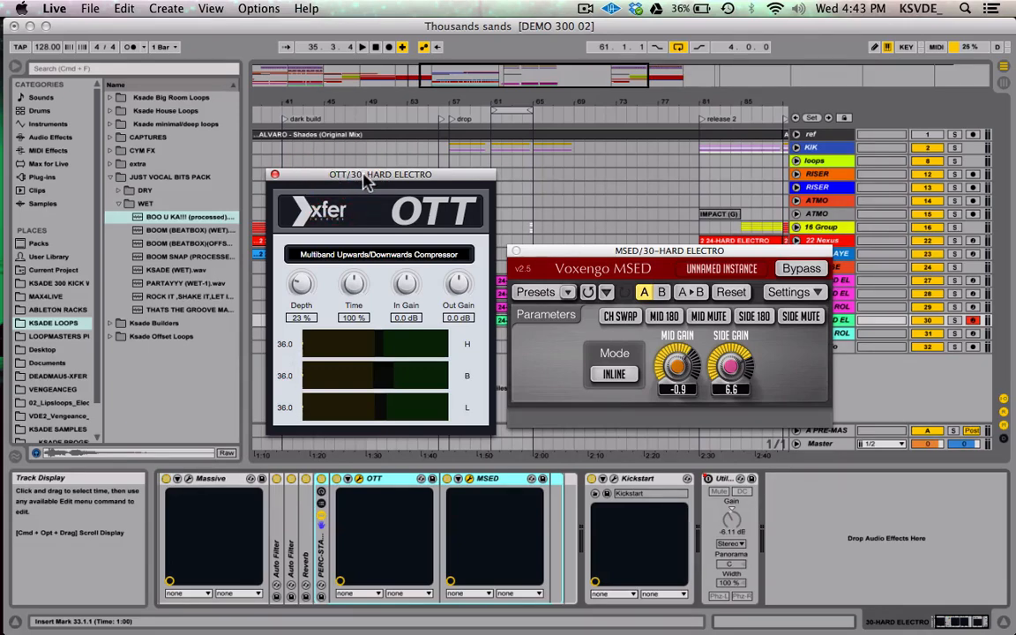
mouse_move(374, 155)
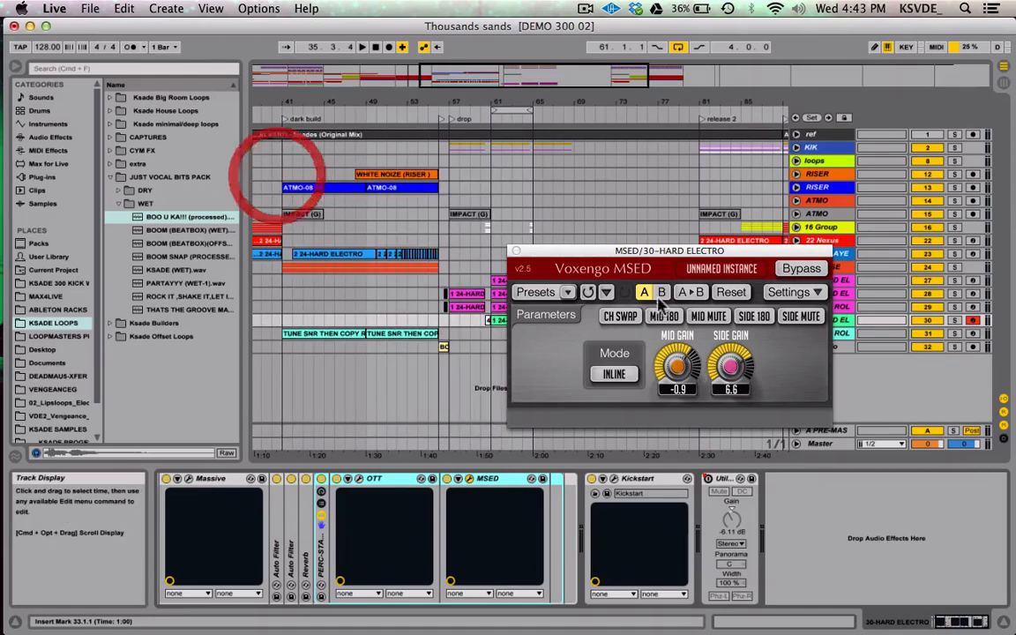
Move the MSED window toward the centre to inspect its mid and side gain.
drag(668, 251, 529, 219)
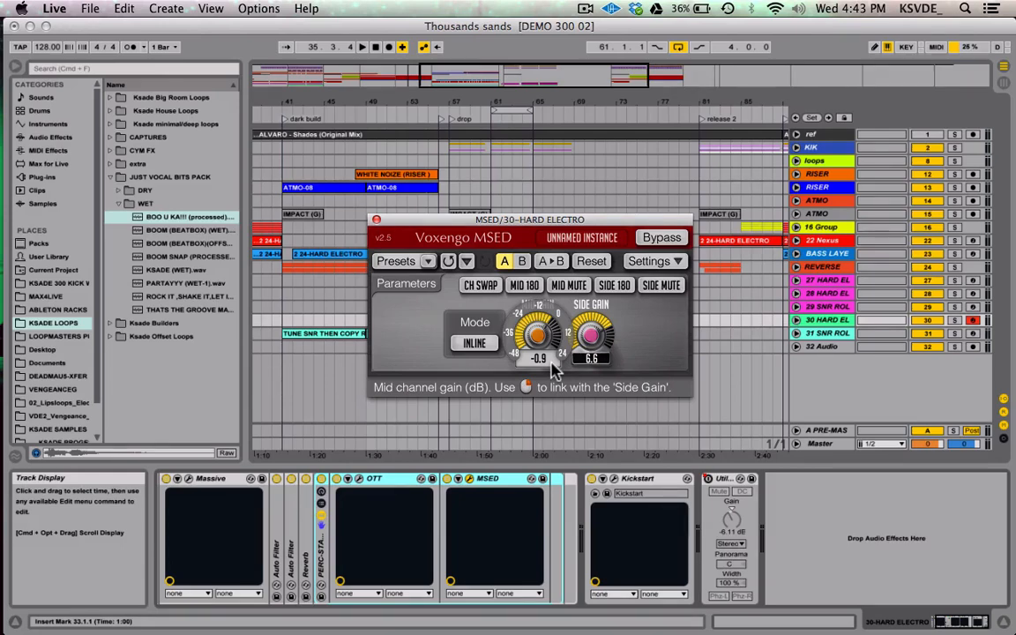
mouse_move(658, 339)
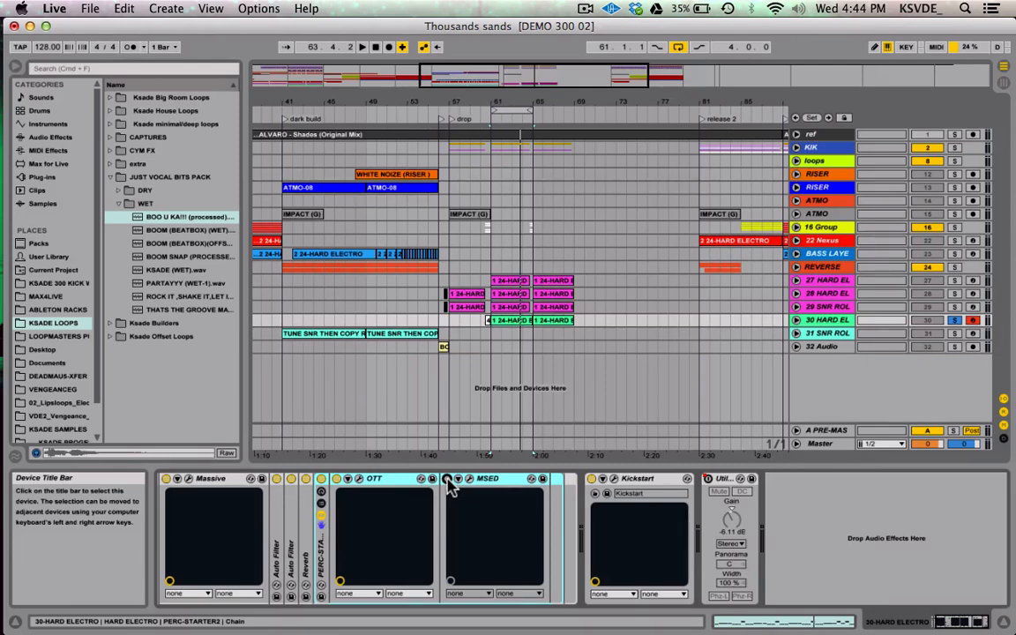
Reopen the MSED window and toggle the MSED device on or off on the lead.
click(459, 480)
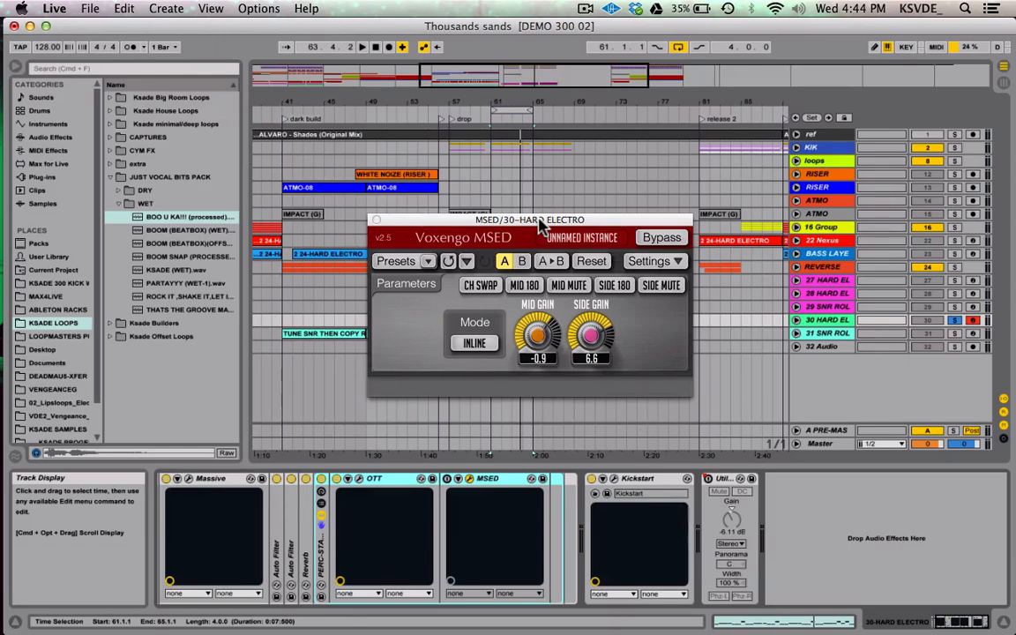
mouse_move(399, 219)
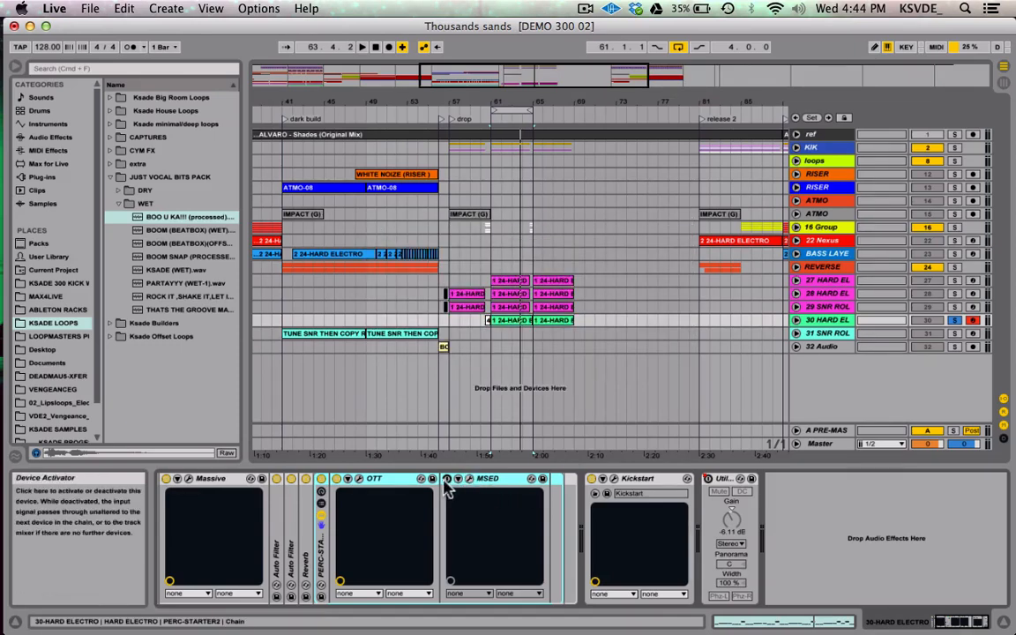
click(504, 321)
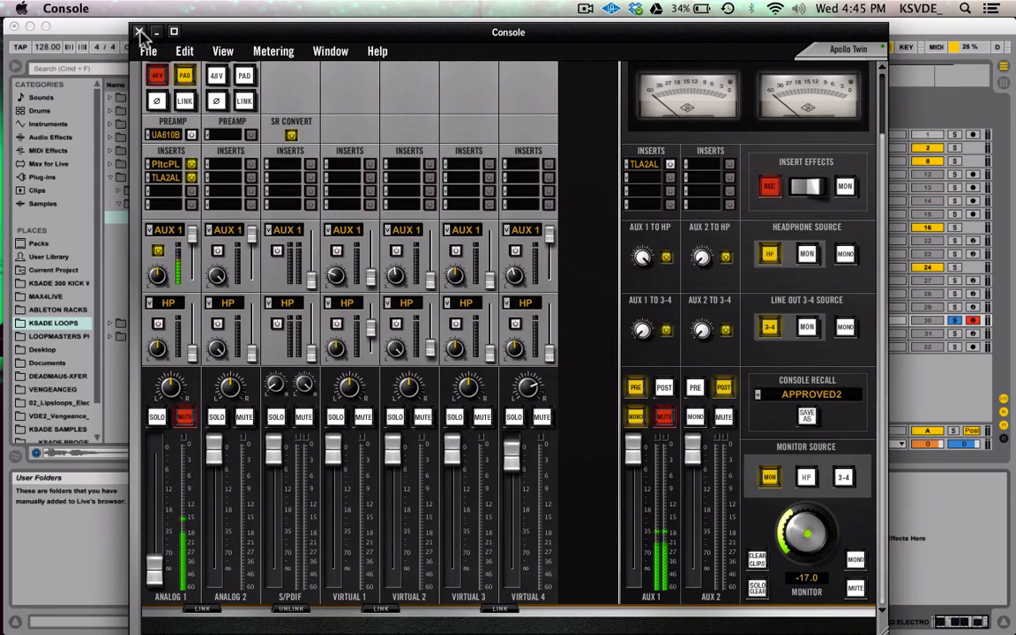
Close the UAD Console window, returning to the Live set with MSED still showing.
click(137, 28)
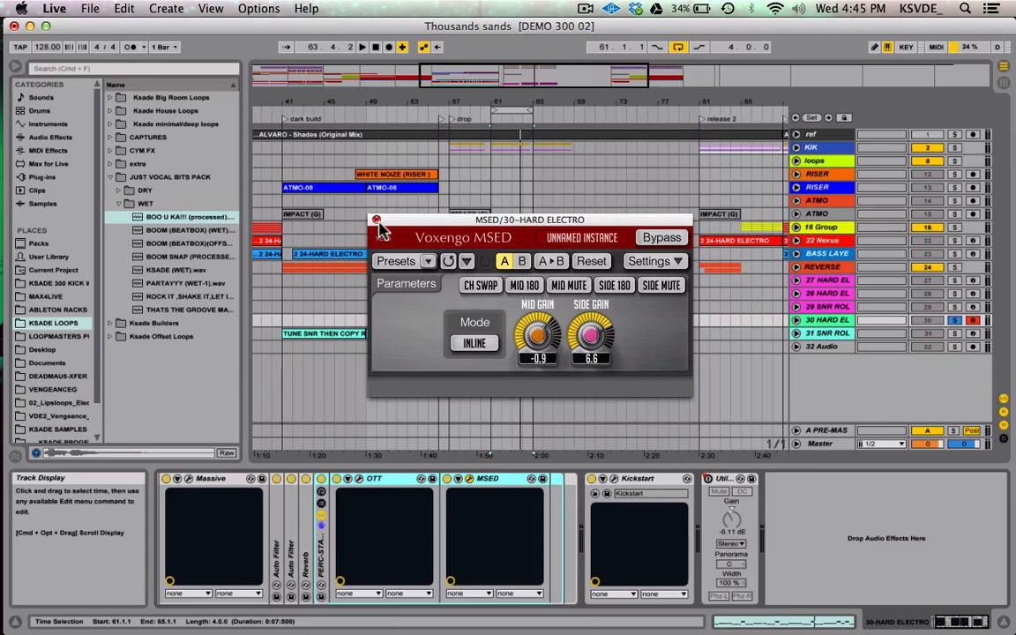
click(374, 222)
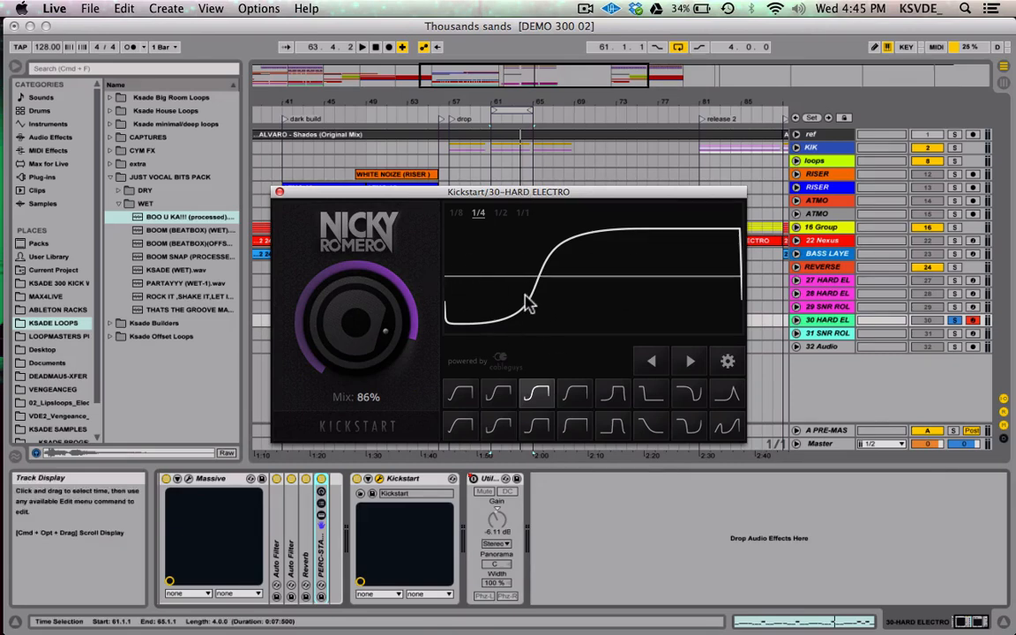
mouse_move(432, 306)
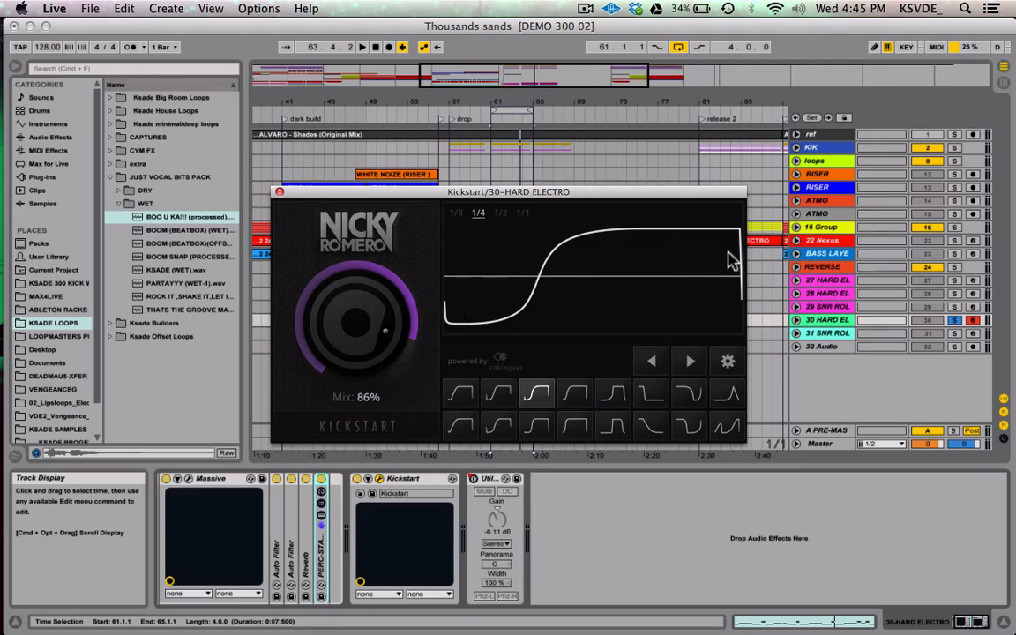
mouse_move(444, 315)
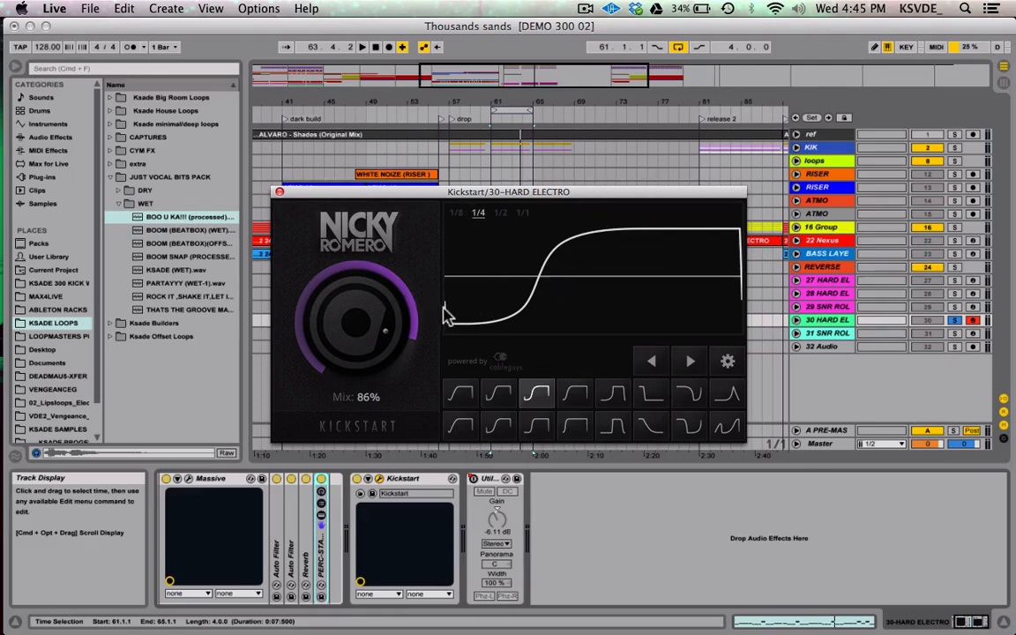
mouse_move(479, 227)
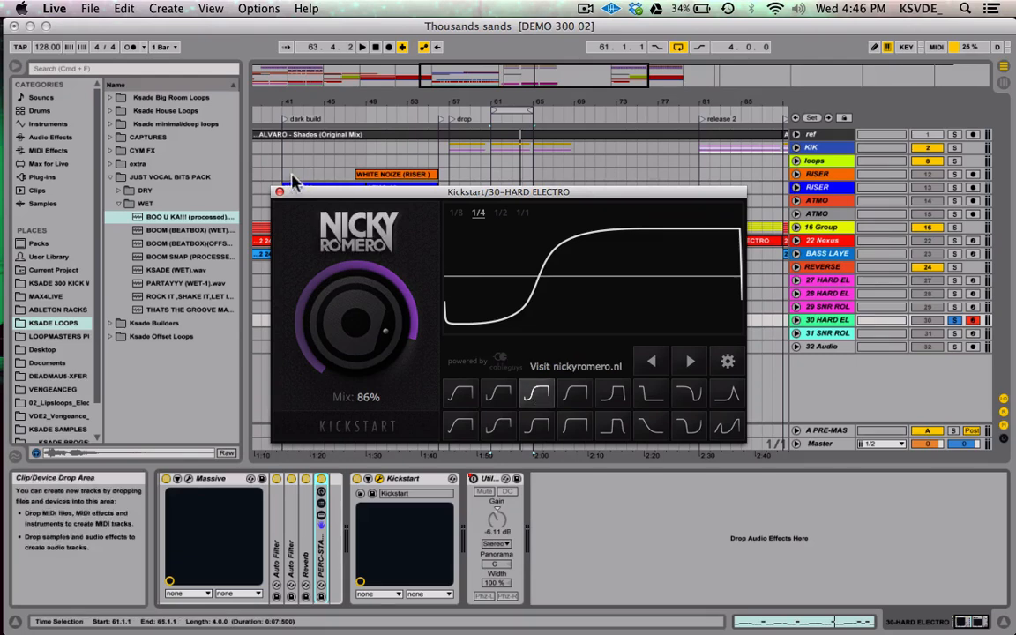
Dismiss Kickstart and zoom into the lead's red automation envelope, returning to Arrangement view.
click(278, 191)
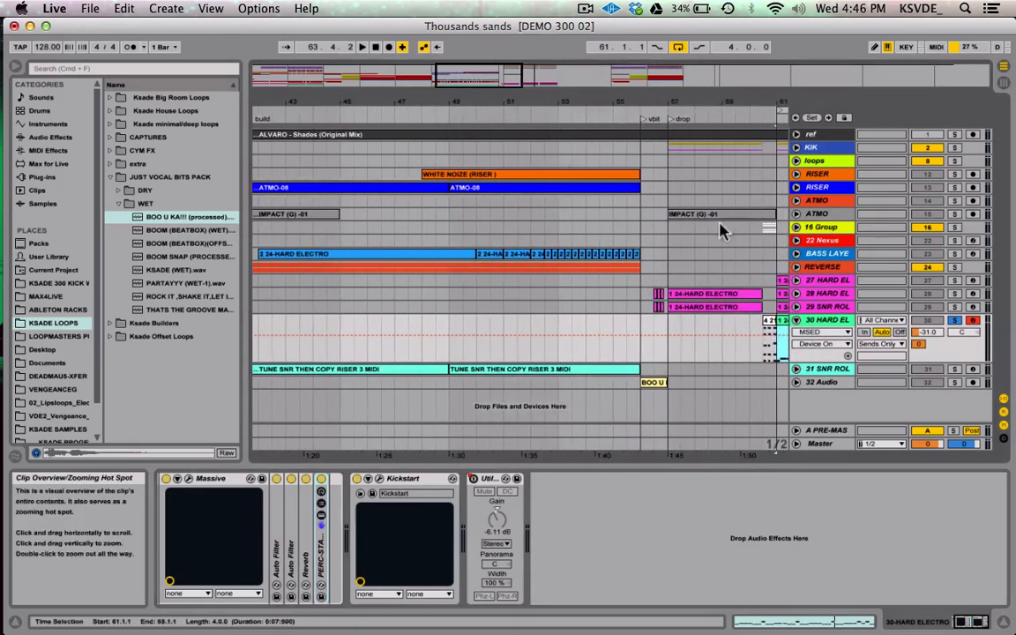
click(821, 332)
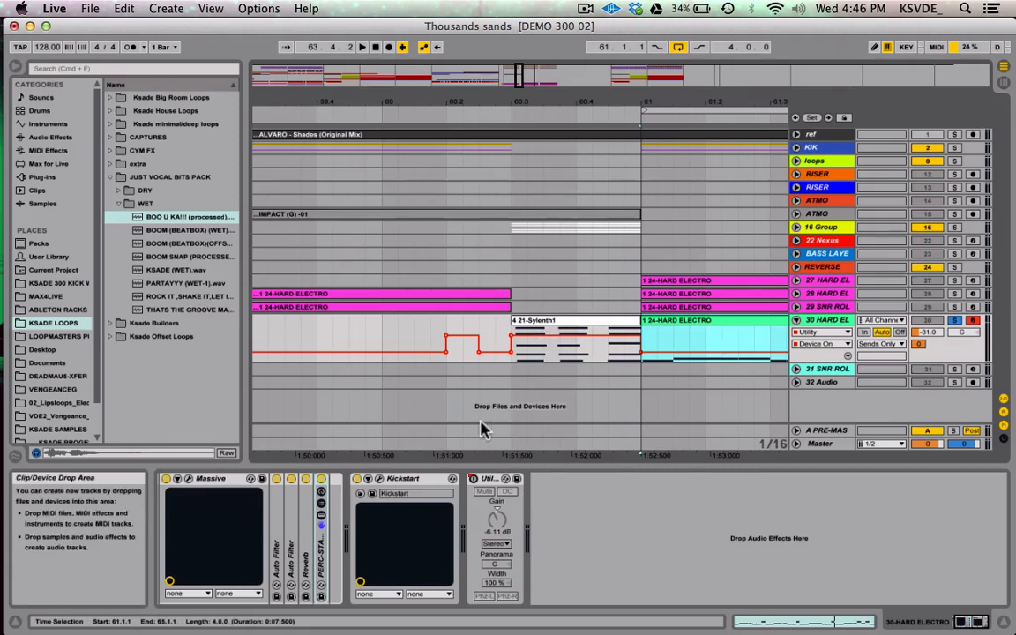
click(573, 335)
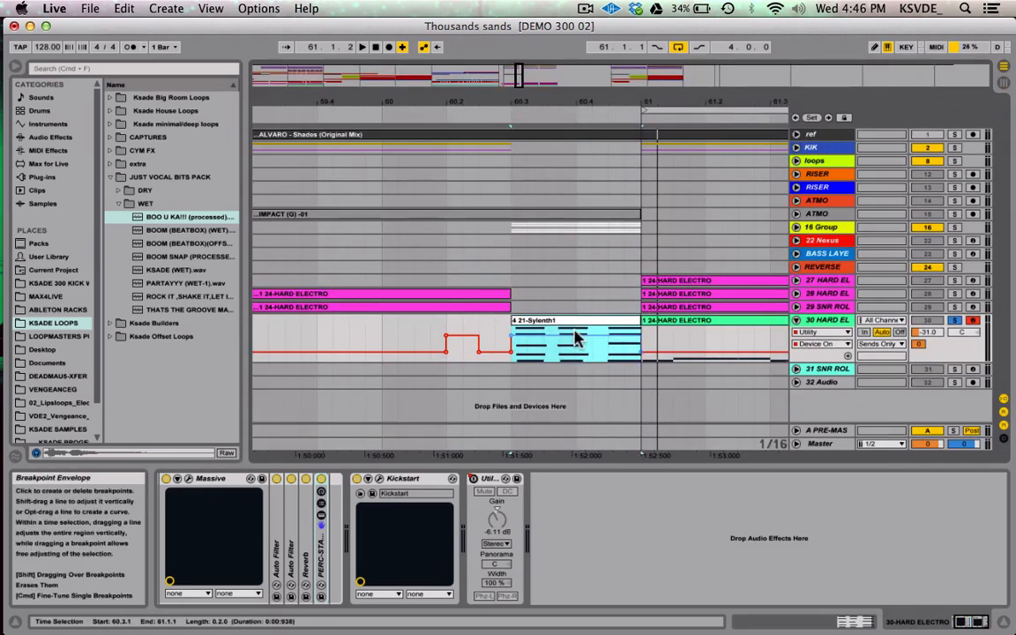
mouse_move(578, 342)
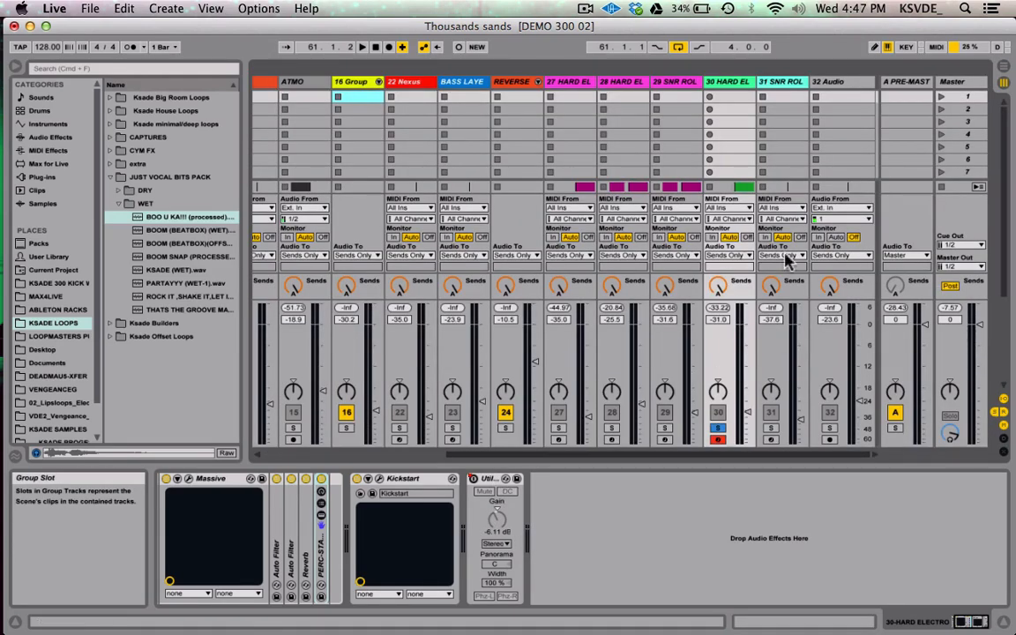
key(tab)
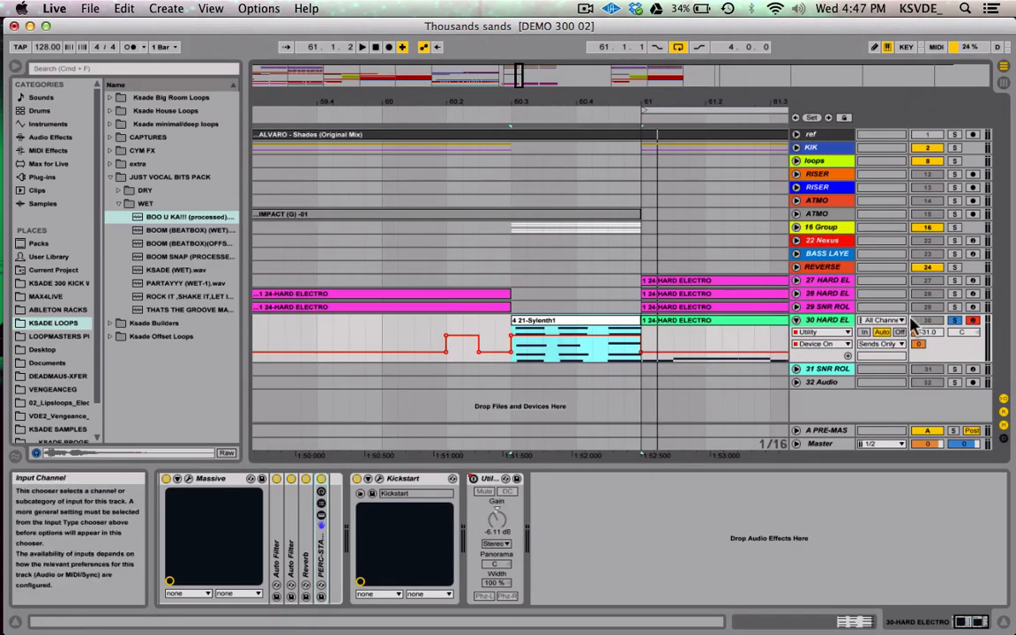